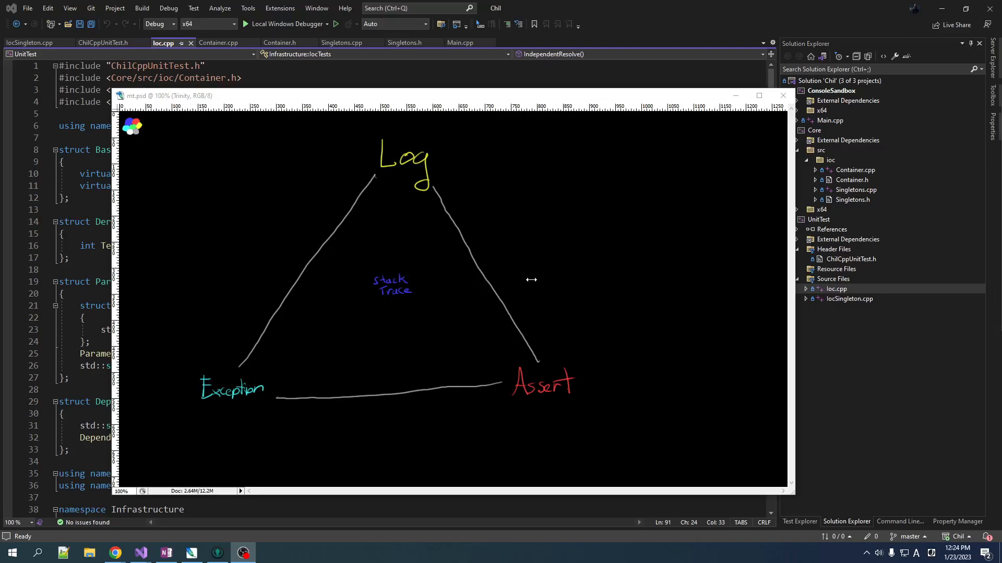
{"action": "mouse_move", "coordinate": [453, 293]}
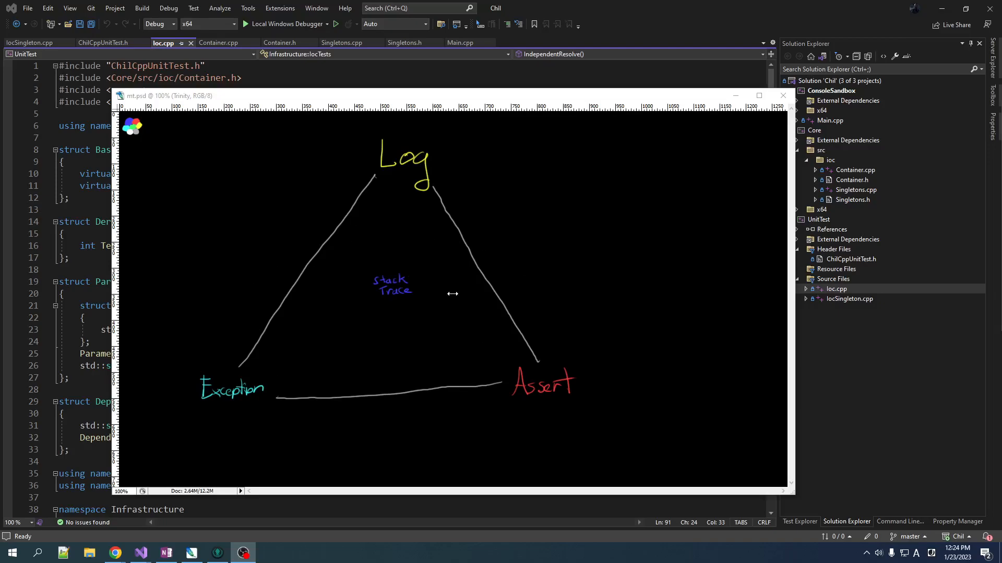
{"action": "mouse_move", "coordinate": [351, 275]}
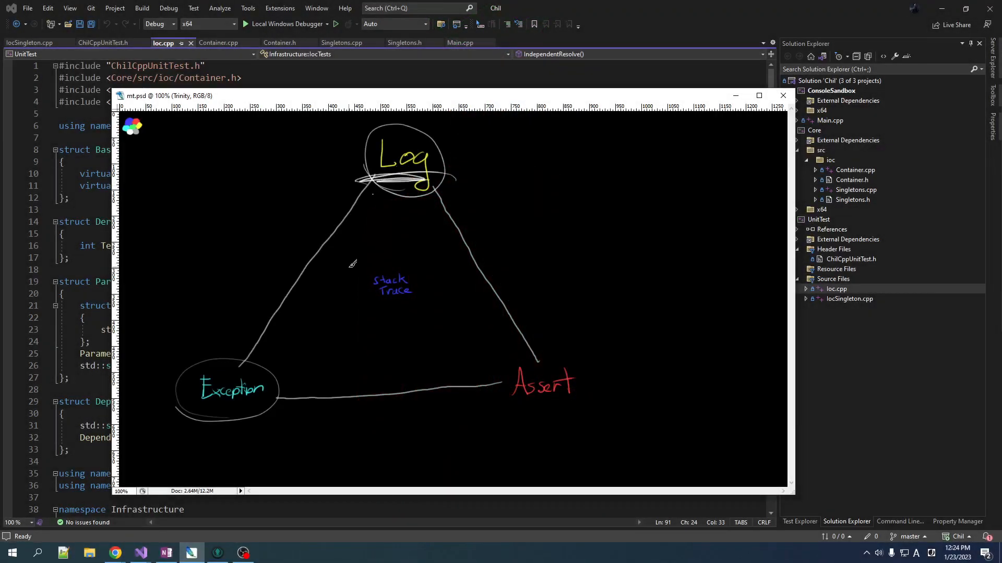
{"action": "mouse_move", "coordinate": [361, 243]}
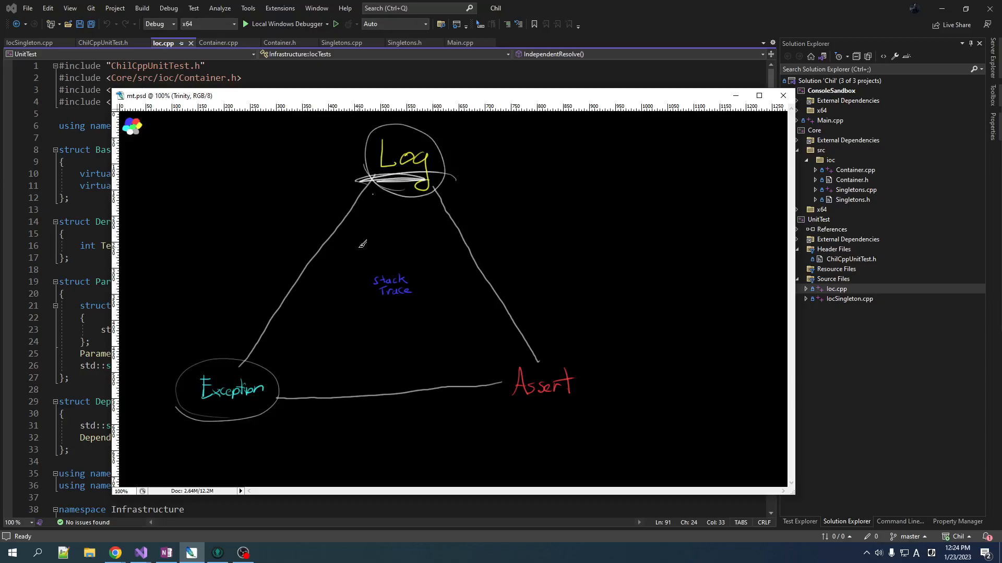
{"action": "mouse_move", "coordinate": [205, 426]}
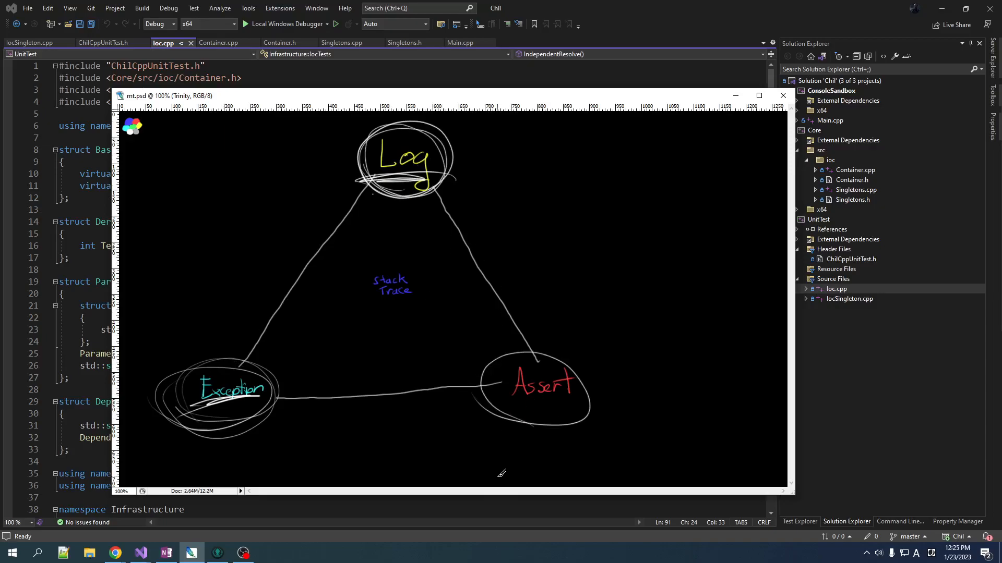
{"action": "mouse_move", "coordinate": [491, 475]}
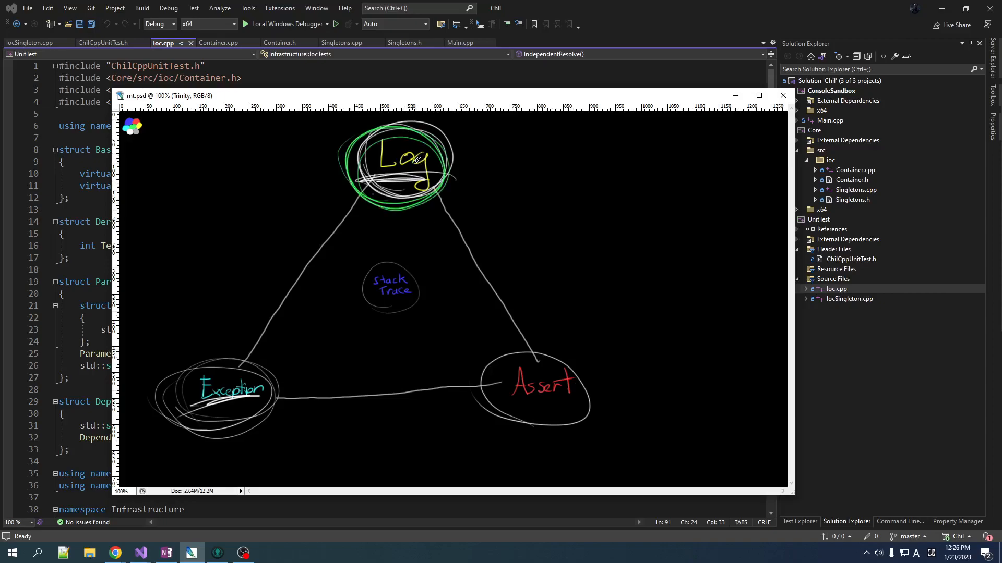
{"action": "mouse_move", "coordinate": [501, 156]}
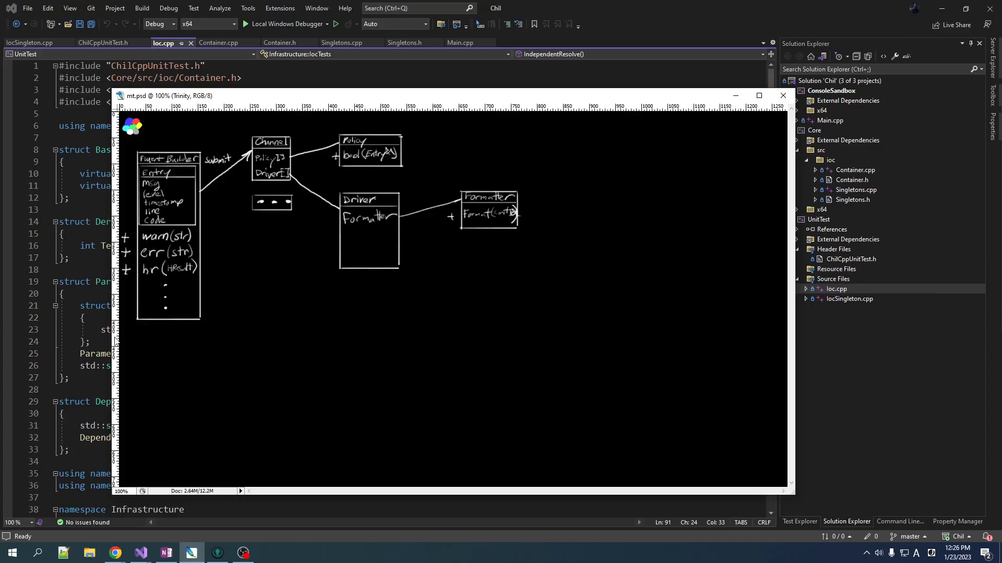
{"action": "mouse_move", "coordinate": [412, 115]}
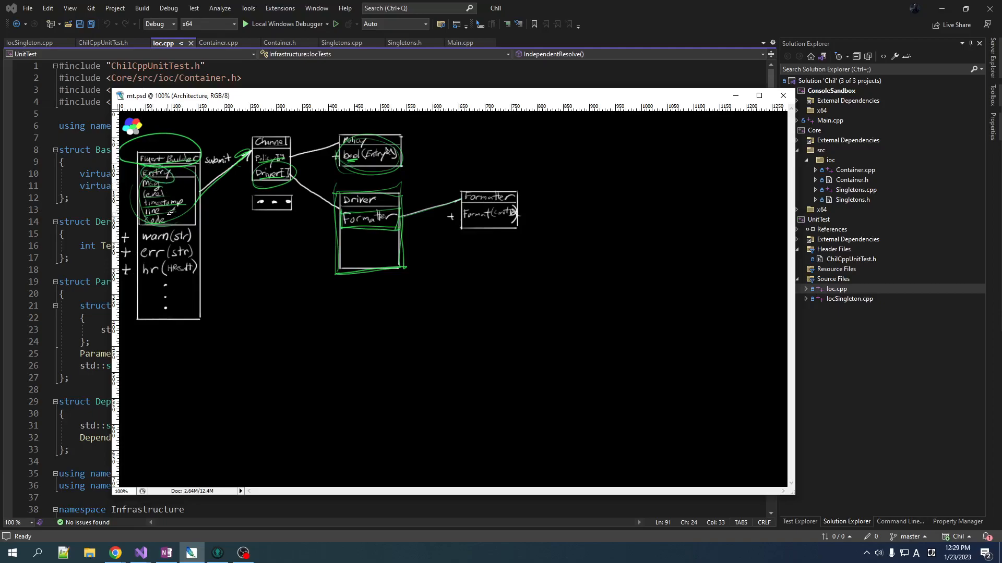
{"action": "mouse_move", "coordinate": [185, 282]}
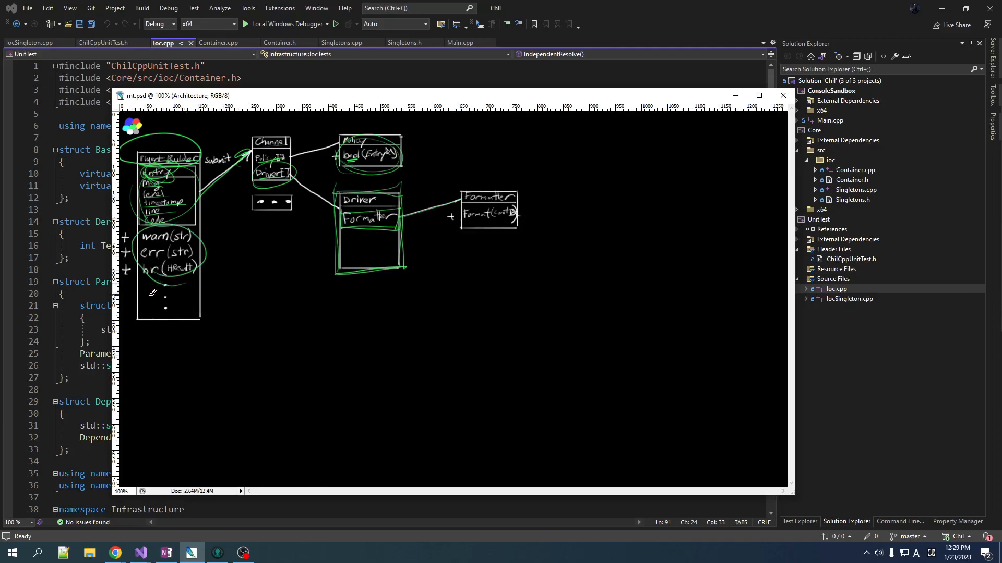
{"action": "mouse_move", "coordinate": [188, 395]}
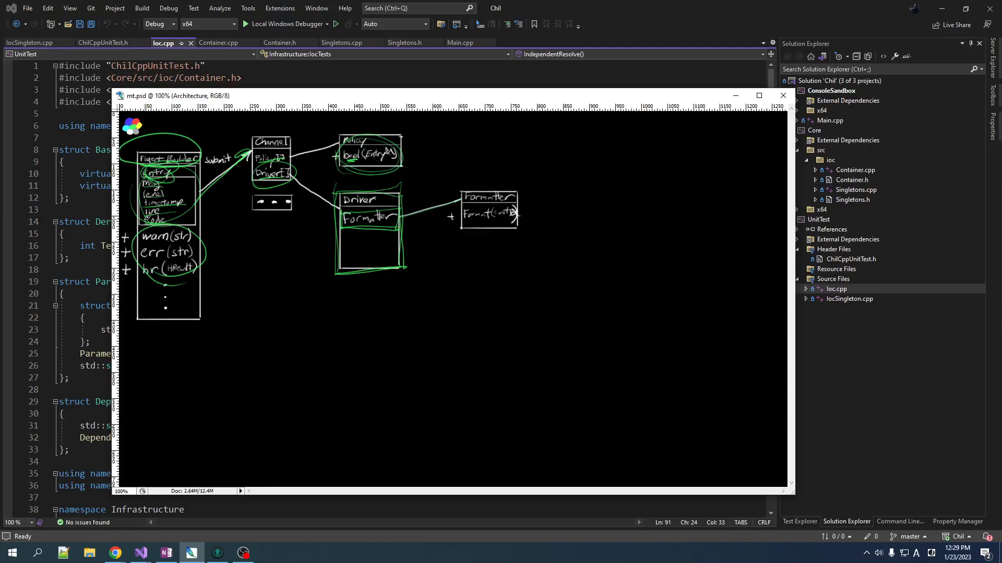
{"action": "mouse_move", "coordinate": [210, 384]}
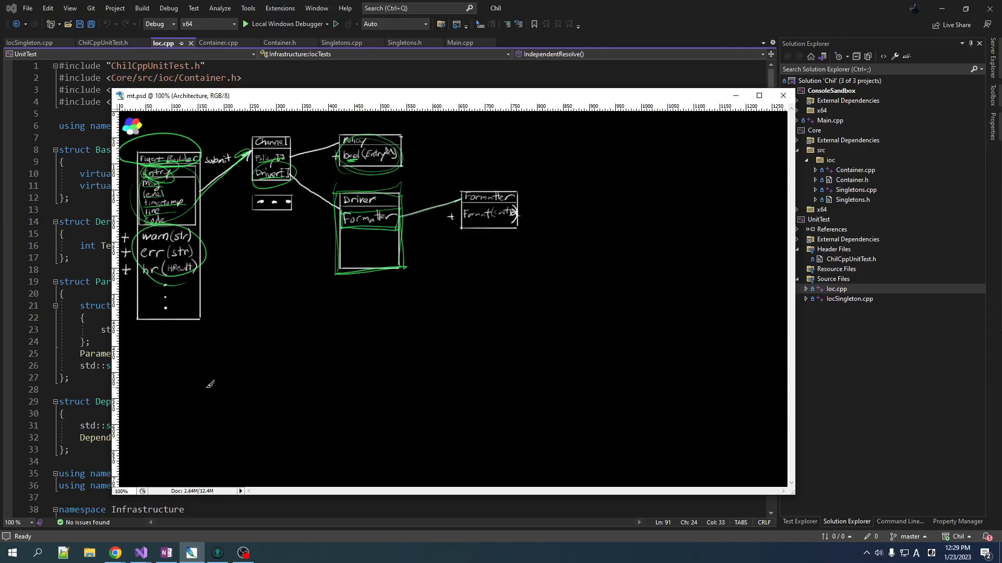
{"action": "mouse_move", "coordinate": [163, 265]}
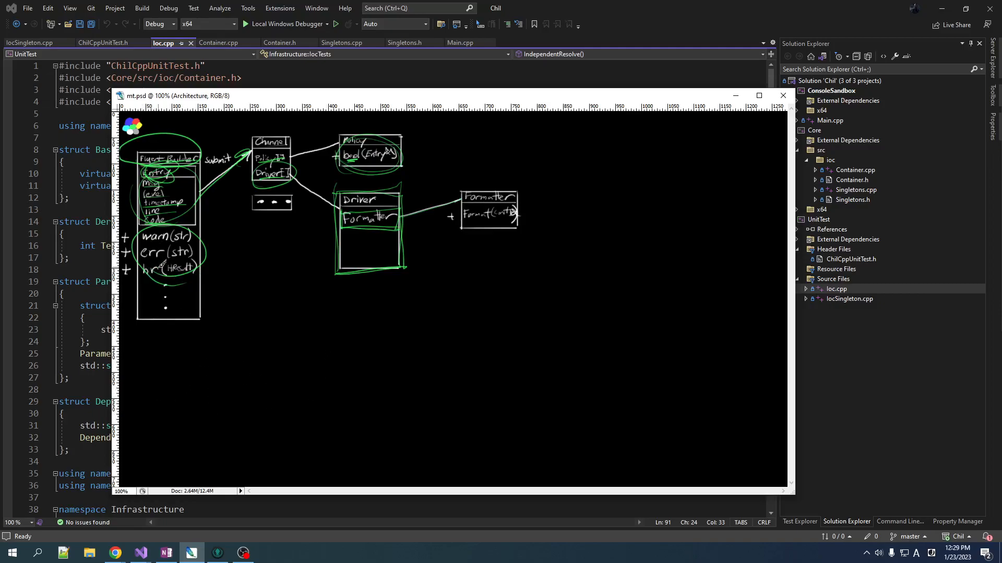
{"action": "mouse_move", "coordinate": [273, 403]}
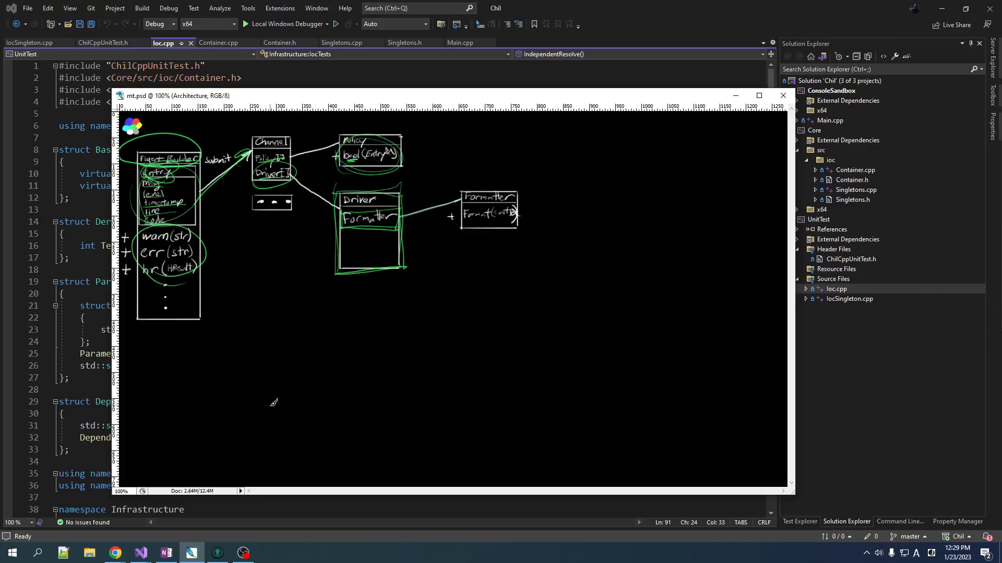
{"action": "mouse_move", "coordinate": [252, 355]}
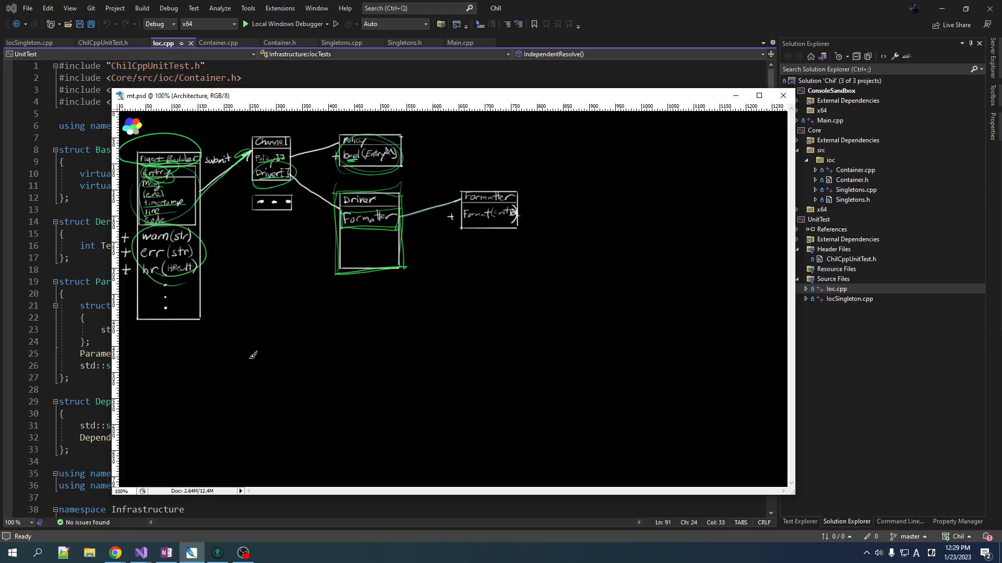
{"action": "mouse_move", "coordinate": [468, 376]}
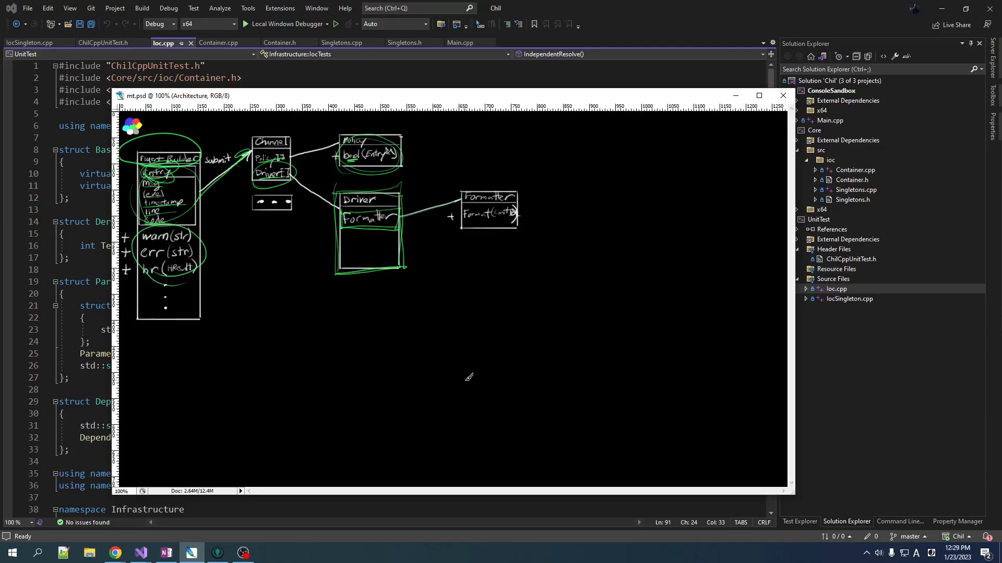
{"action": "mouse_move", "coordinate": [466, 349]}
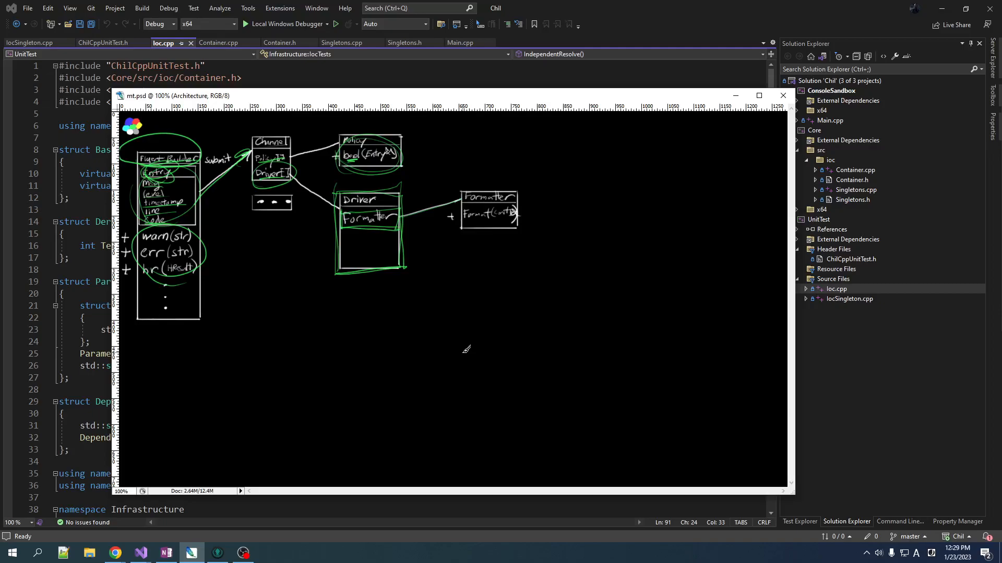
{"action": "mouse_move", "coordinate": [205, 375]}
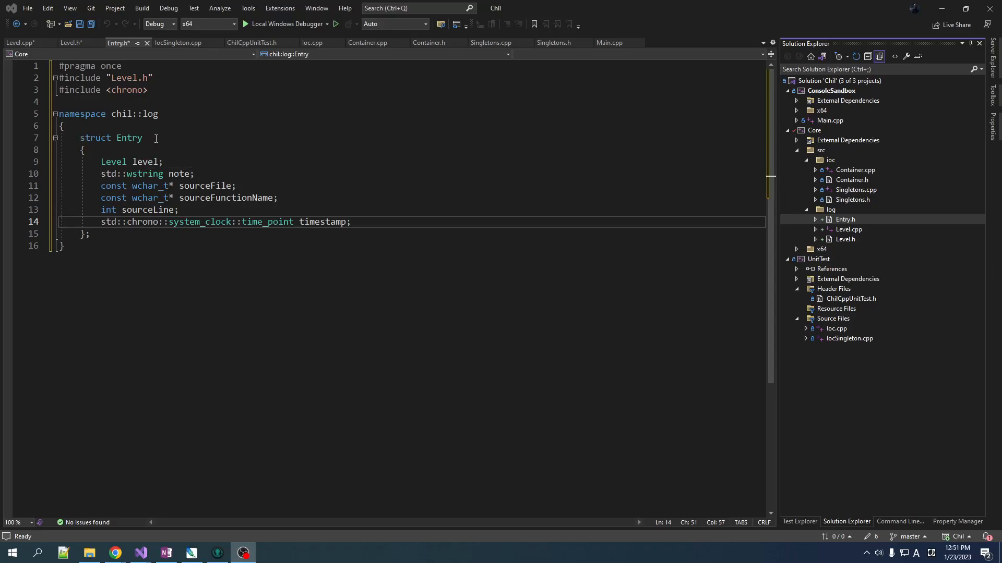
{"action": "mouse_move", "coordinate": [145, 162]}
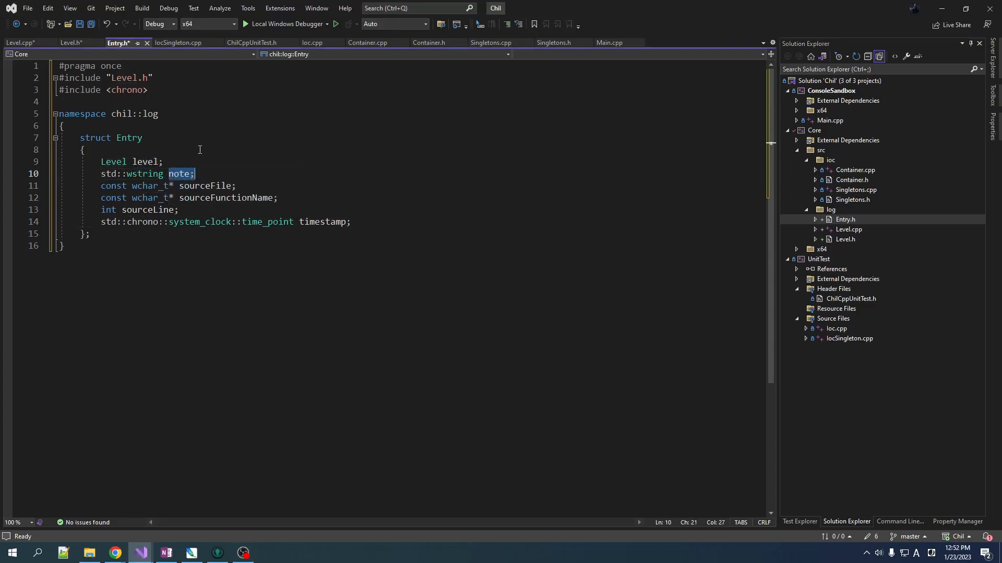
{"action": "mouse_move", "coordinate": [207, 185]}
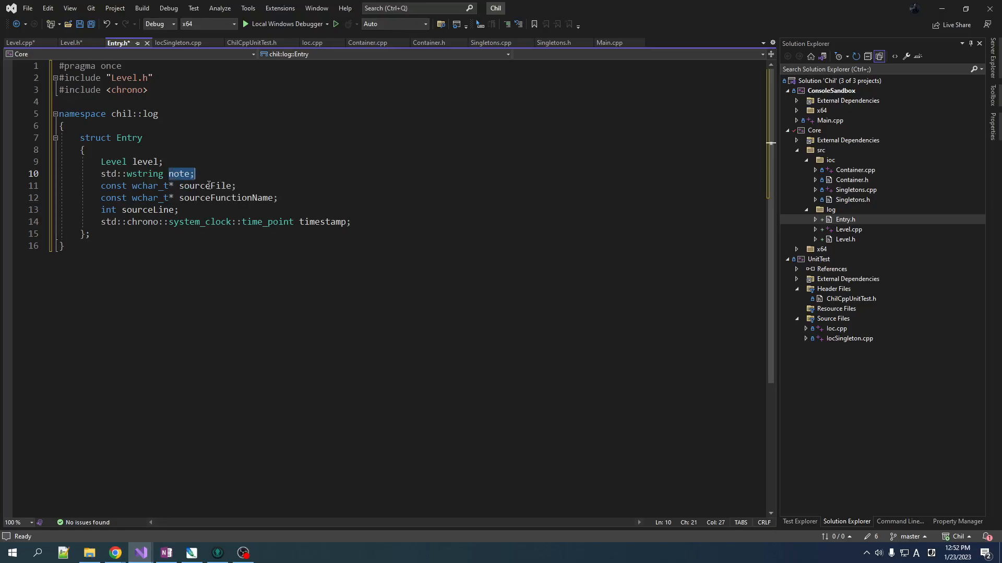
{"action": "double_click", "coordinate": [225, 197]}
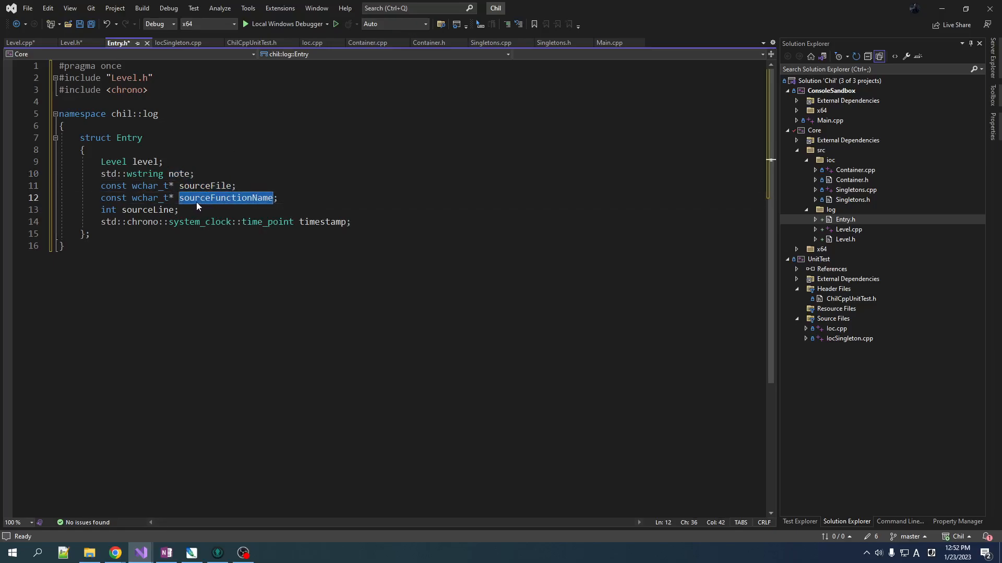
{"action": "double_click", "coordinate": [323, 221]}
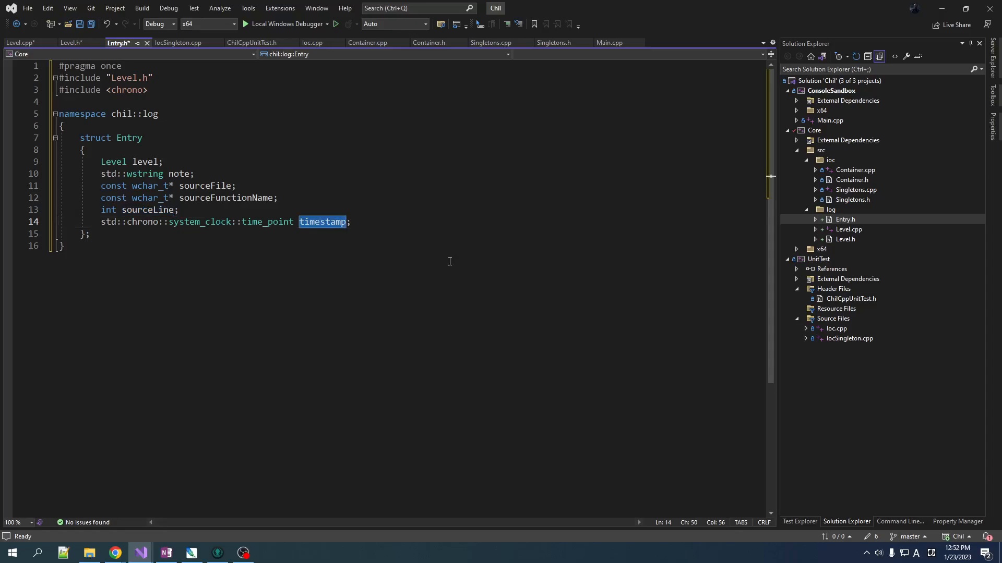
{"action": "mouse_move", "coordinate": [433, 284]}
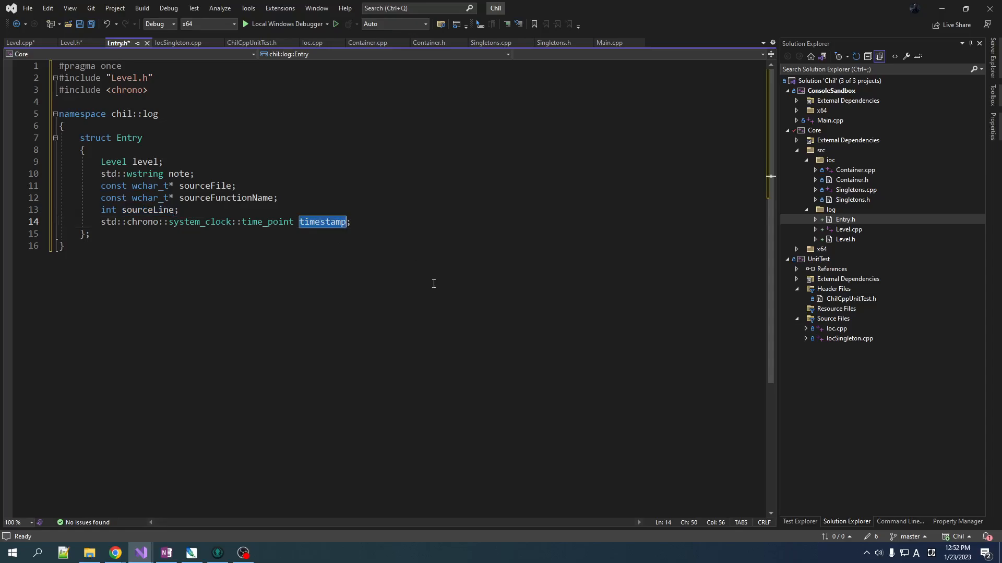
{"action": "mouse_move", "coordinate": [140, 210]}
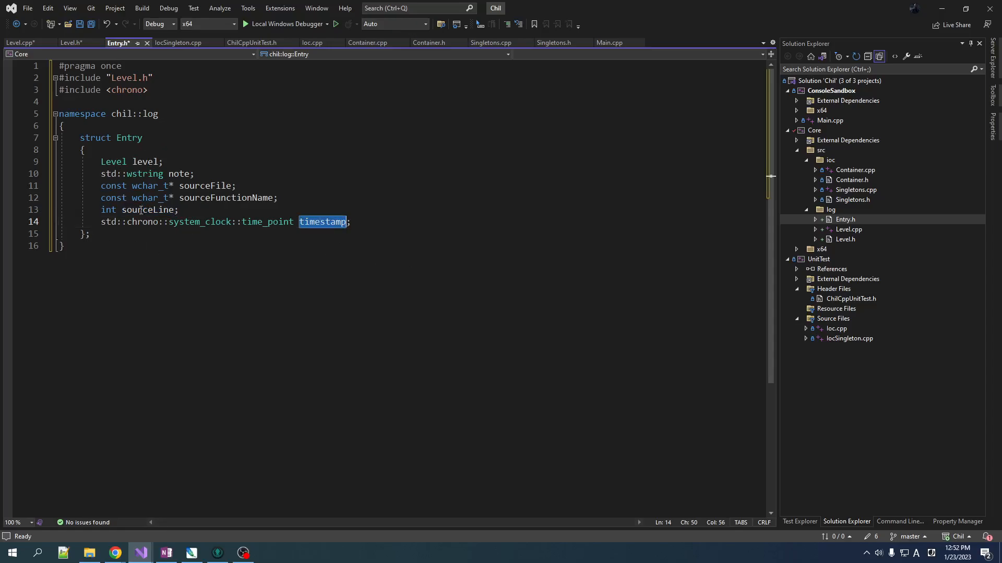
{"action": "mouse_move", "coordinate": [119, 262]}
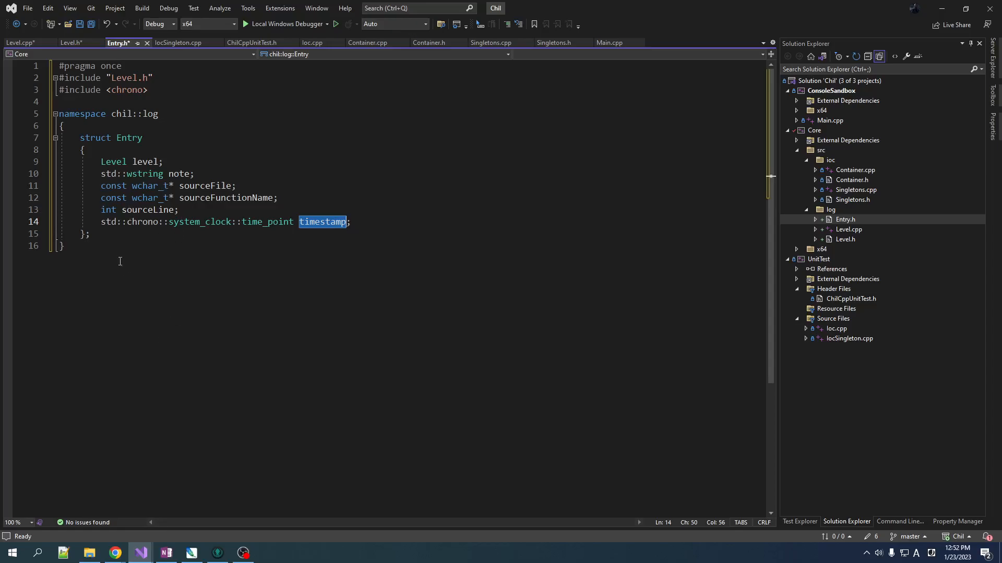
{"action": "mouse_move", "coordinate": [132, 174]}
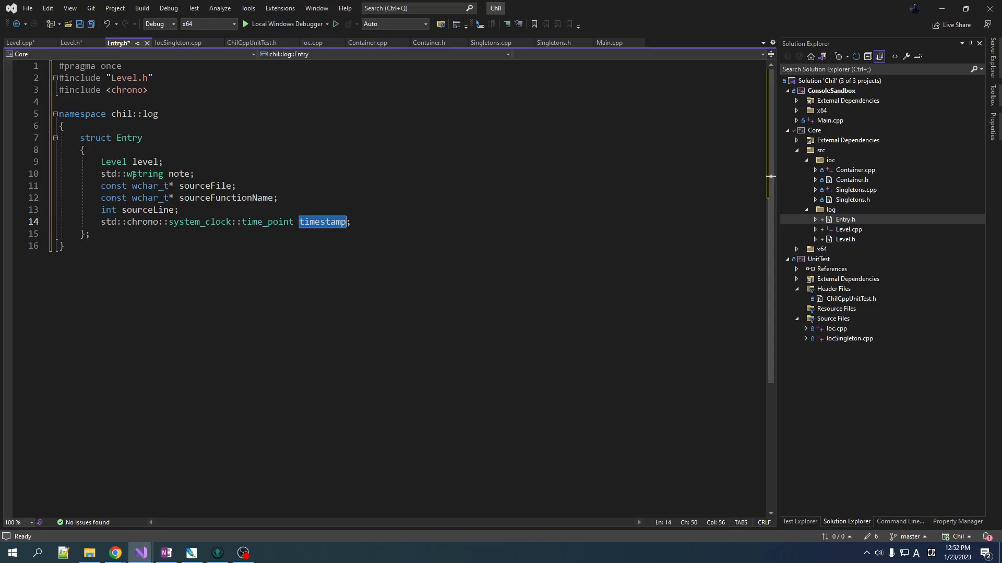
{"action": "mouse_move", "coordinate": [113, 161]}
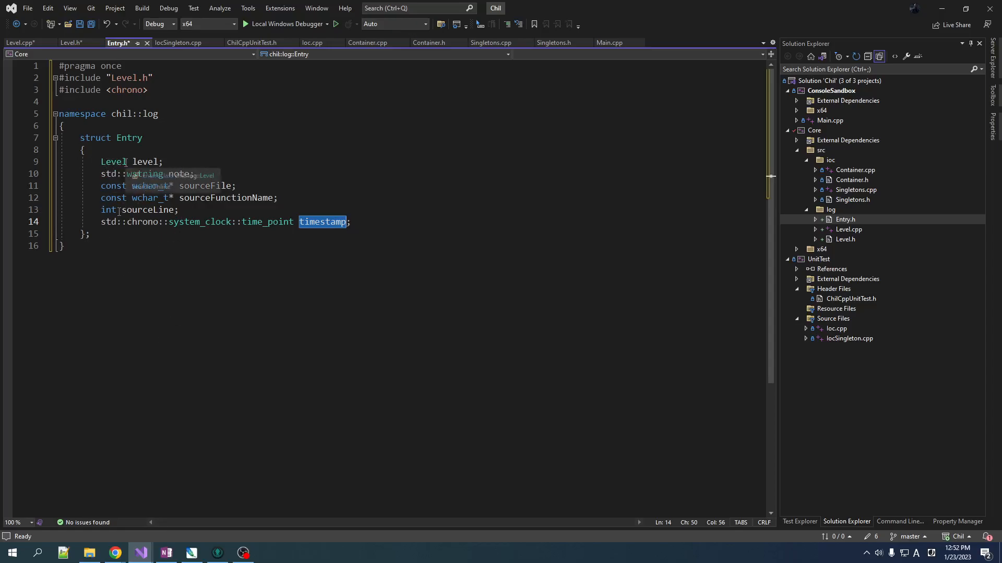
{"action": "left_click", "coordinate": [71, 43]}
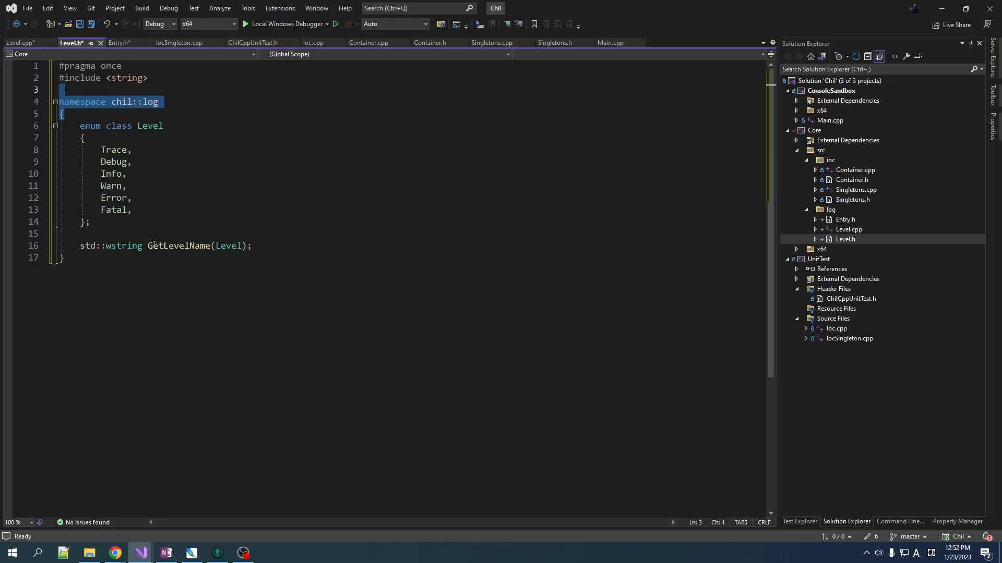
{"action": "left_click", "coordinate": [20, 42]}
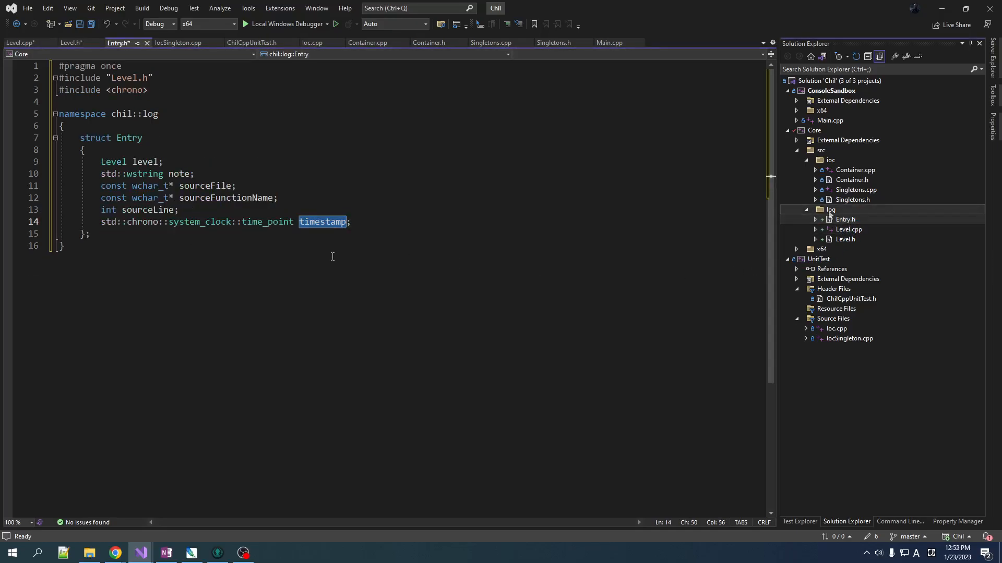
- Add EntryBuilder.h to the log folder and declare class EntryBuilder : private Entry
{"action": "right_click", "coordinate": [831, 210]}
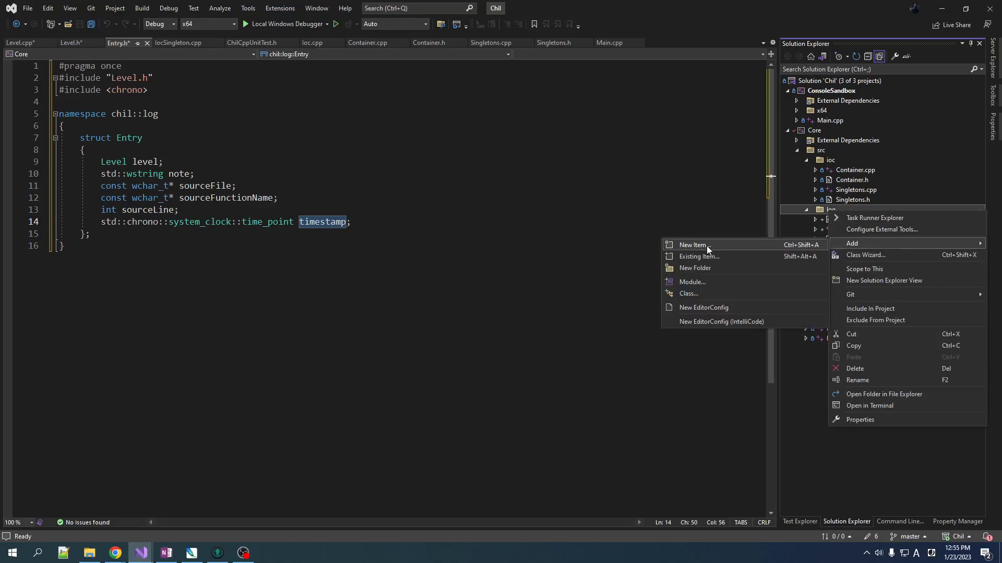
{"action": "left_click", "coordinate": [692, 244]}
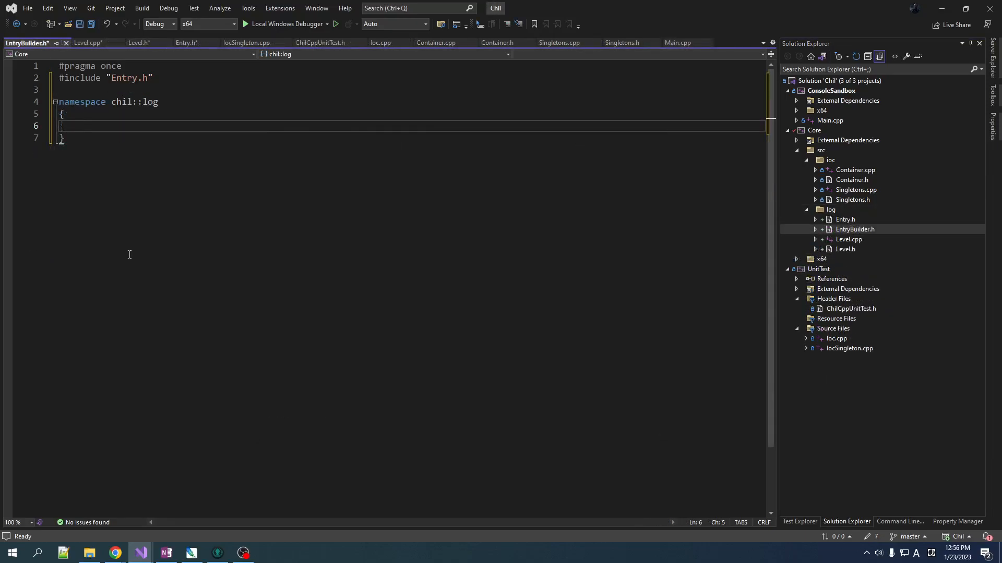
{"action": "type", "text": "class"}
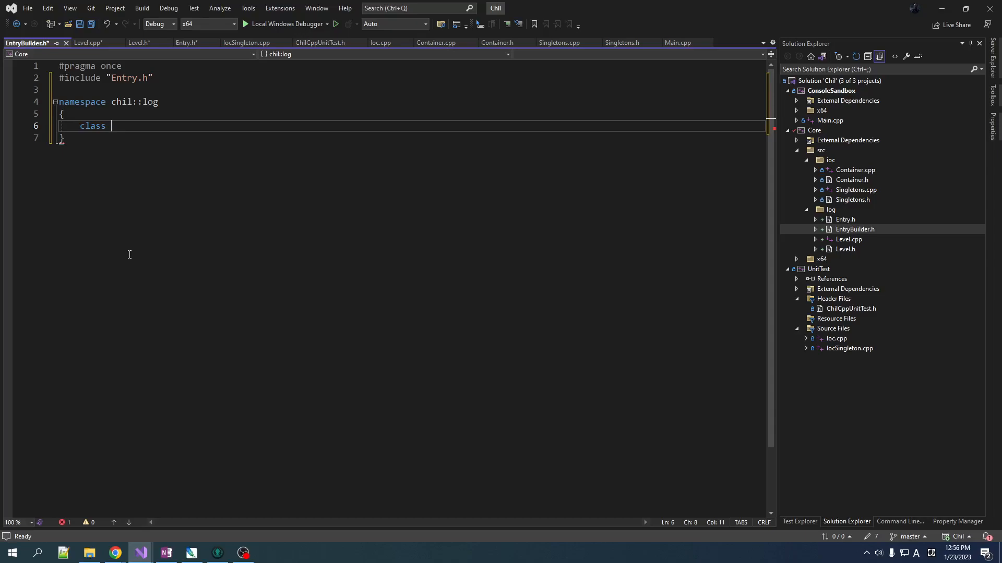
{"action": "type", "text": "EntryBuilder :"}
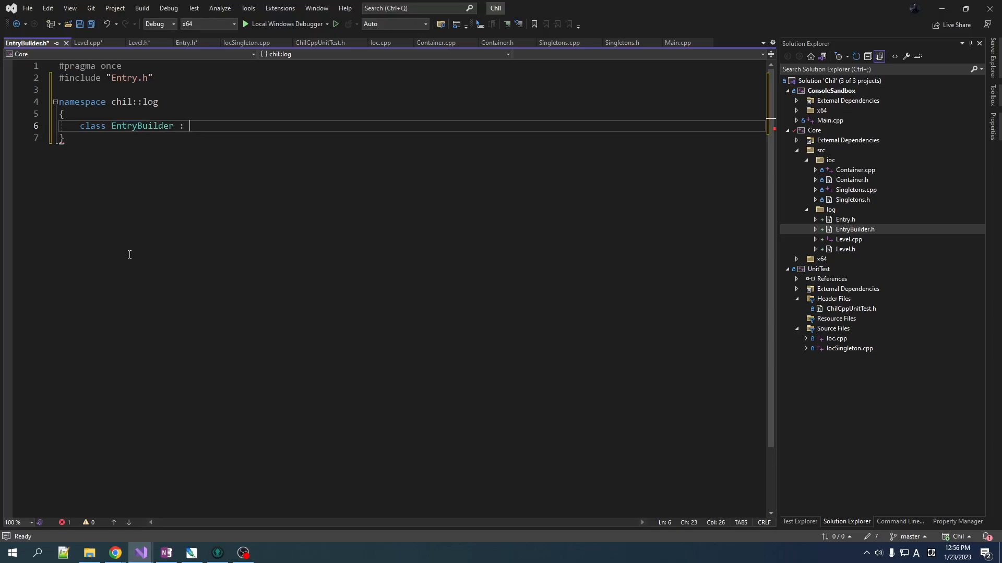
{"action": "type", "text": "private"}
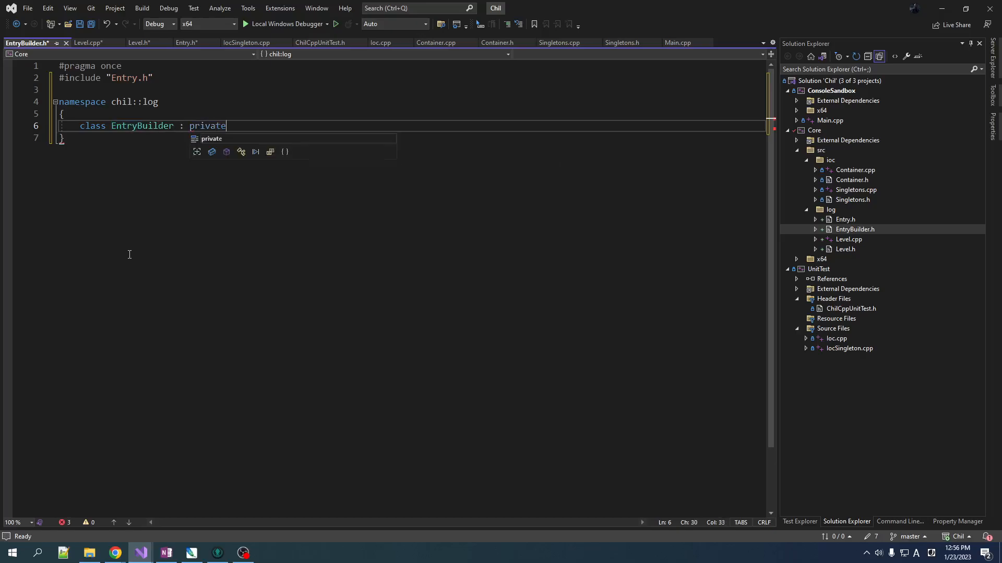
{"action": "type", "text": "Entry"}
{"action": "type", "text": "void f("}
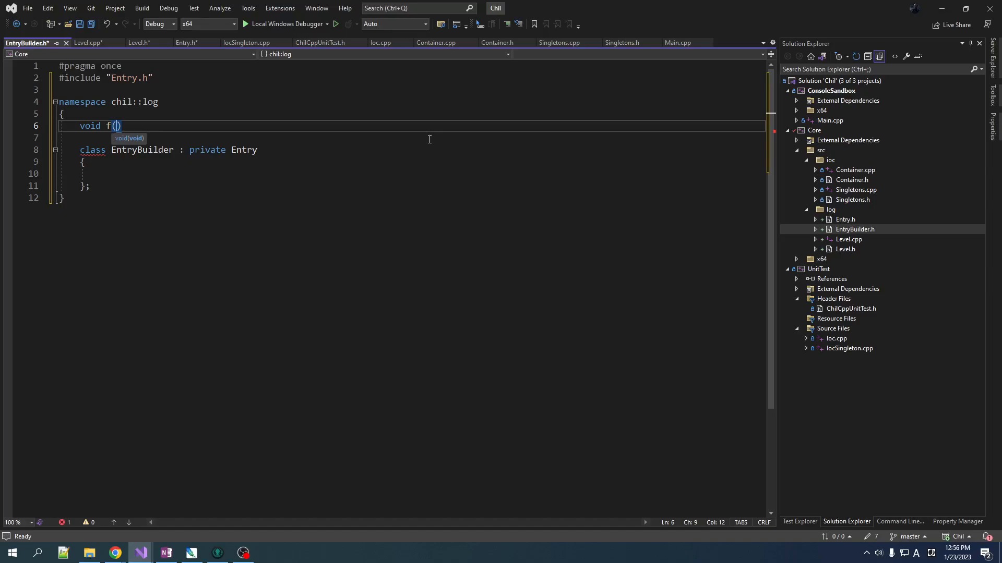
- Add free function f(Entry*) and g() { f(this); }, highlighting the inheritance and class name
{"action": "type", "text": "Entry*"}
{"action": "left_click", "coordinate": [412, 174]}
{"action": "type", "text": "void g("}
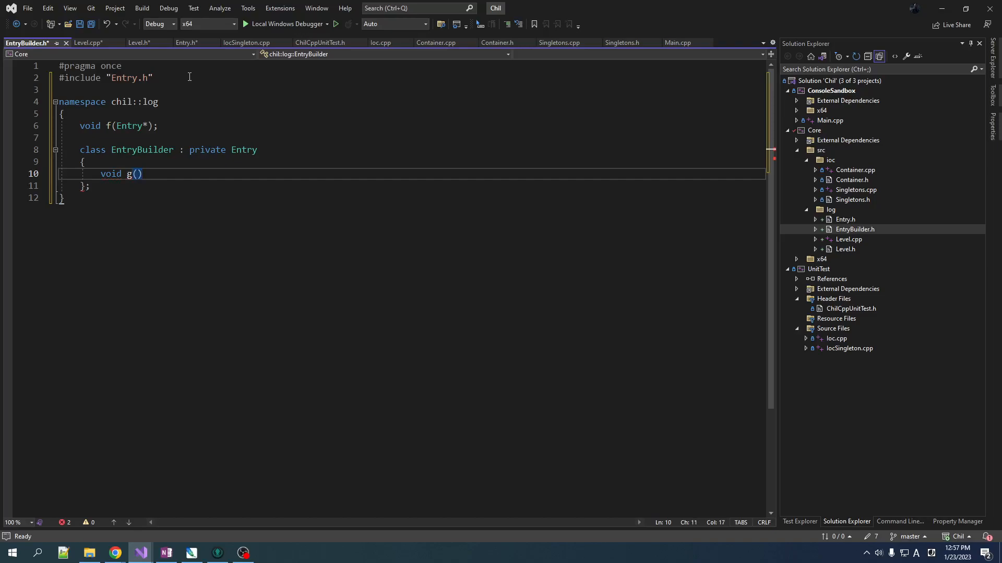
{"action": "type", "text": "{}"}
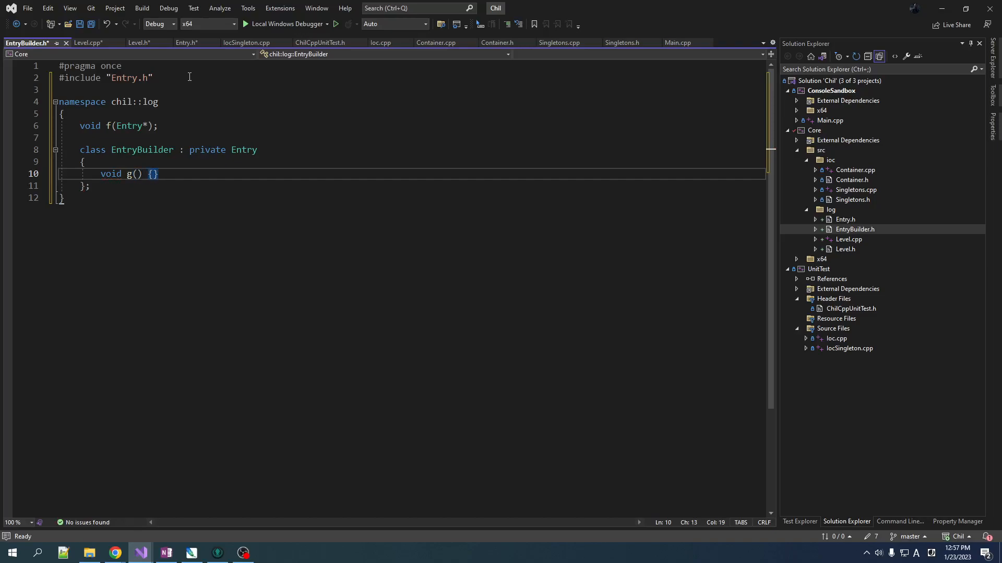
{"action": "type", "text": "f()"}
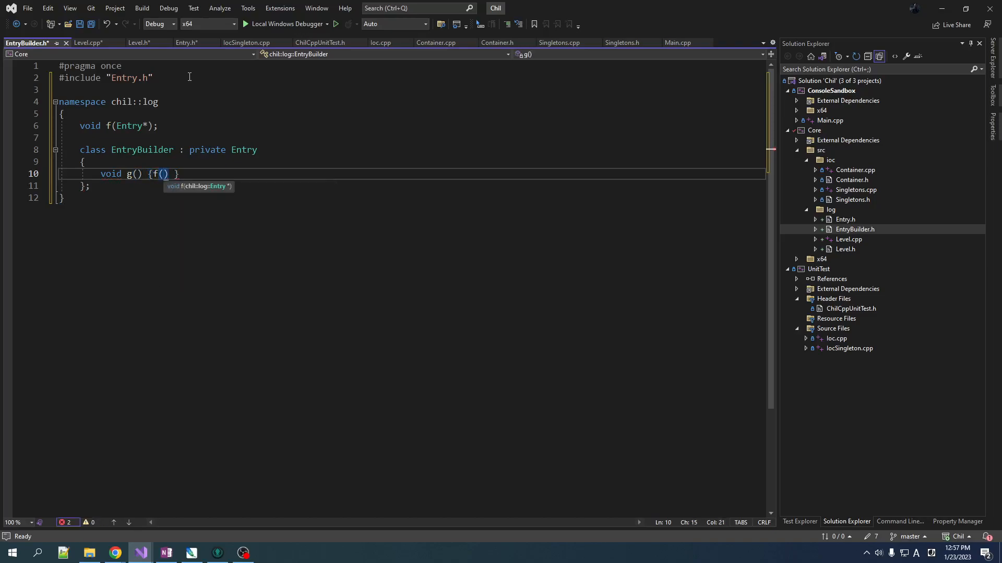
{"action": "type", "text": "this);"}
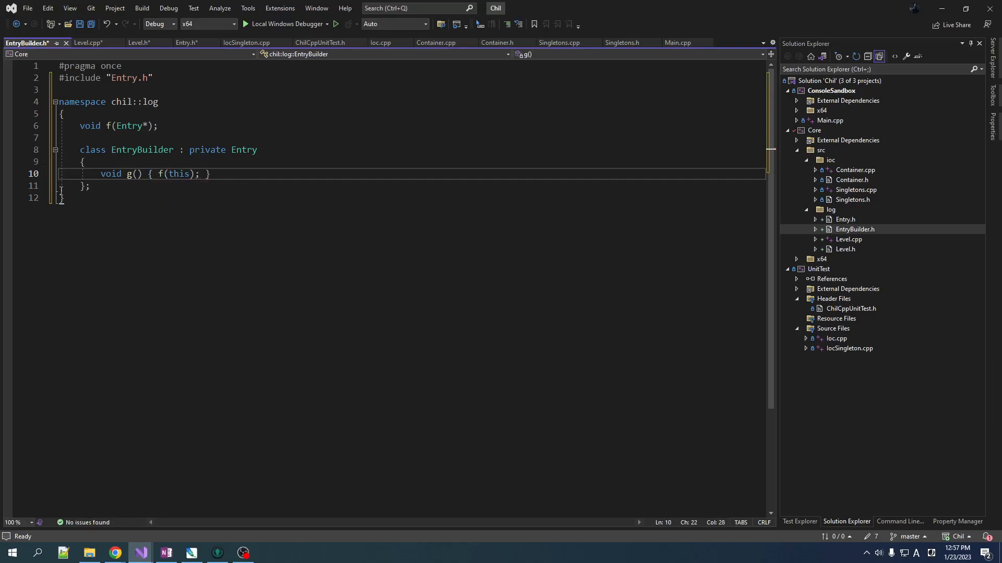
{"action": "double_click", "coordinate": [128, 150]}
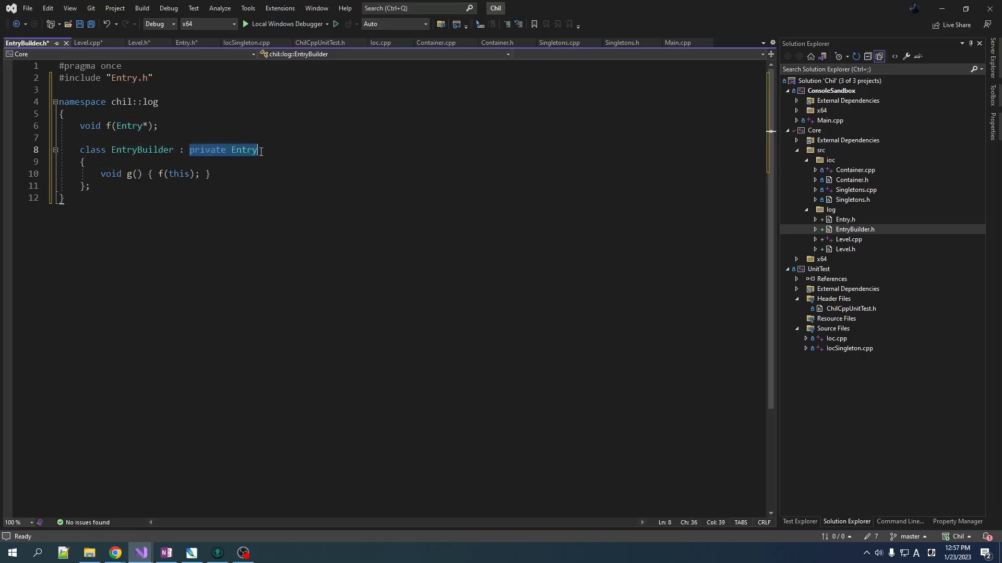
{"action": "left_click", "coordinate": [173, 173]}
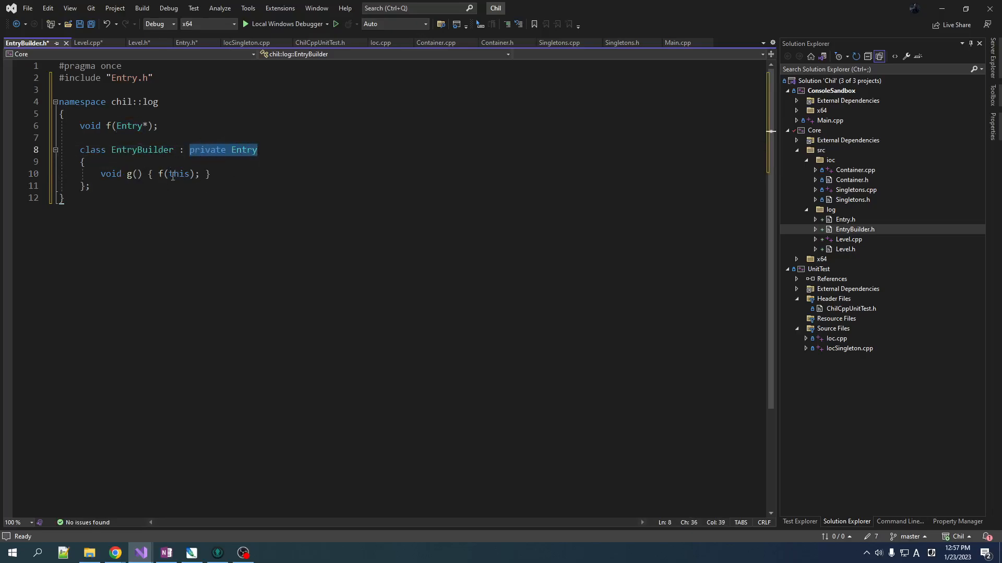
{"action": "double_click", "coordinate": [142, 150]}
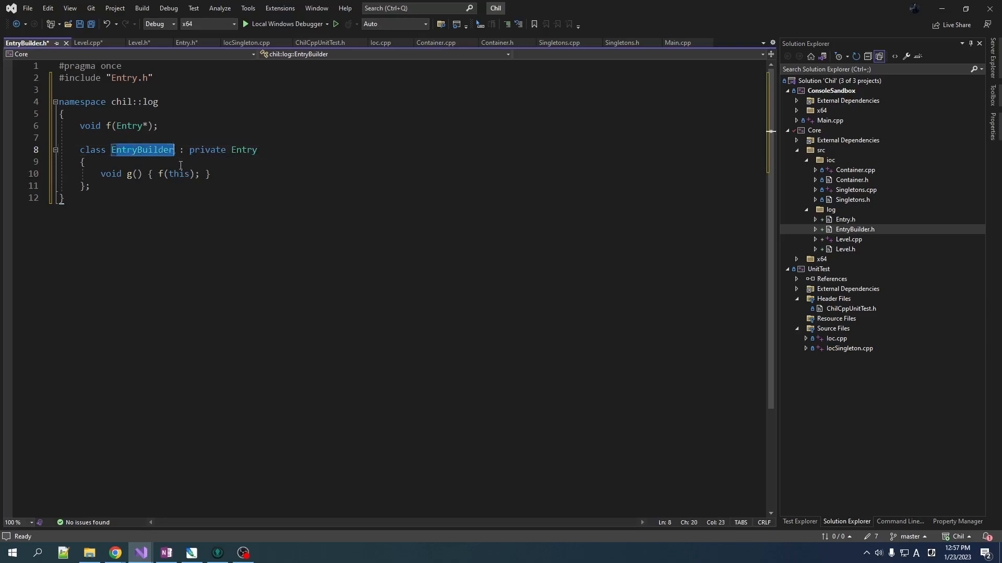
{"action": "mouse_move", "coordinate": [197, 120]}
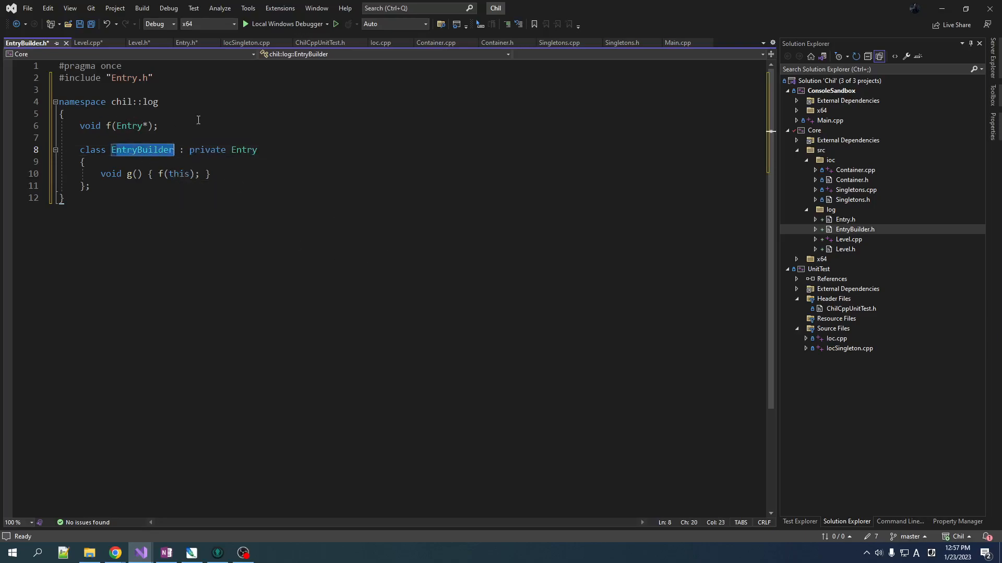
- Replace f/g with public EntryBuilder(const wchar_t*, const wchar_t*, int), EntryBuilder& note() and level(Level)
{"action": "left_click", "coordinate": [210, 174]}
{"action": "type", "text": "EntryBuilder(const wchar_t* sourceFile, const wchar_t* sourceFunctionName, int sourceLine);"}
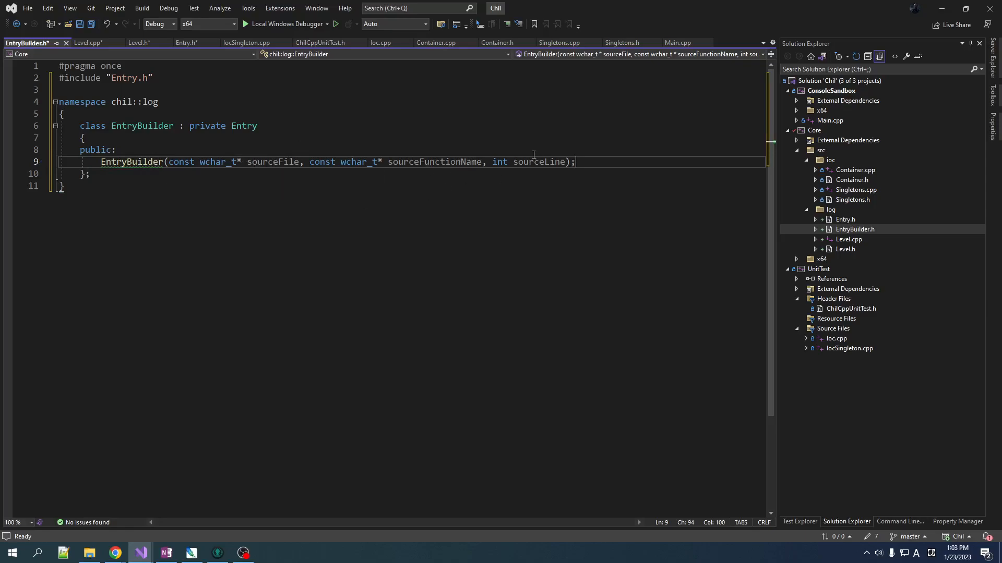
{"action": "mouse_move", "coordinate": [546, 169]}
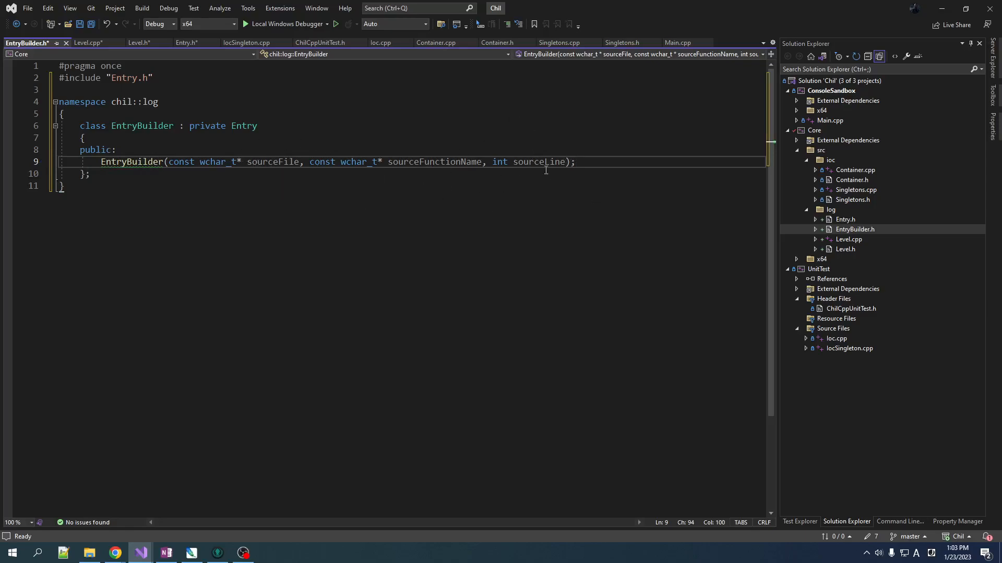
{"action": "mouse_move", "coordinate": [729, 279]}
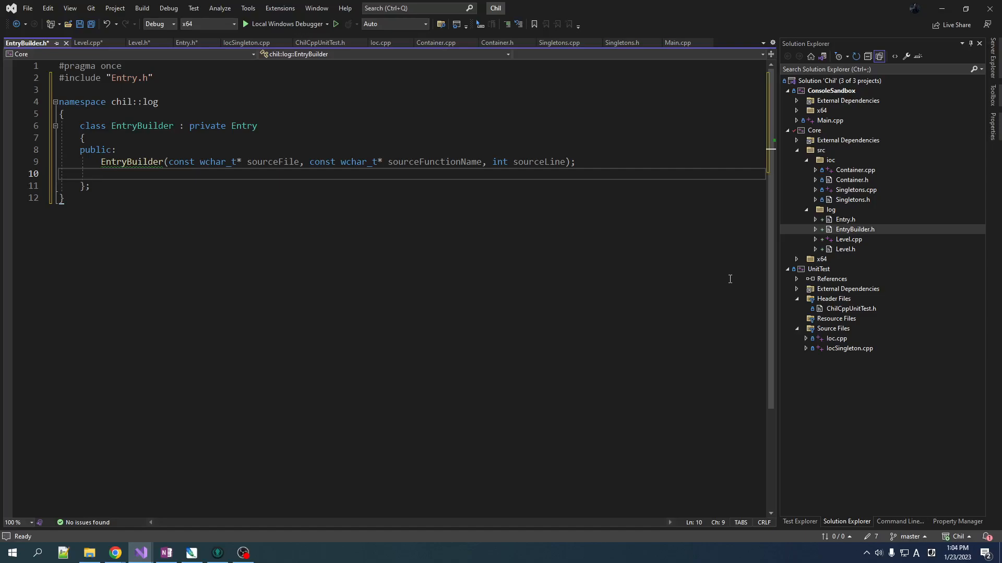
{"action": "type", "text": "En"}
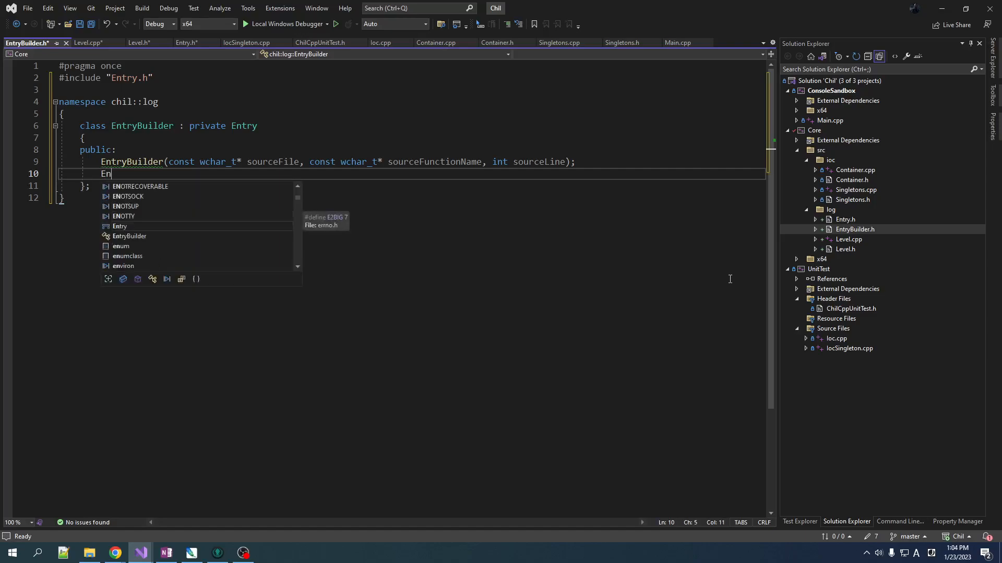
{"action": "type", "text": "tryBuilder"}
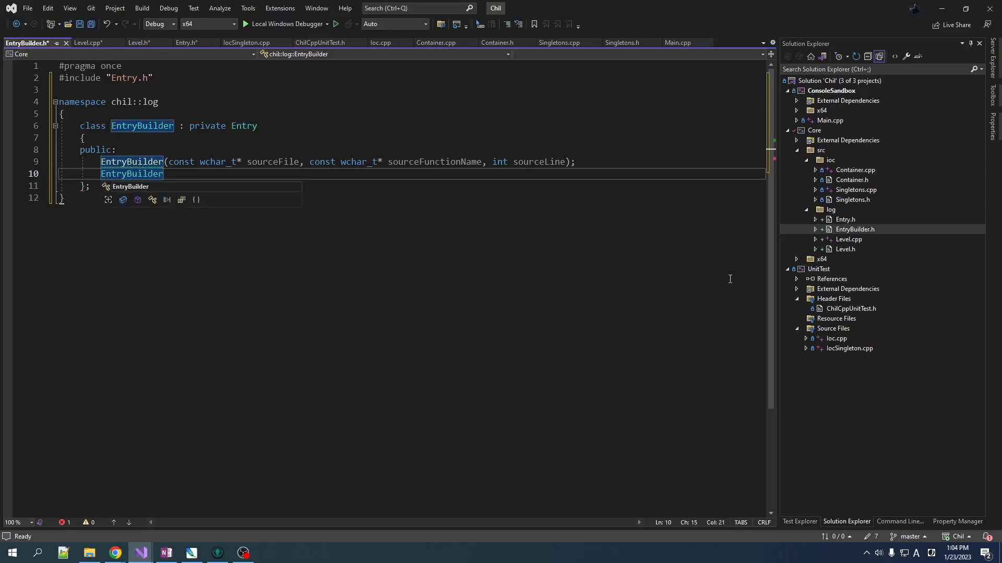
{"action": "type", "text": "&"}
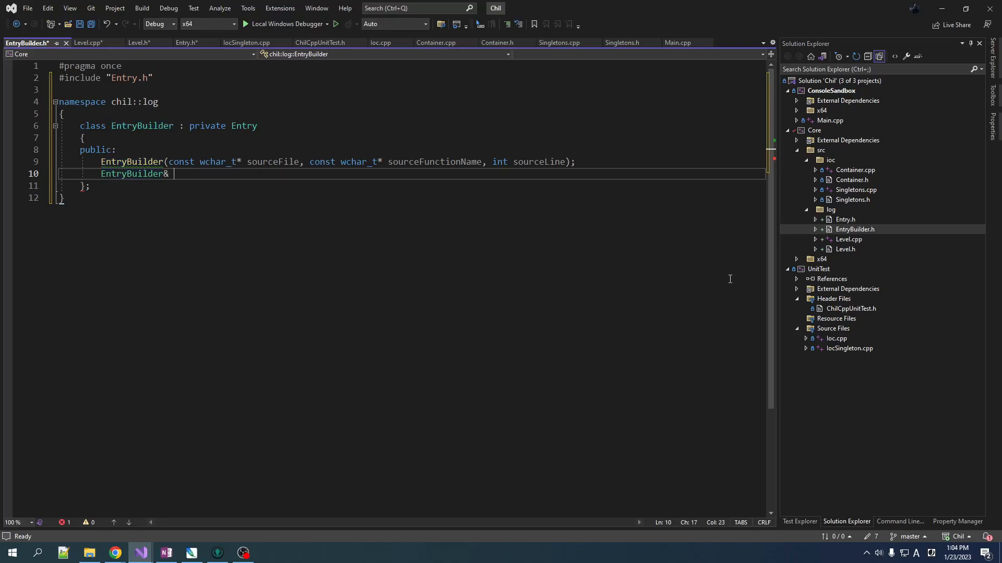
{"action": "type", "text": "note();"}
{"action": "type", "text": "EntryBuilder&"}
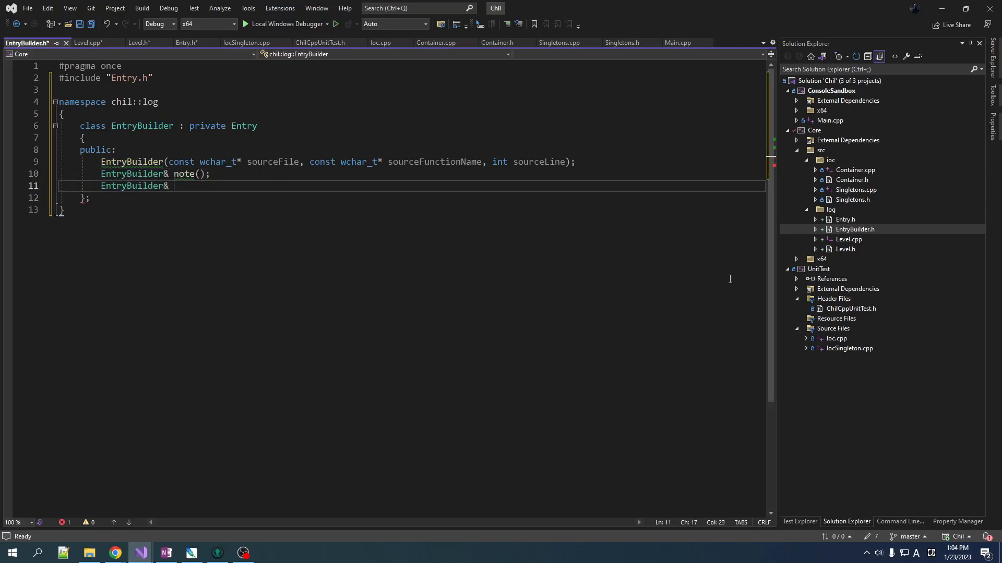
{"action": "type", "text": "level()"}
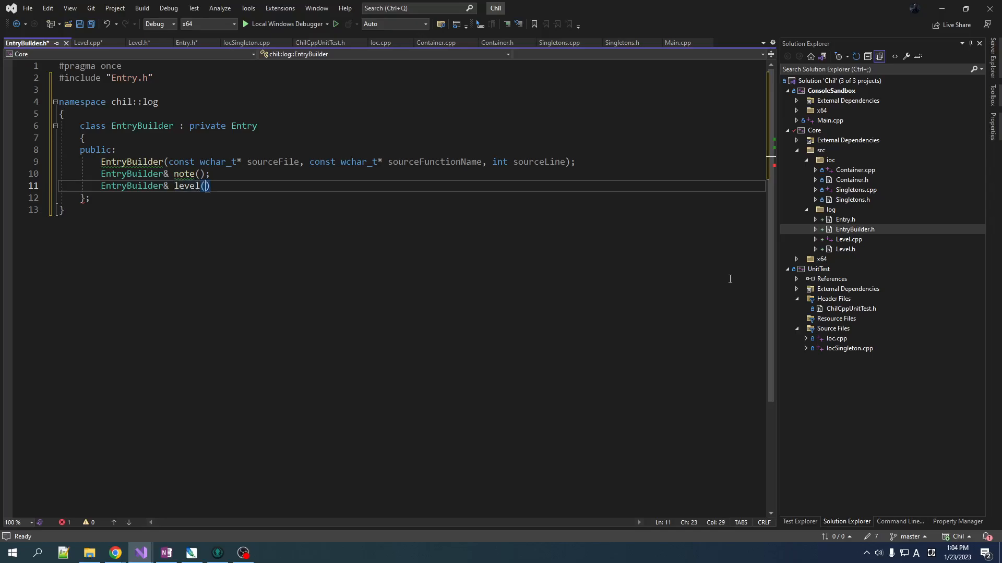
{"action": "type", "text": "Level"}
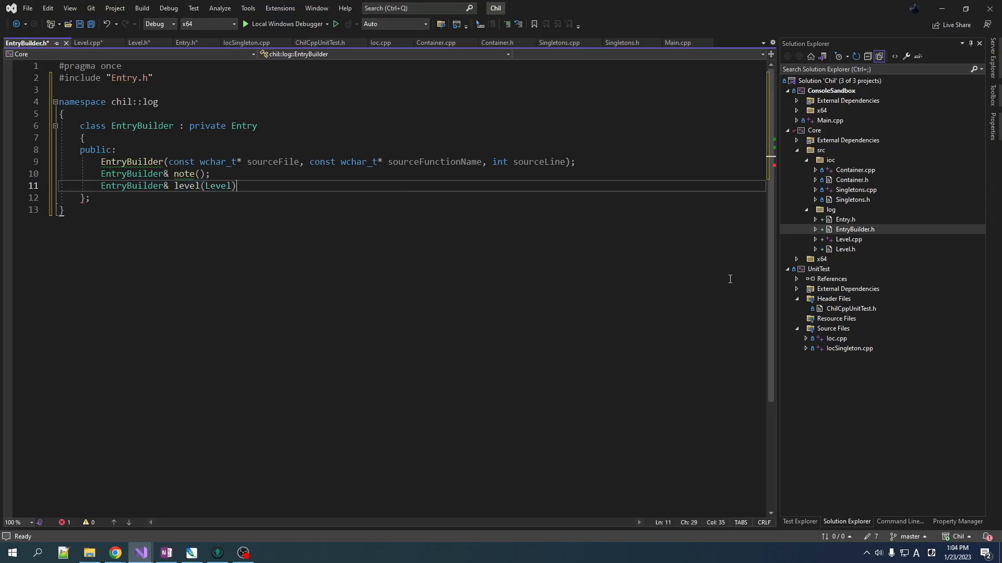
{"action": "type", "text": ";"}
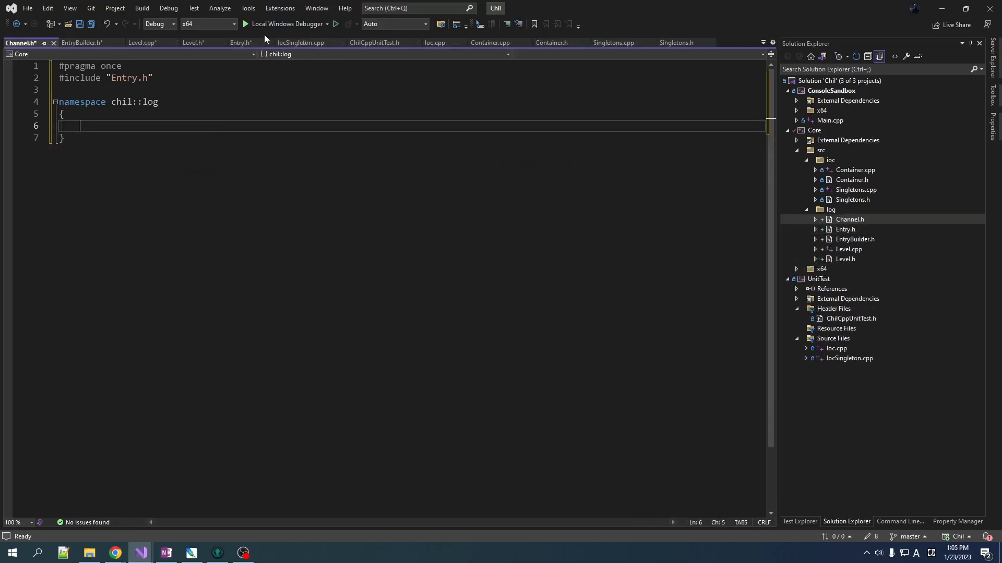
{"action": "mouse_move", "coordinate": [239, 146]}
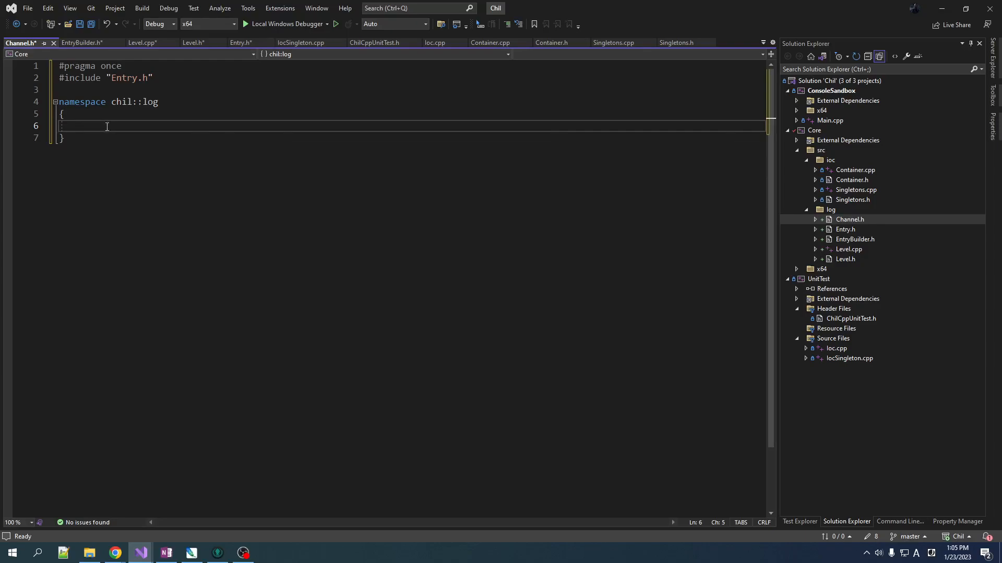
- In Channel.h, forward-declare Entry and give class IChannel virtual void Submit(Entry&) = 0
{"action": "type", "text": "ICh"}
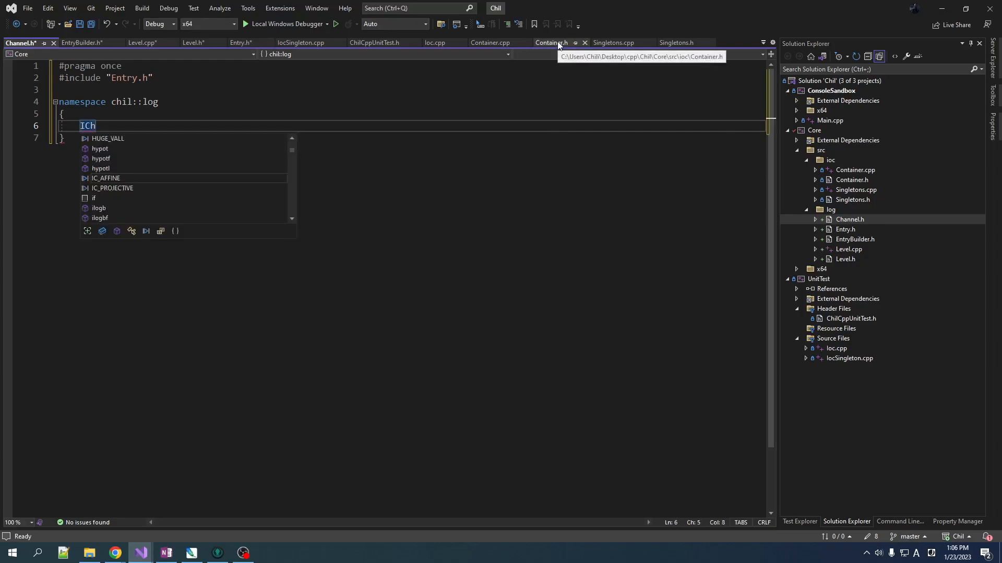
{"action": "type", "text": "annel"}
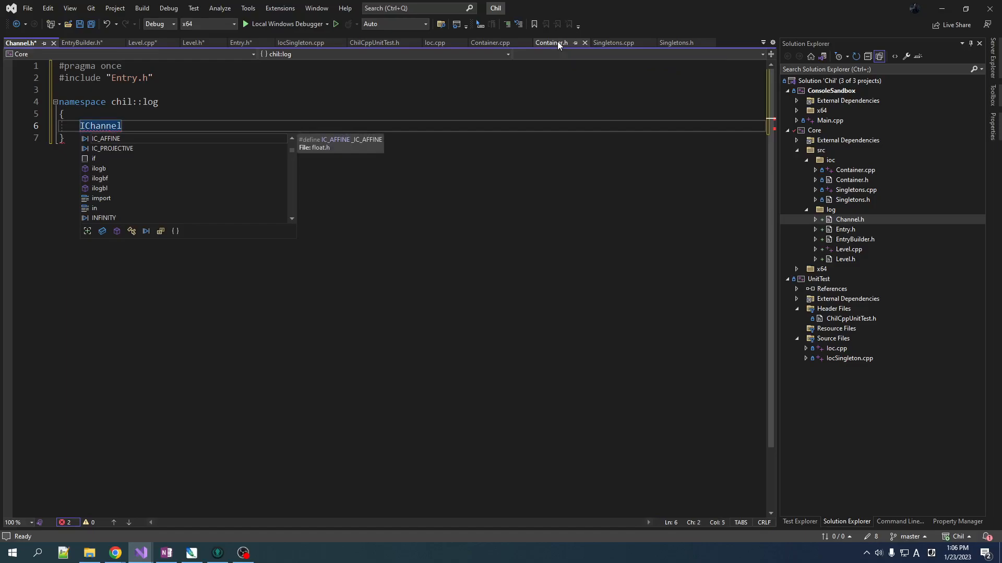
{"action": "type", "text": "class"}
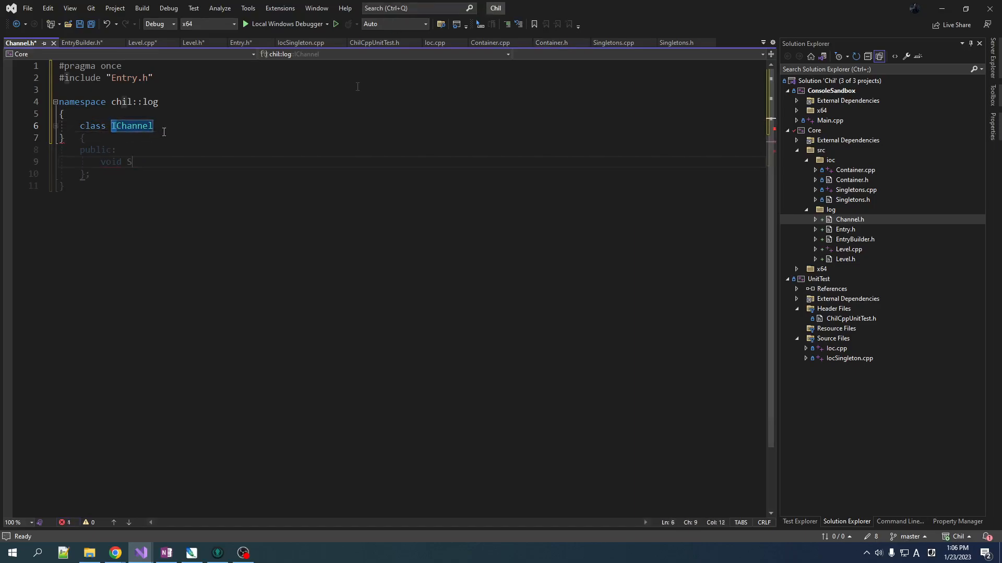
{"action": "type", "text": "ubmit("}
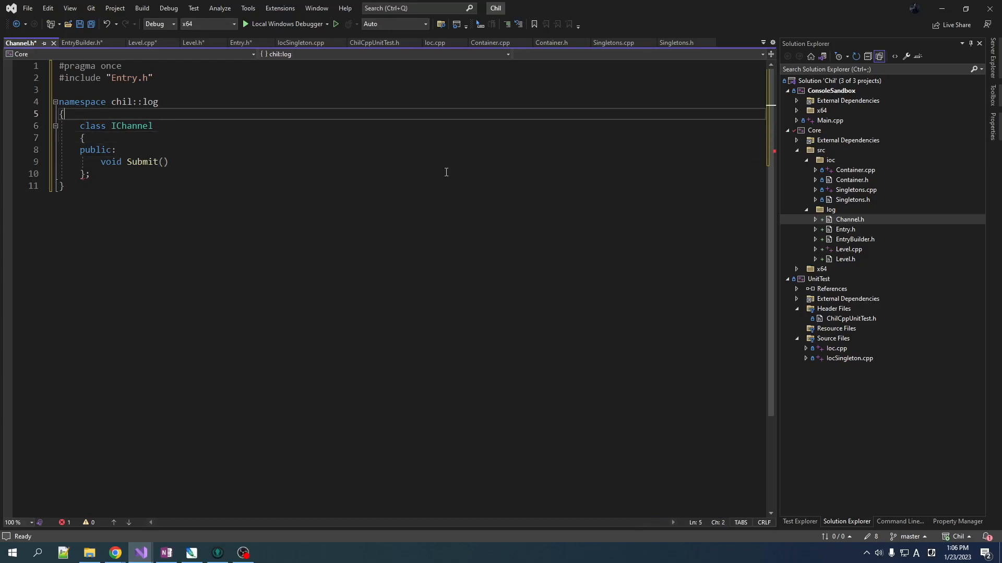
{"action": "key", "text": "enter"}
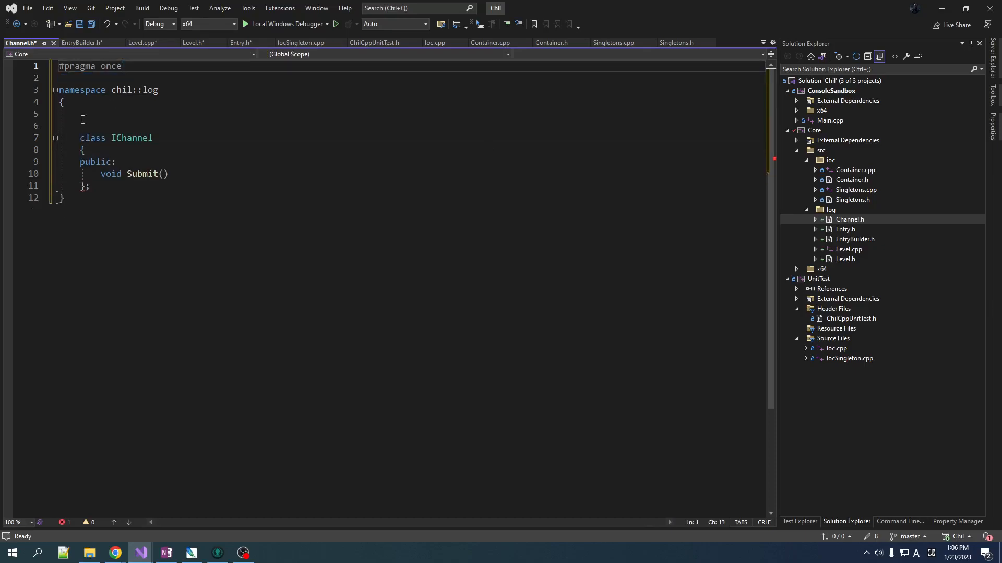
{"action": "type", "text": "struct Entry;"}
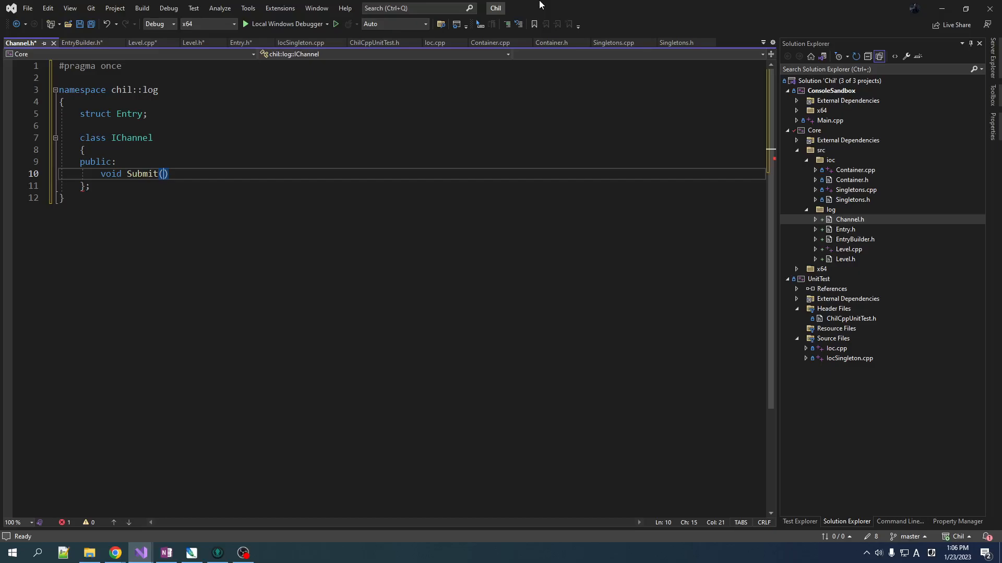
{"action": "type", "text": "Entry"}
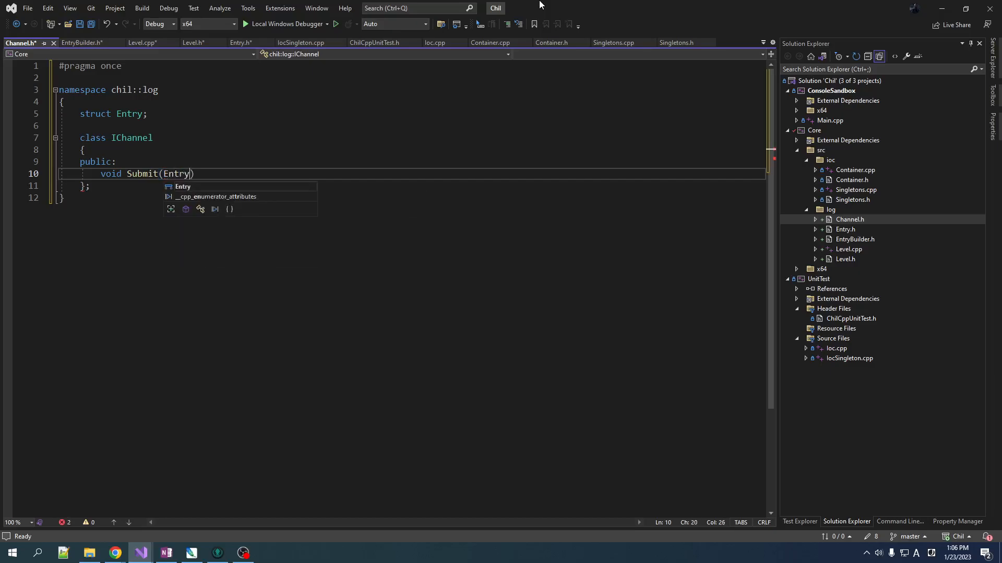
{"action": "type", "text": "&"}
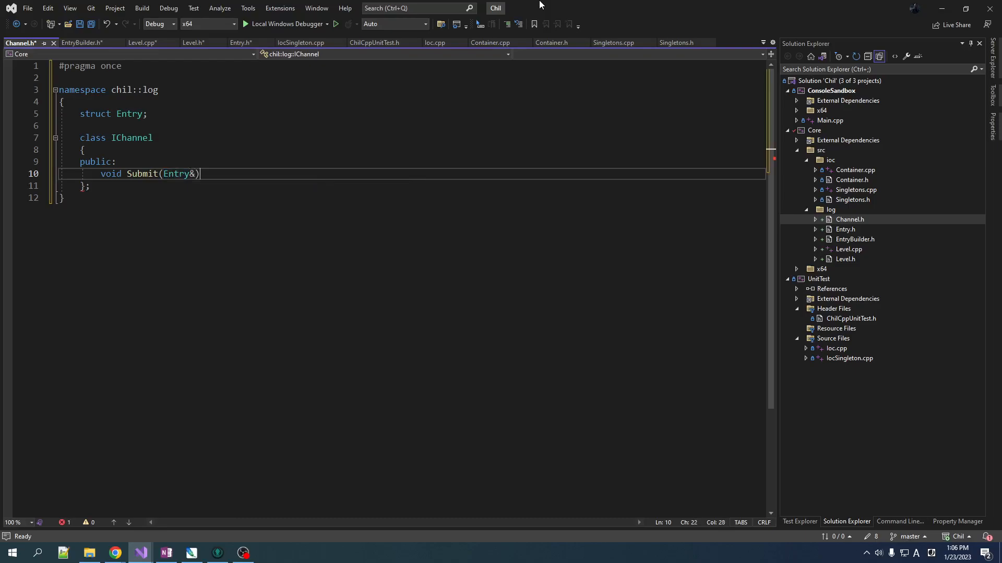
{"action": "type", "text": ";"}
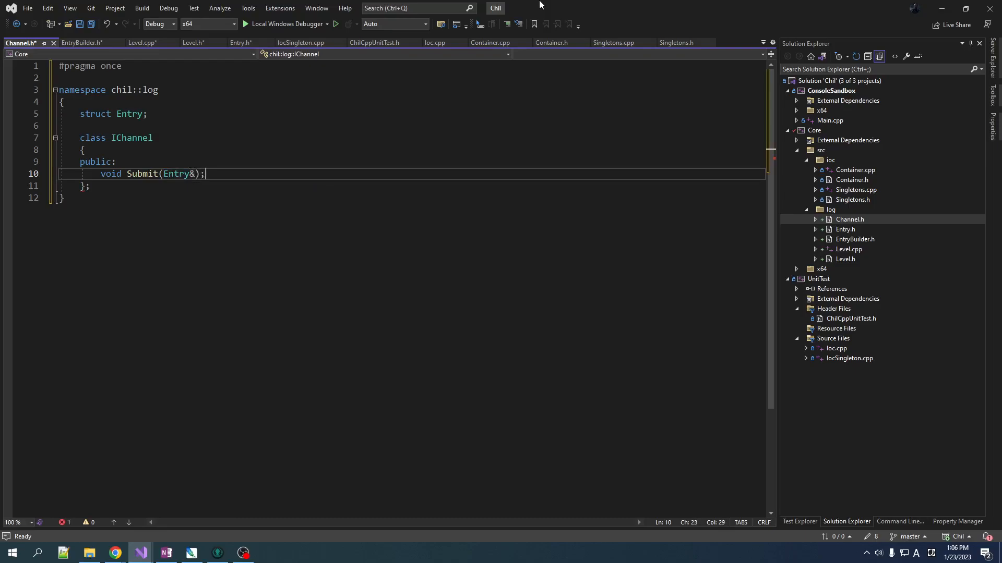
{"action": "type", "text": "virtual"}
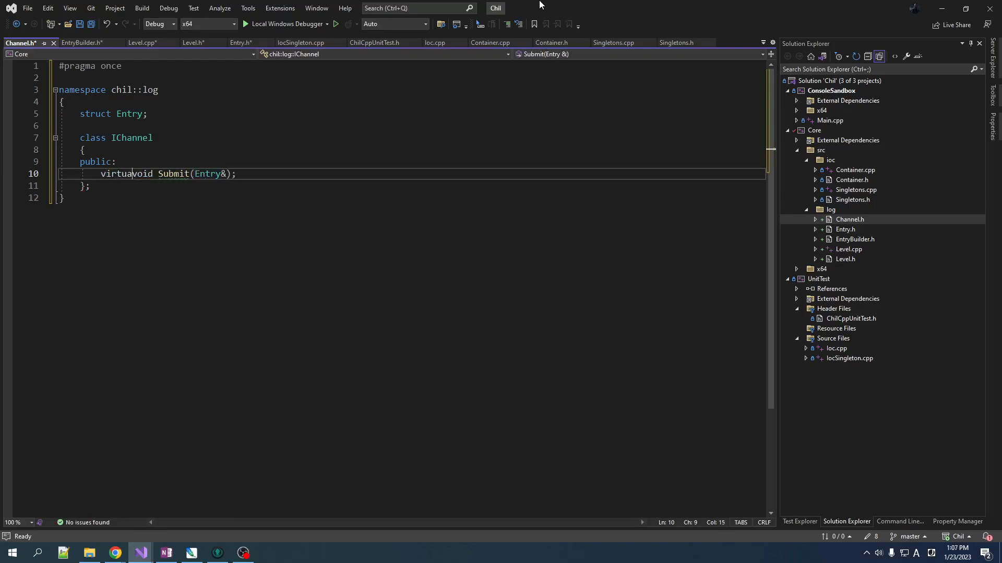
{"action": "type", "text": "= 0"}
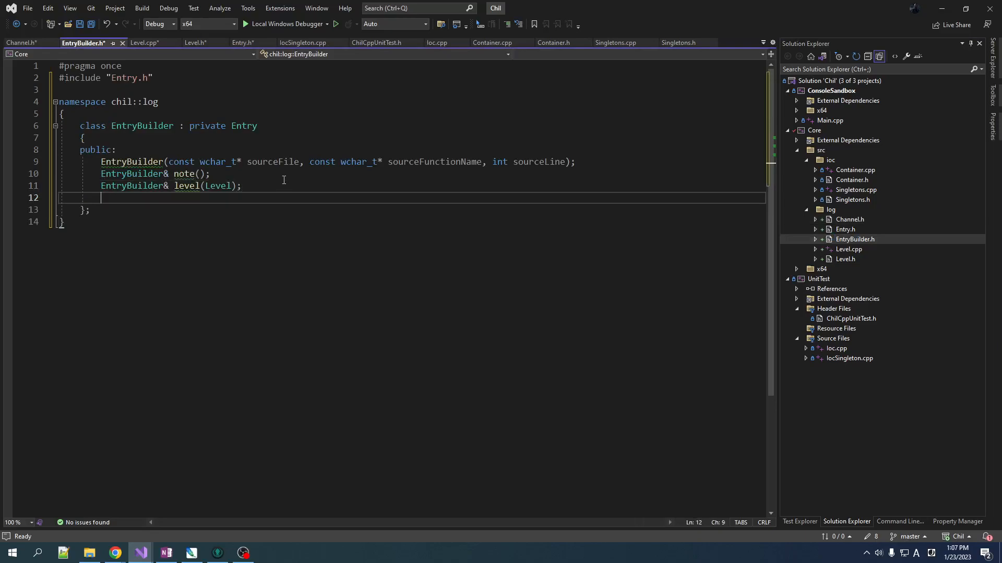
- Forward-declare class IChannel and add a private IChannel* dest = nullptr member
{"action": "type", "text": "private:"}
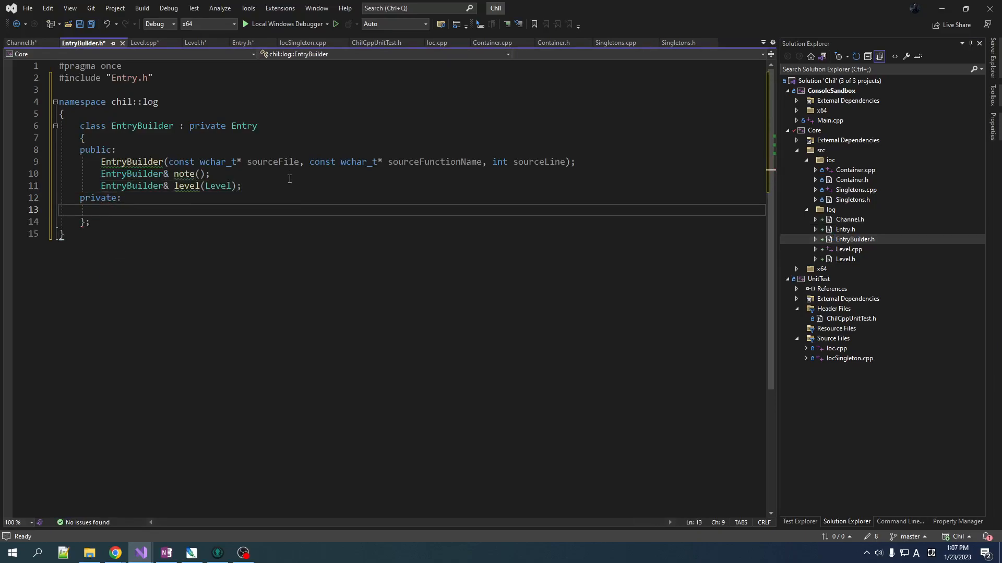
{"action": "key", "text": "Enter"}
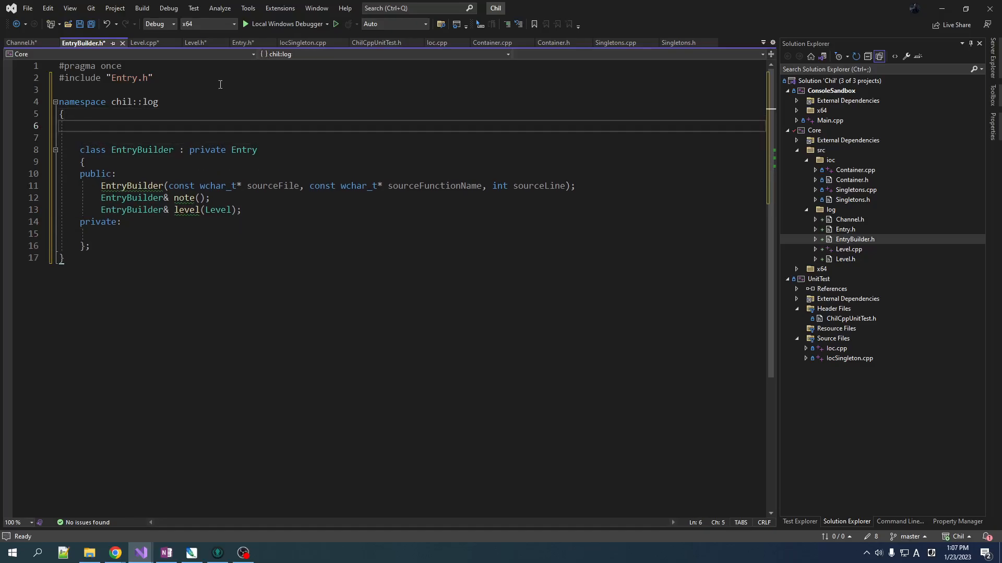
{"action": "type", "text": "class"}
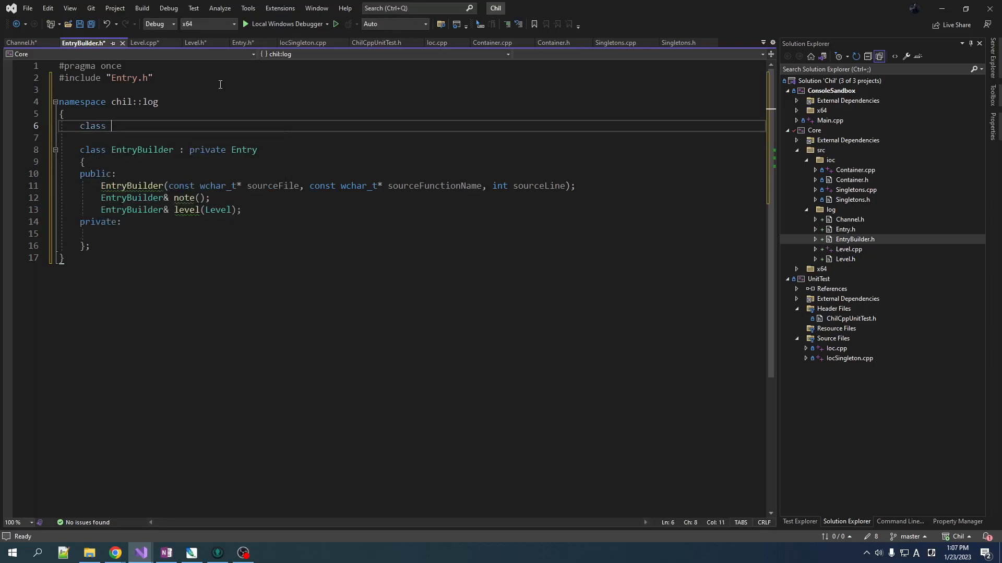
{"action": "type", "text": "IChannel;"}
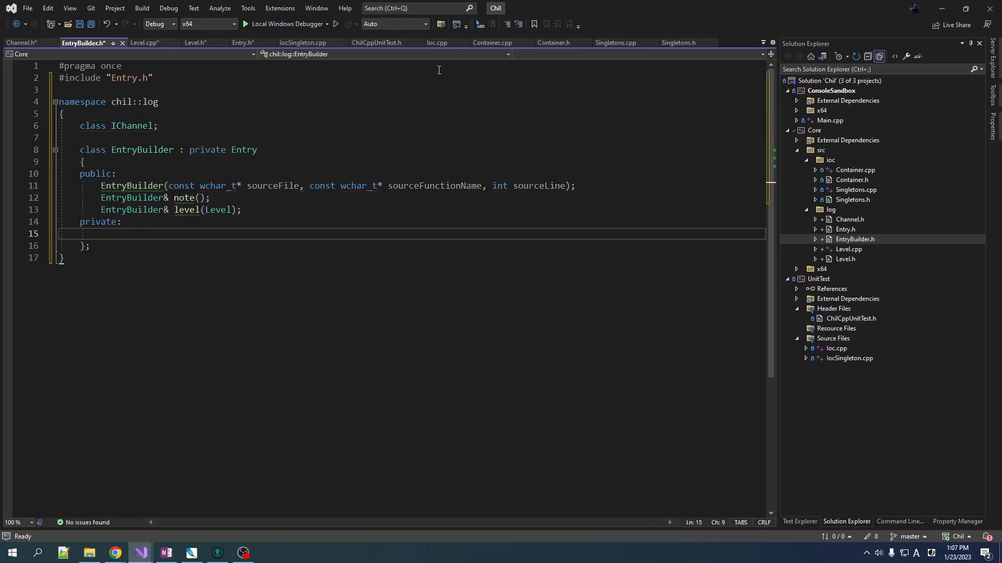
{"action": "type", "text": "IChannel"}
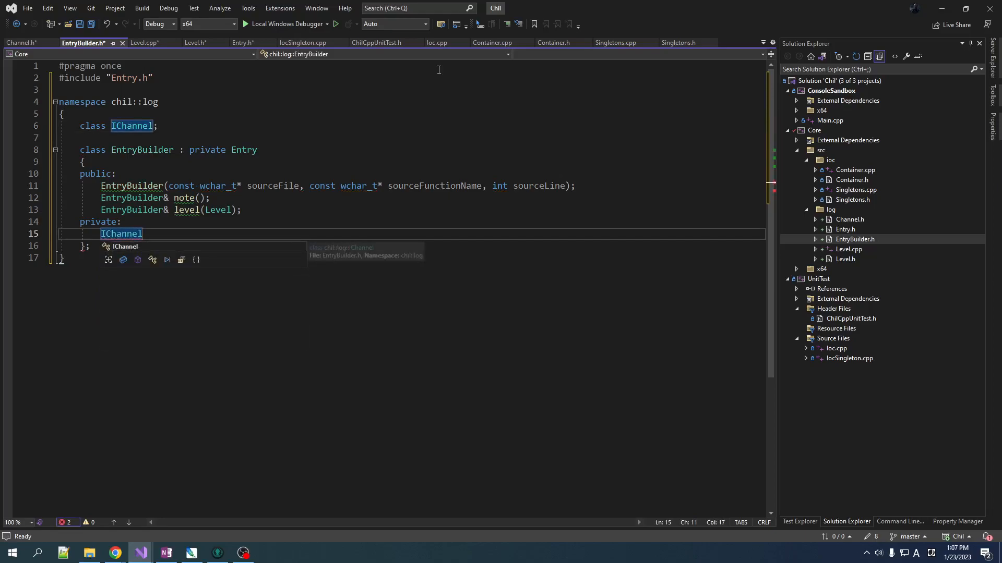
{"action": "type", "text": "* t"}
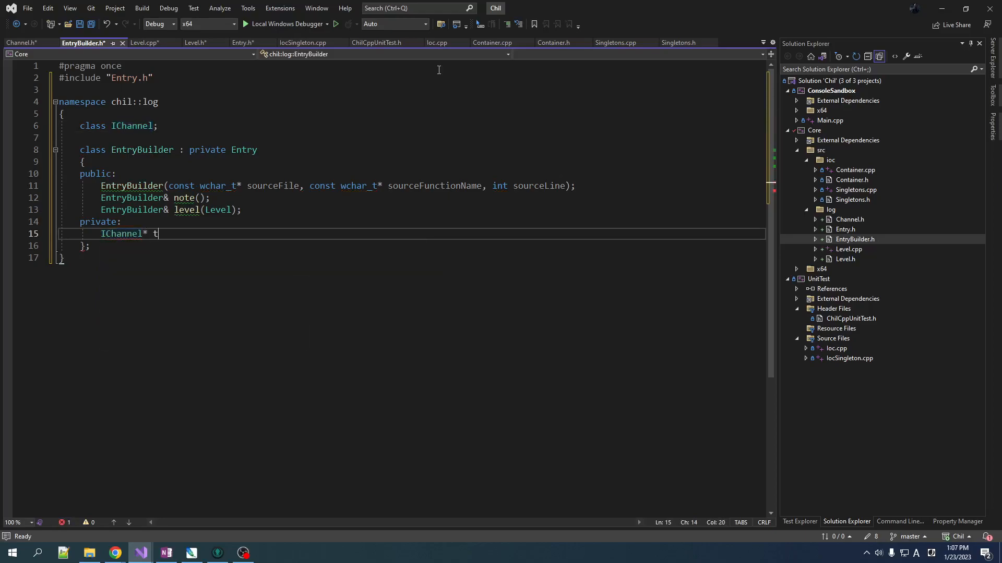
{"action": "type", "text": "ar"}
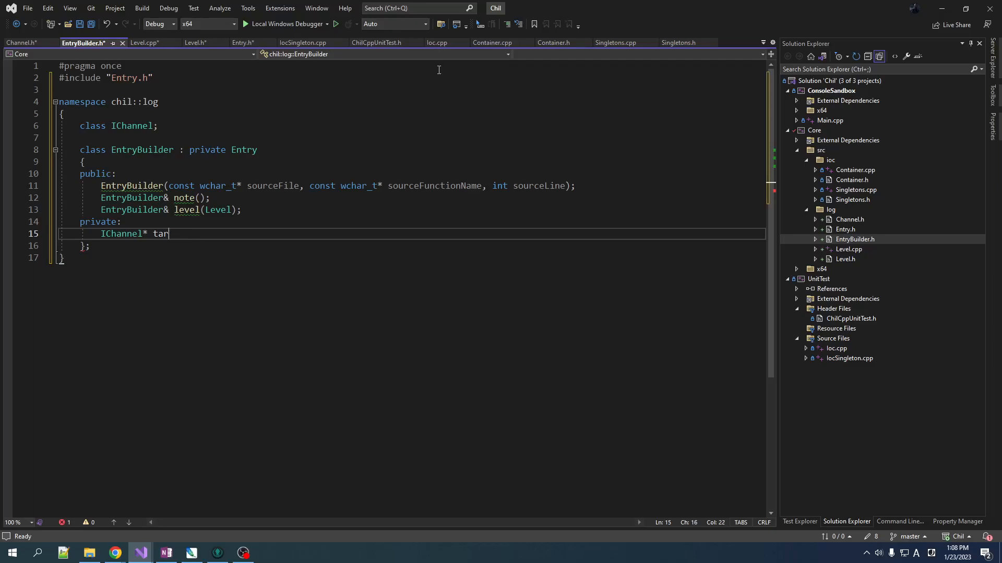
{"action": "type", "text": "dest"}
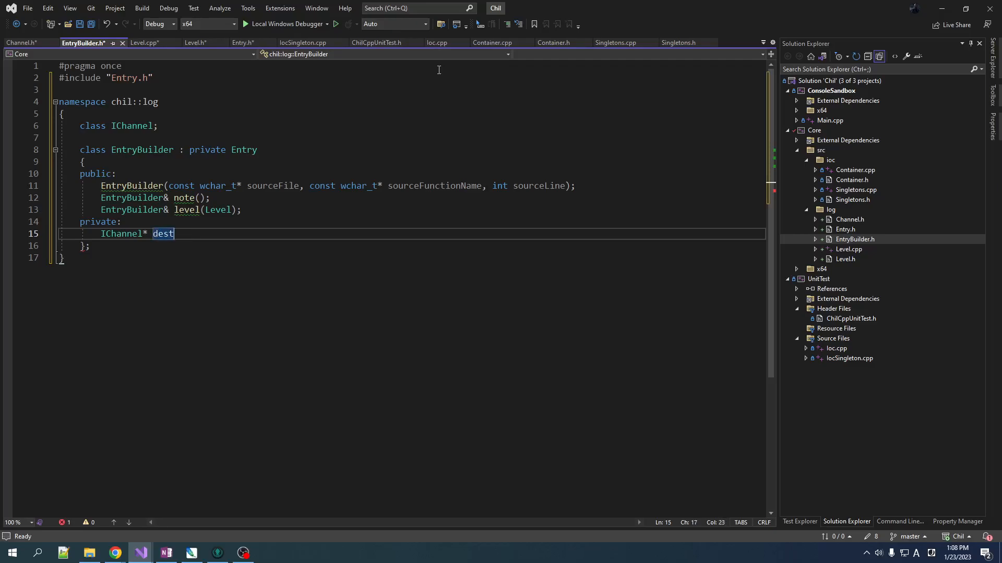
{"action": "type", "text": "= n"}
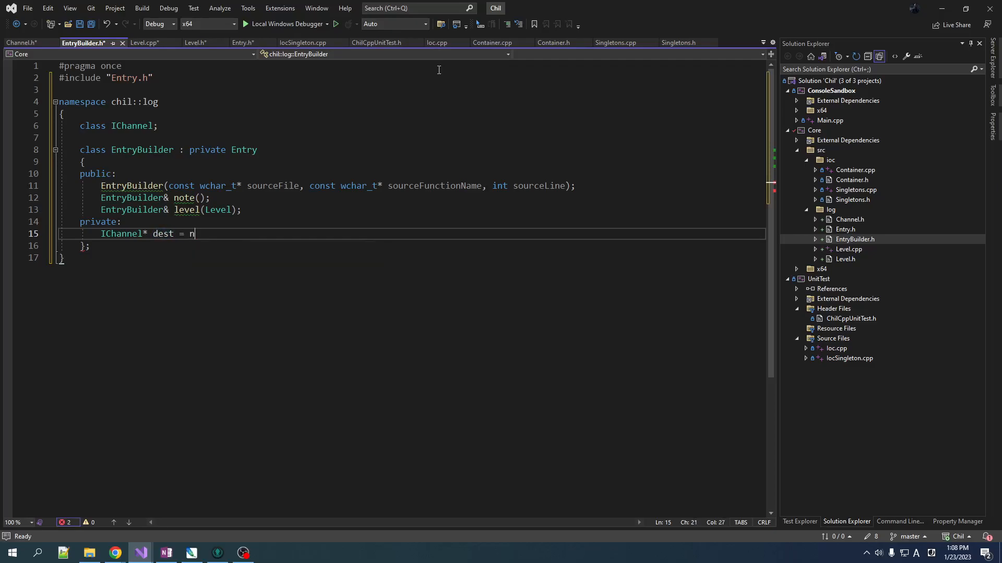
{"action": "type", "text": "ullptr;"}
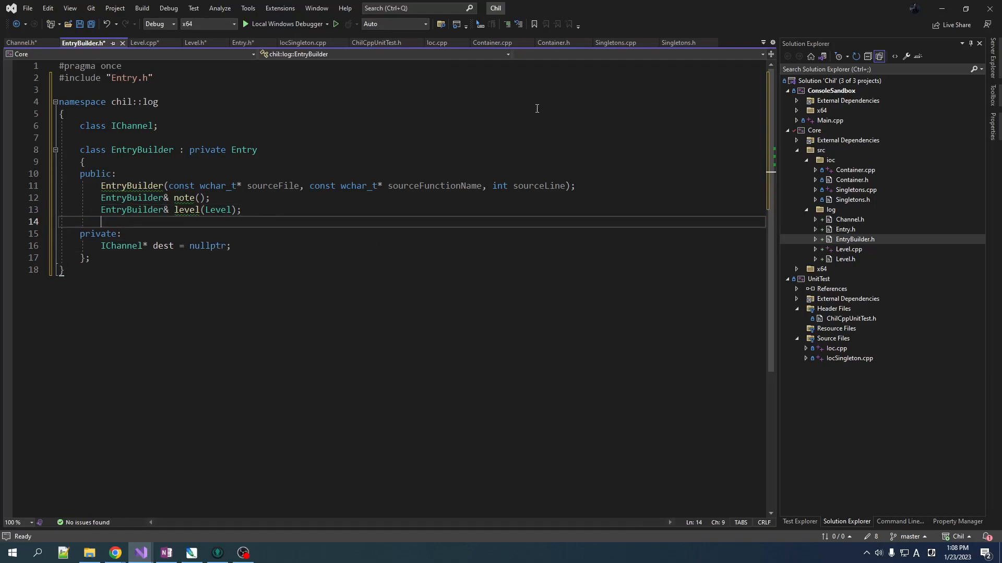
- Declare EntryBuilder& chan(IChannel*); in EntryBuilder
{"action": "type", "text": "EntryBuilder&"}
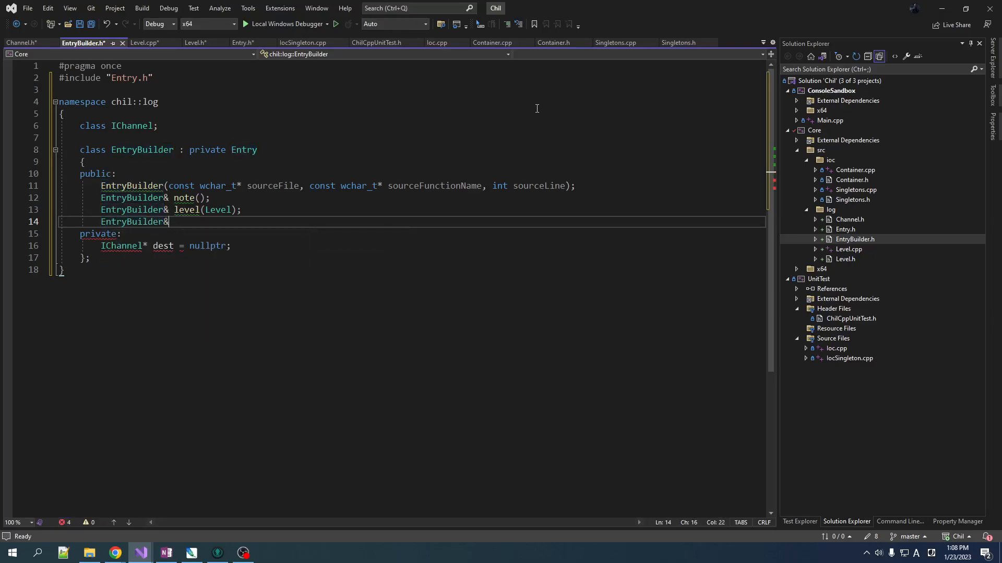
{"action": "type", "text": "chan()"}
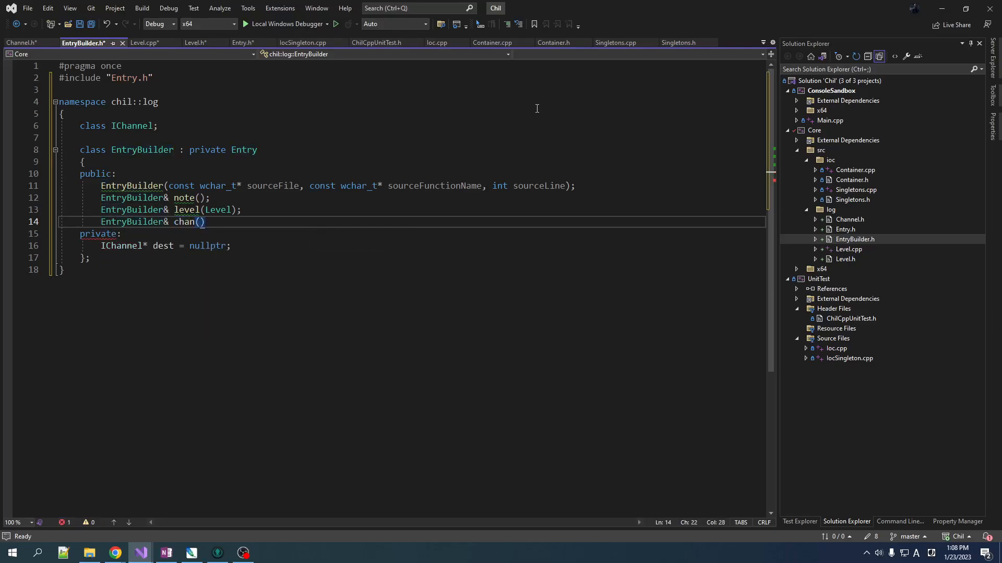
{"action": "type", "text": "IChannel*"}
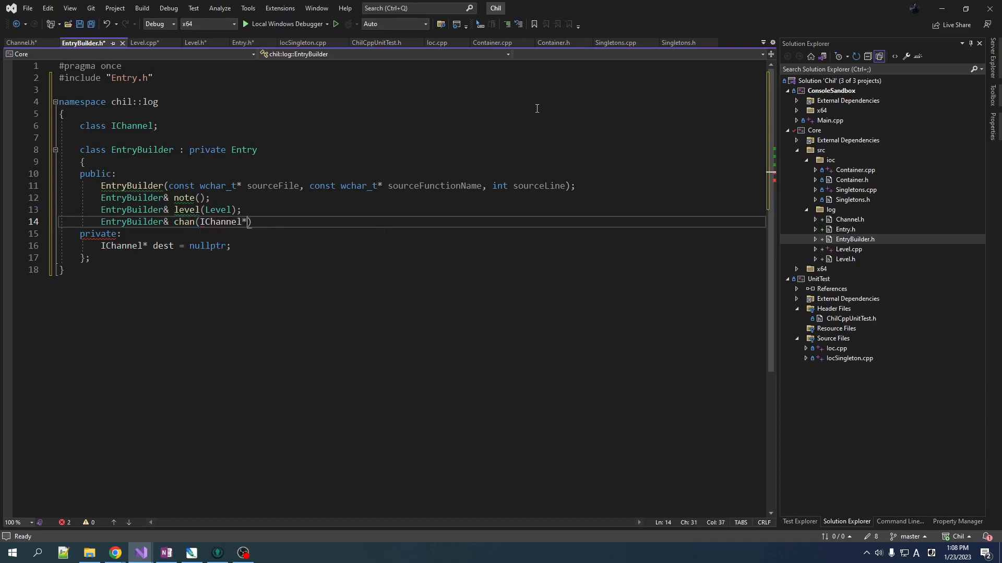
{"action": "type", "text": ";"}
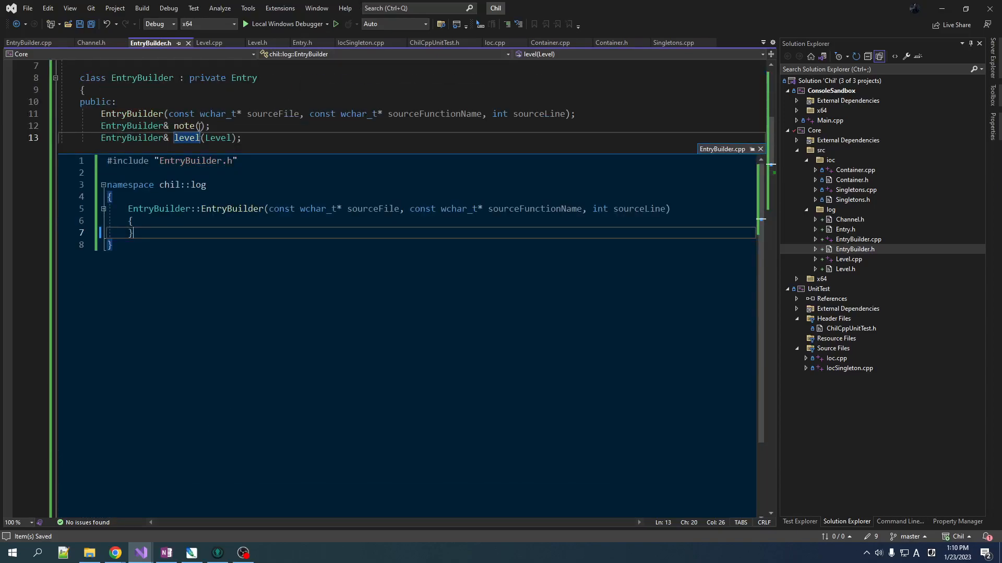
- Generate Create definition stubs for note and chan in EntryBuilder.cpp
{"action": "left_click", "coordinate": [183, 126]}
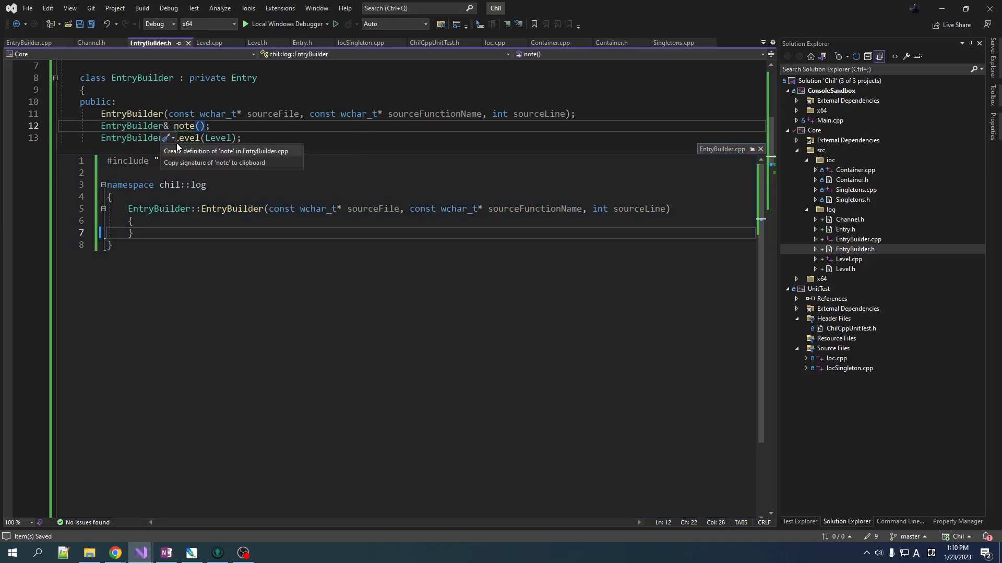
{"action": "left_click", "coordinate": [225, 151]}
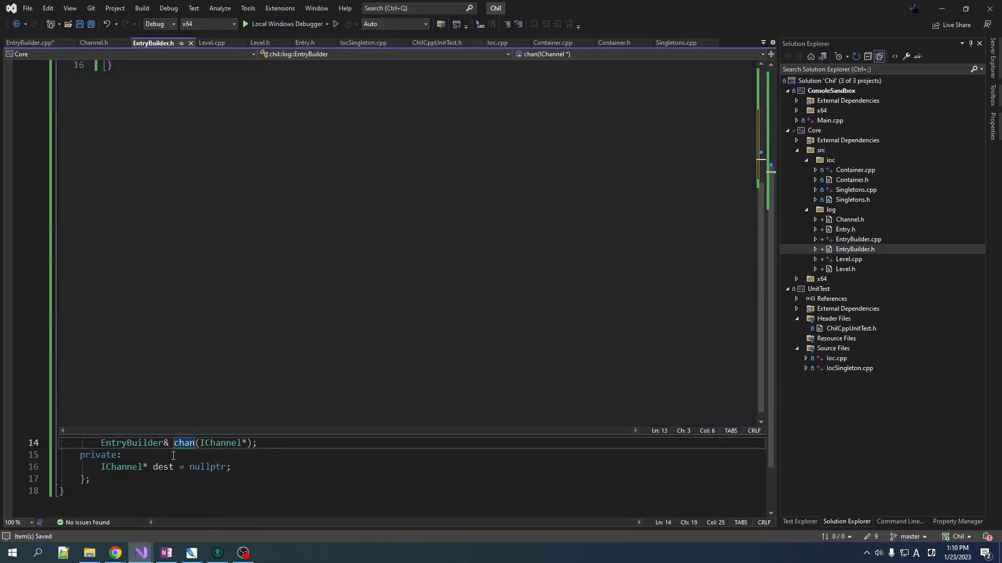
{"action": "left_click", "coordinate": [173, 455]}
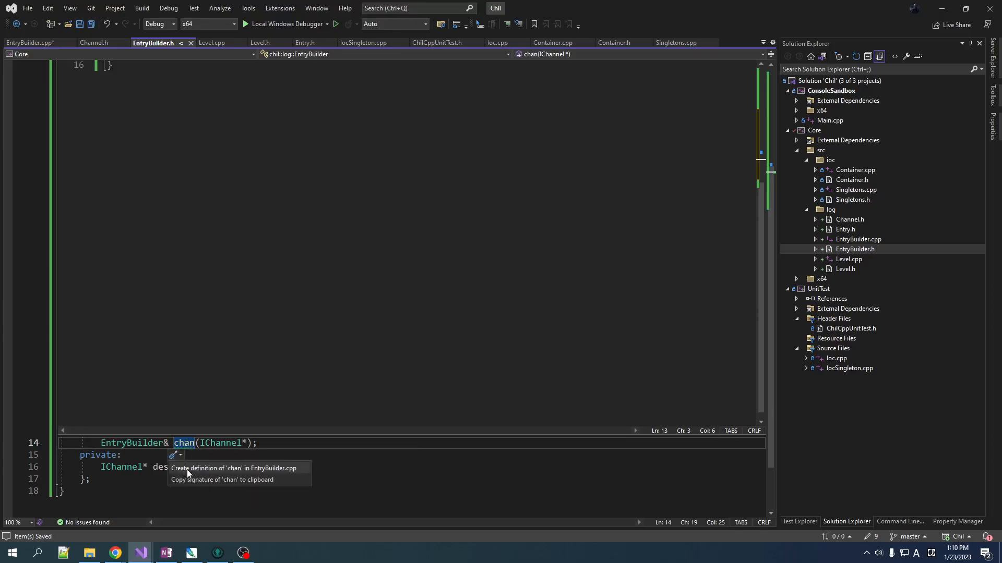
{"action": "left_click", "coordinate": [231, 469]}
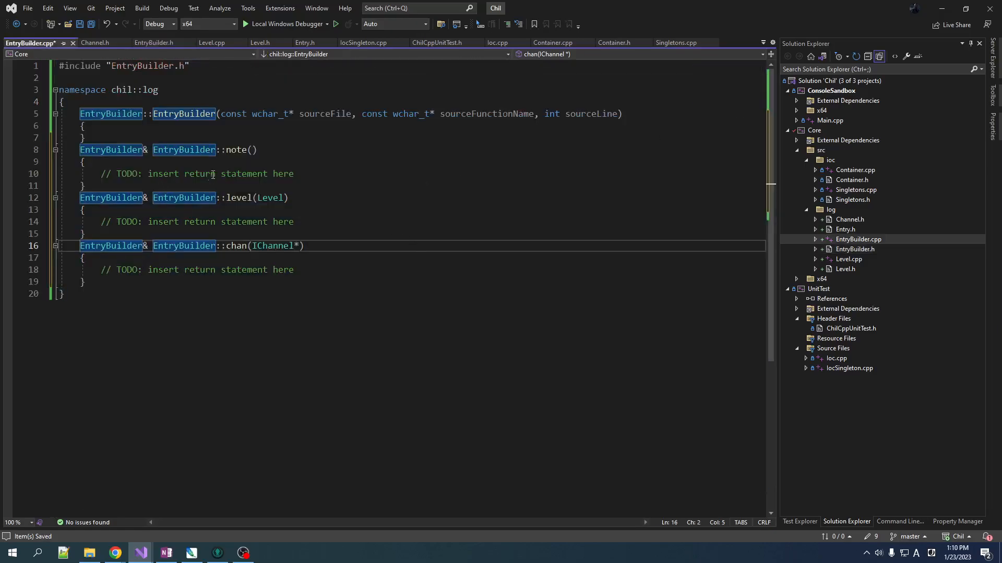
{"action": "key", "text": "Enter"}
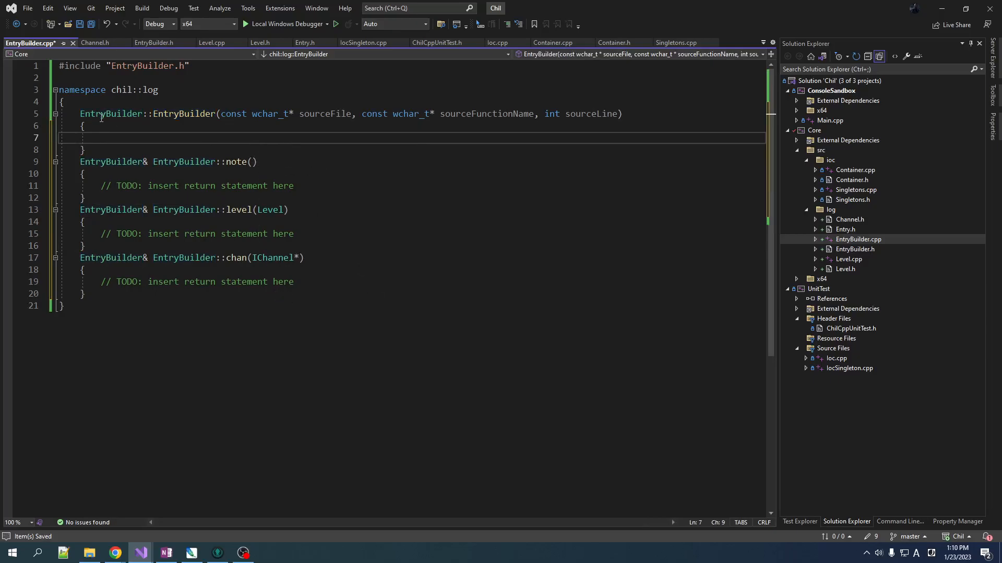
- Initialize the Entry base with Level::Error, sourceFile, sourceFunctionName and sourceLine, leaving an empty body
{"action": "left_click", "coordinate": [650, 113]}
{"action": "type", "text": ":"}
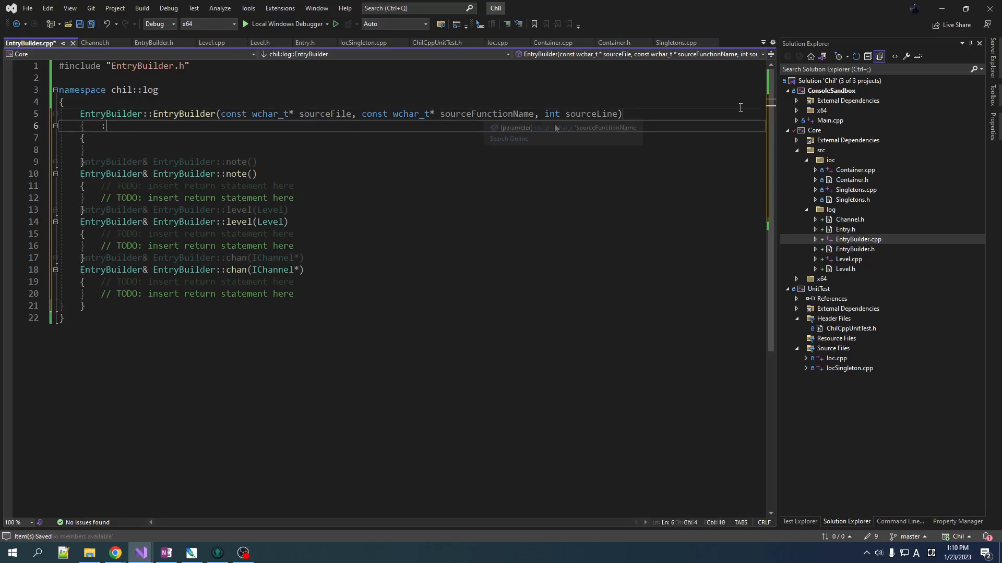
{"action": "left_click", "coordinate": [304, 43]}
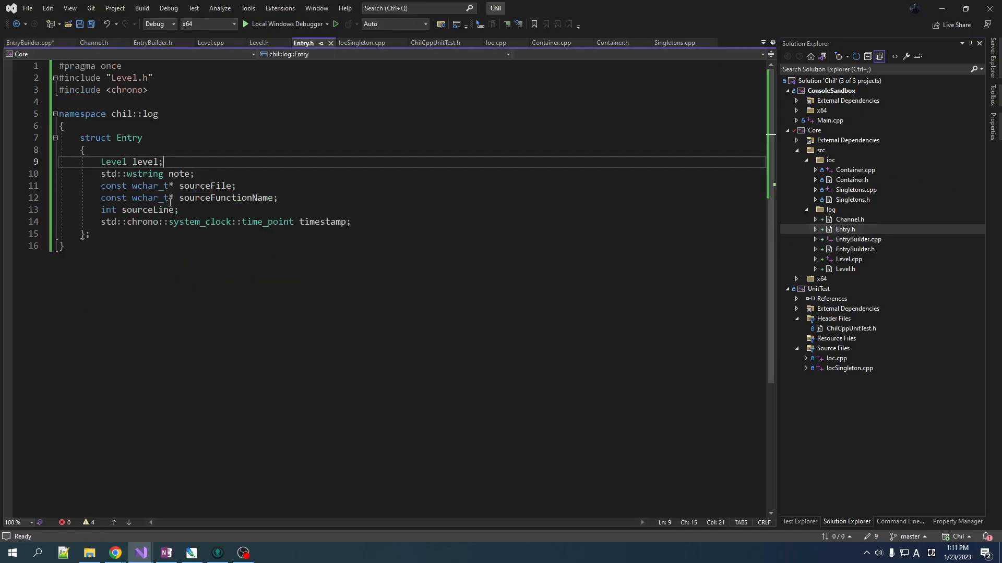
{"action": "left_click", "coordinate": [30, 43]}
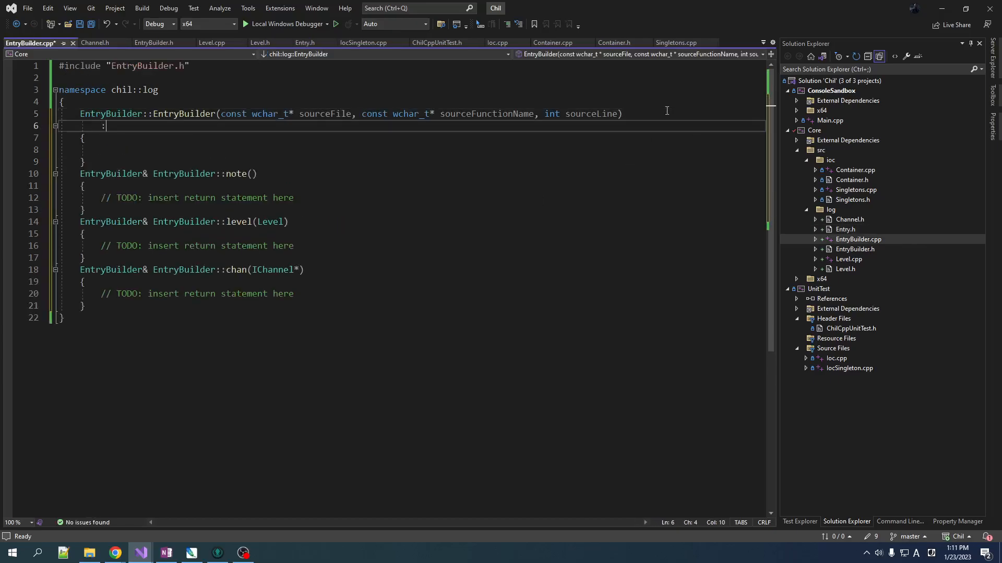
{"action": "type", "text": "Entry{"}
{"action": "type", "text": ".level = Level"}
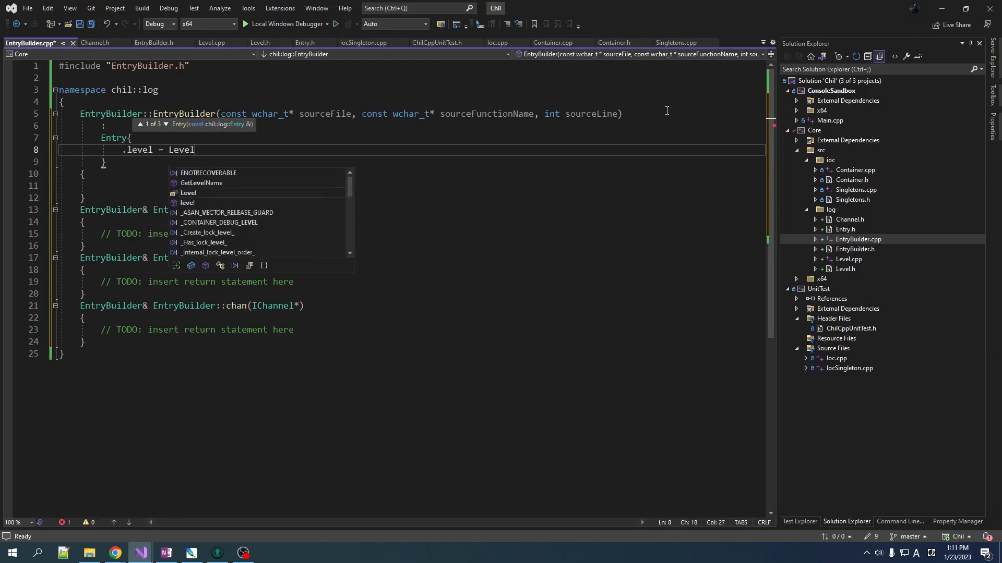
{"action": "type", "text": "::Error,"}
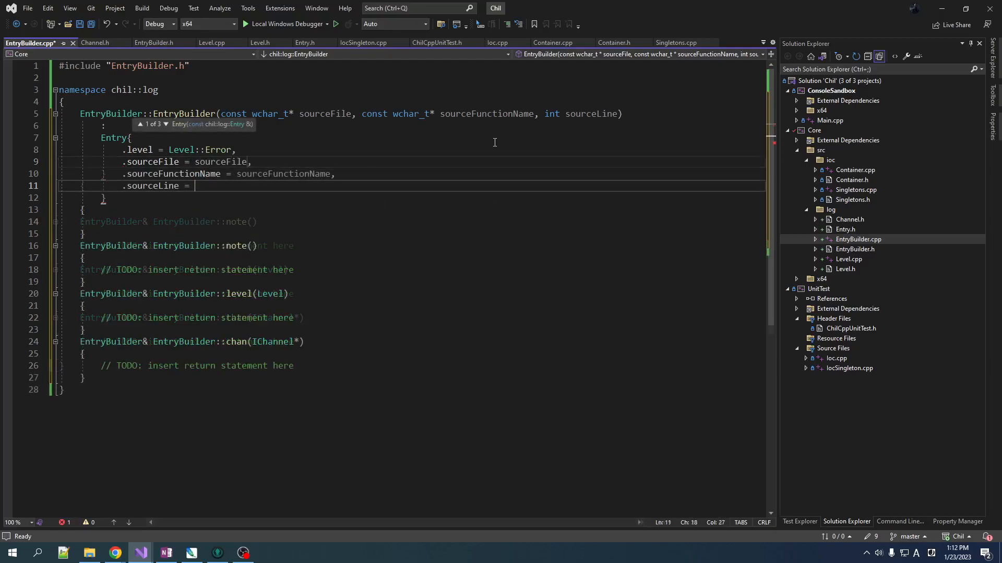
{"action": "type", "text": "sourceLine,"}
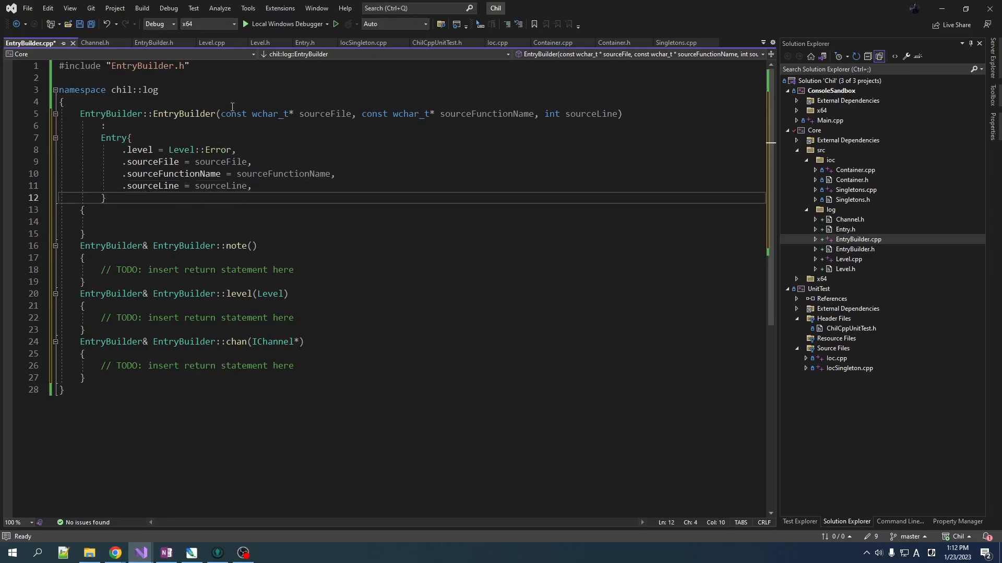
{"action": "mouse_move", "coordinate": [101, 236]}
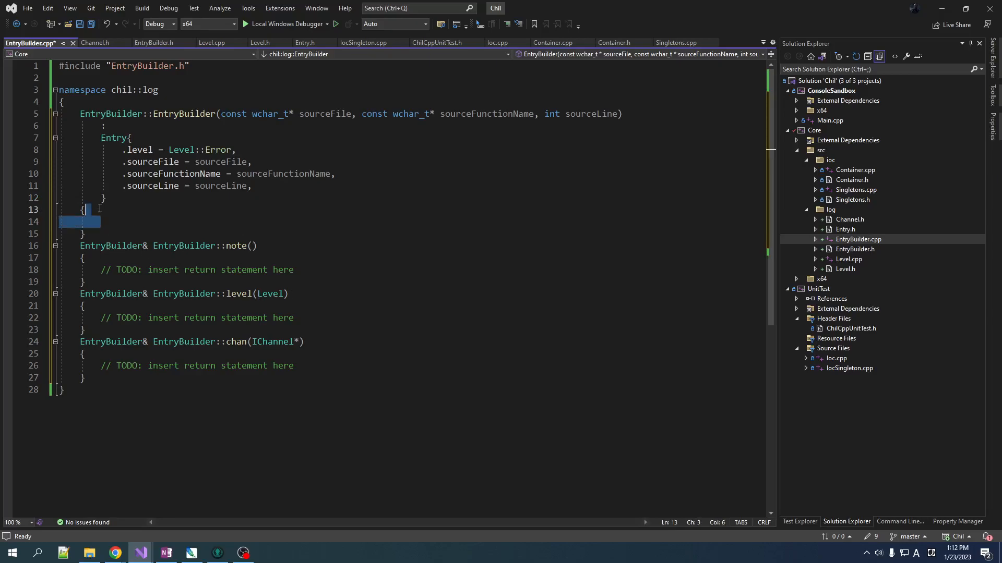
{"action": "key", "text": "Delete"}
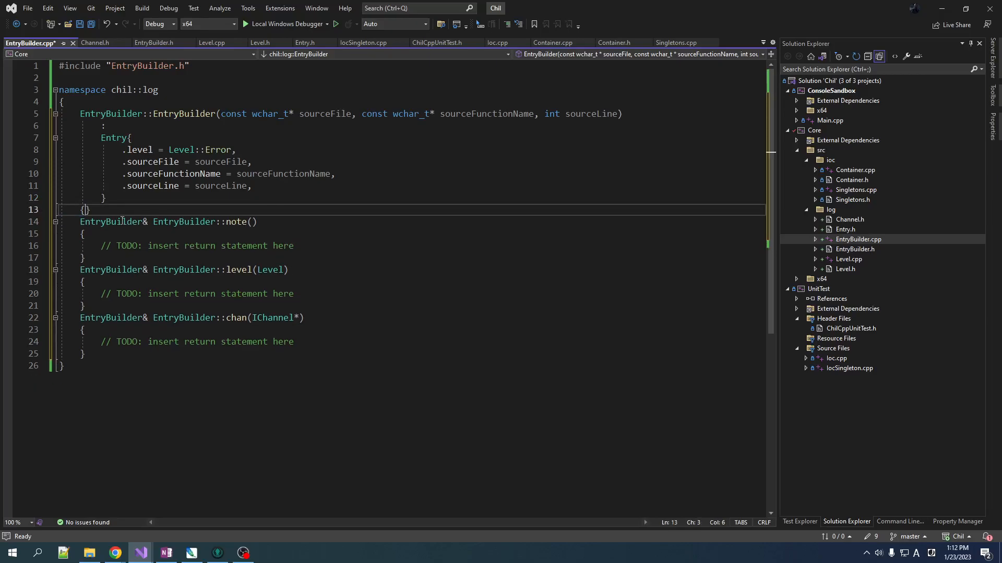
{"action": "mouse_move", "coordinate": [182, 260]}
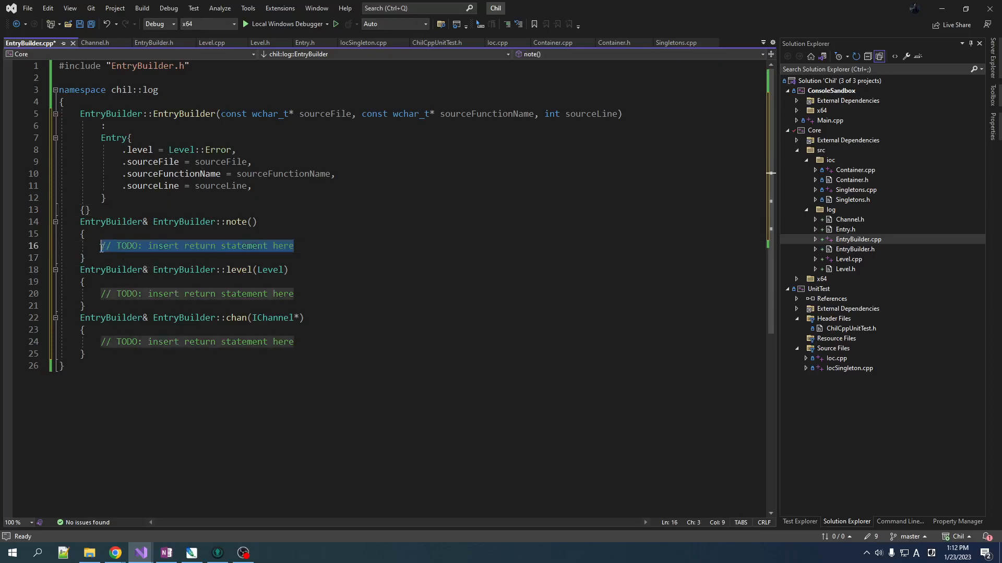
- Add a std::wstring note parameter to note() in header and cpp and delete its TODO
{"action": "left_click", "coordinate": [350, 221]}
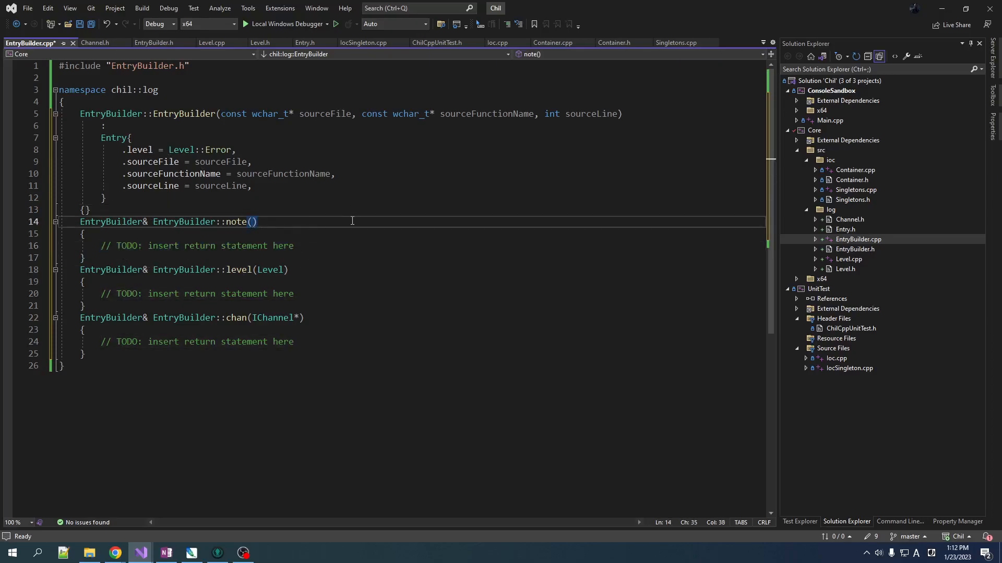
{"action": "left_click", "coordinate": [154, 43]}
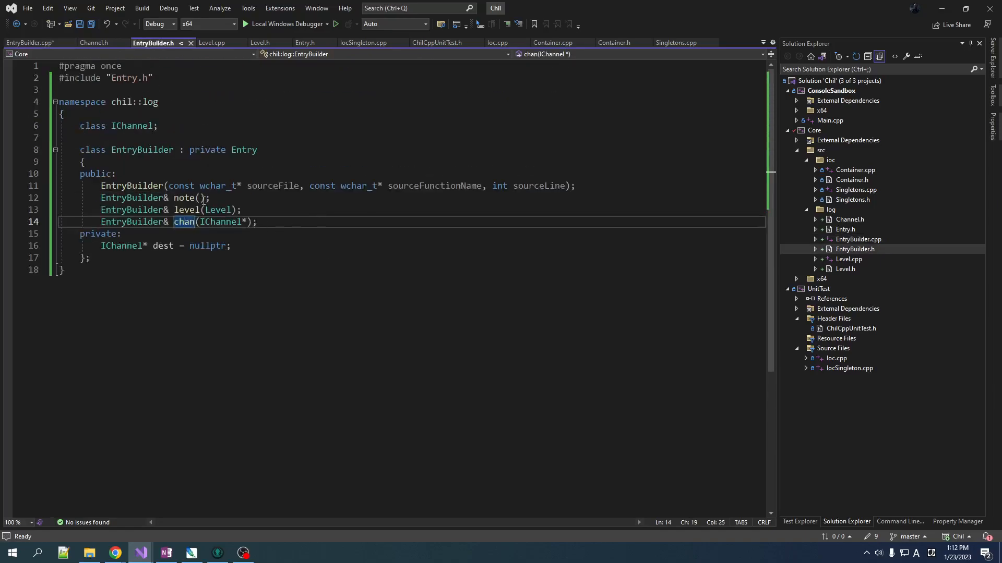
{"action": "type", "text": "std:"}
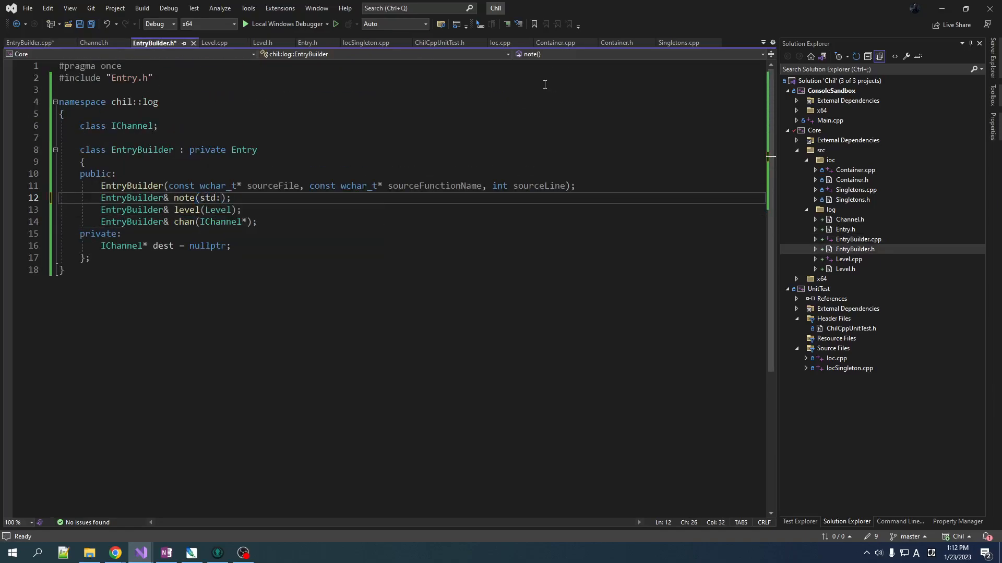
{"action": "type", "text": ":wstring note"}
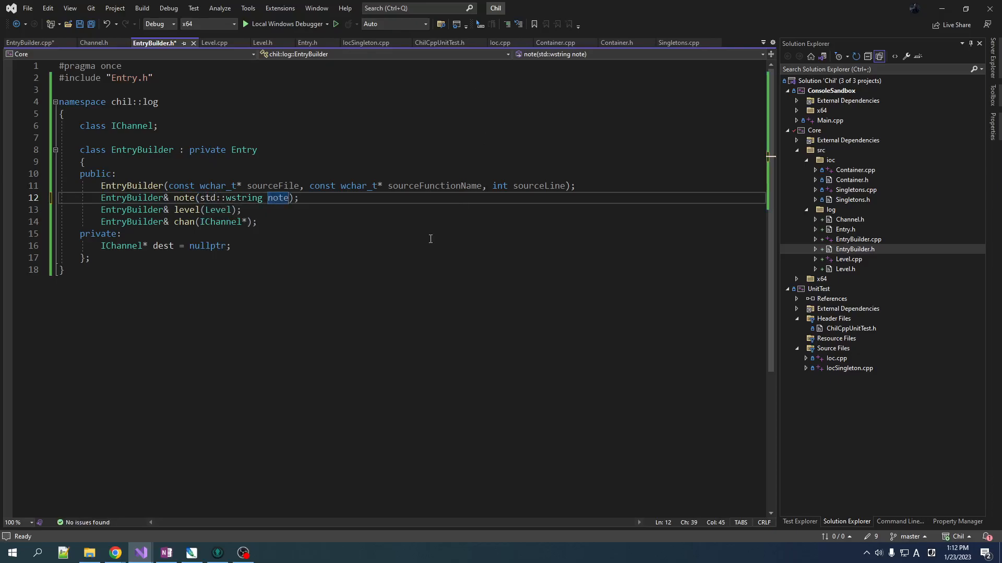
{"action": "mouse_move", "coordinate": [244, 198]}
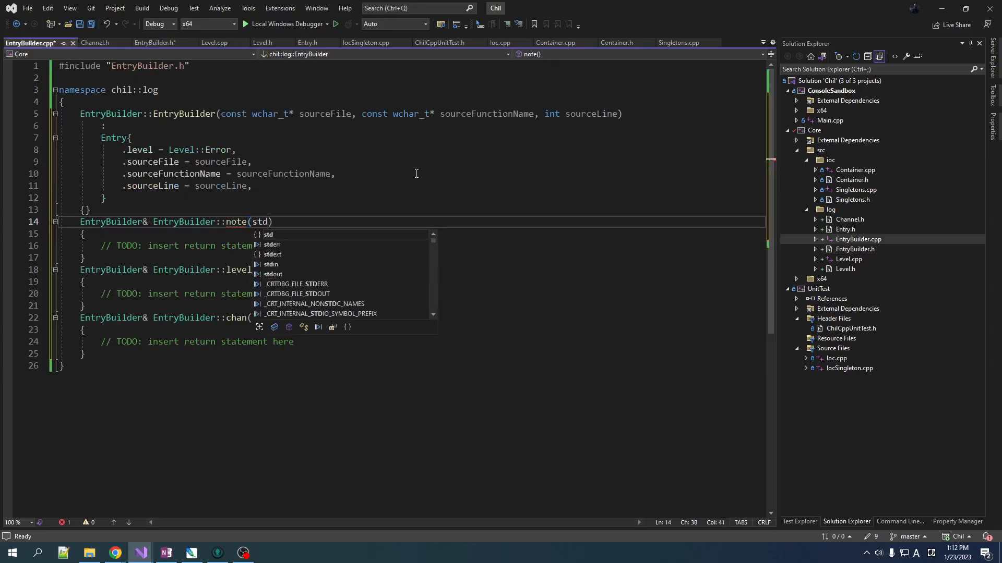
{"action": "type", "text": "::wstring"}
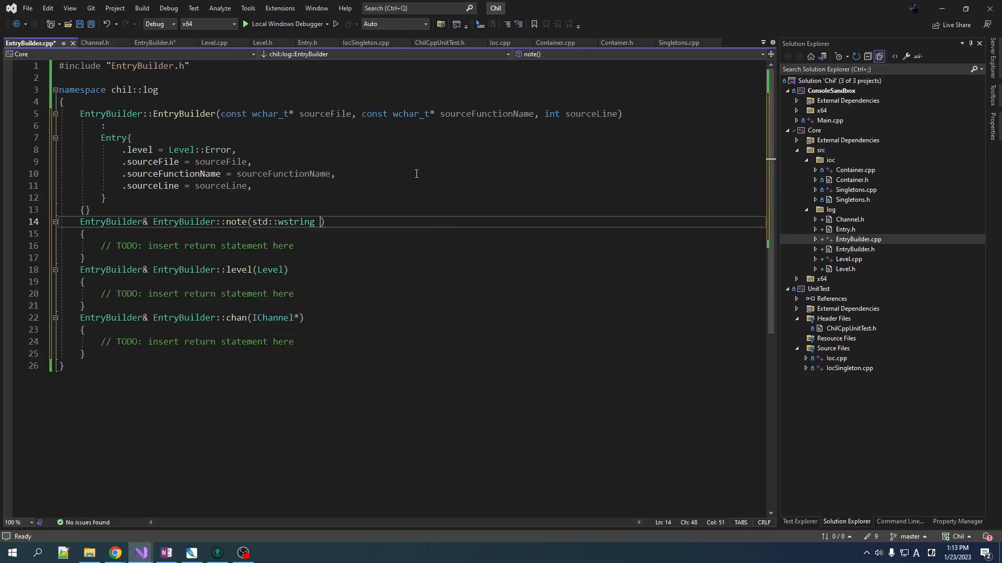
{"action": "type", "text": "note"}
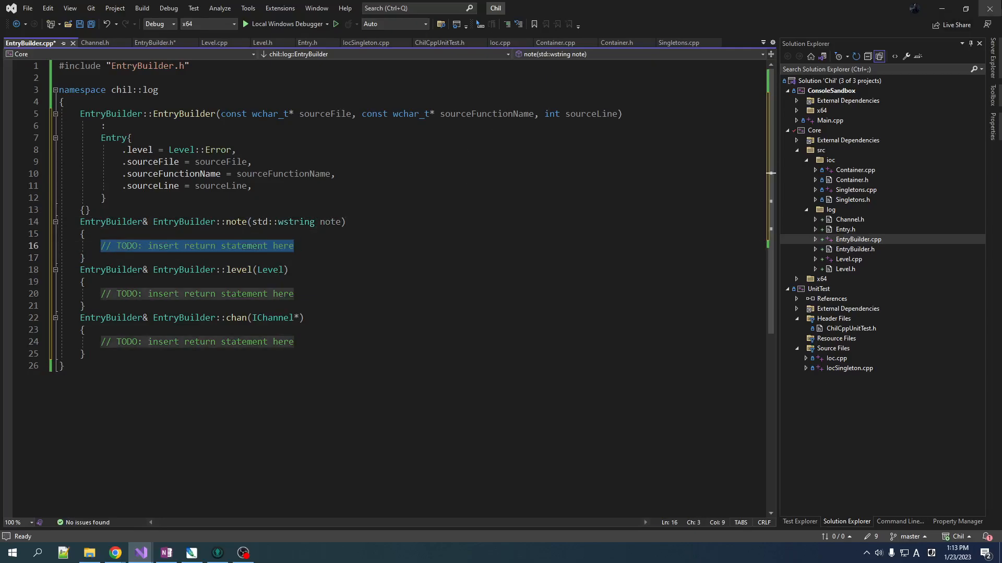
{"action": "key", "text": "Delete"}
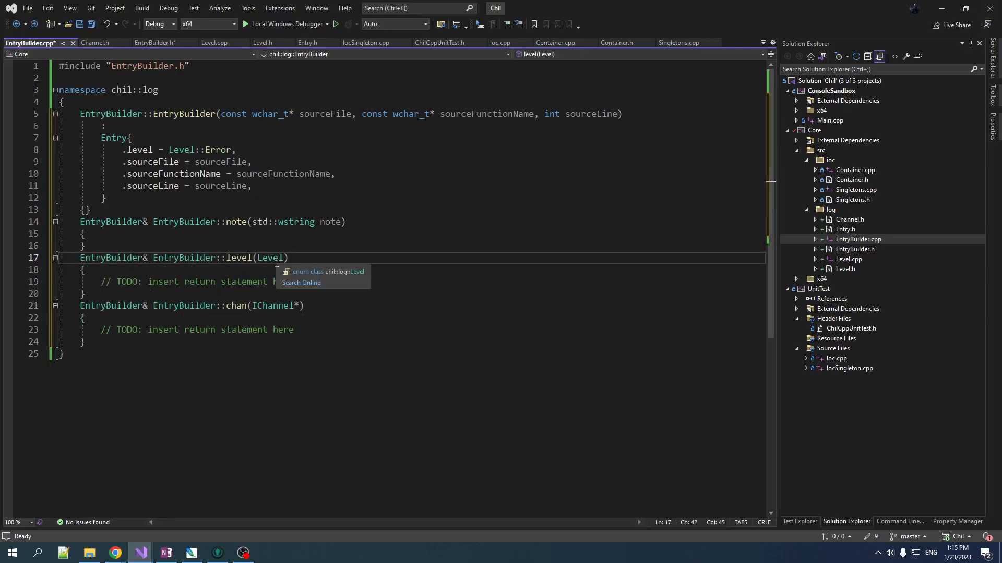
{"action": "mouse_move", "coordinate": [238, 257]}
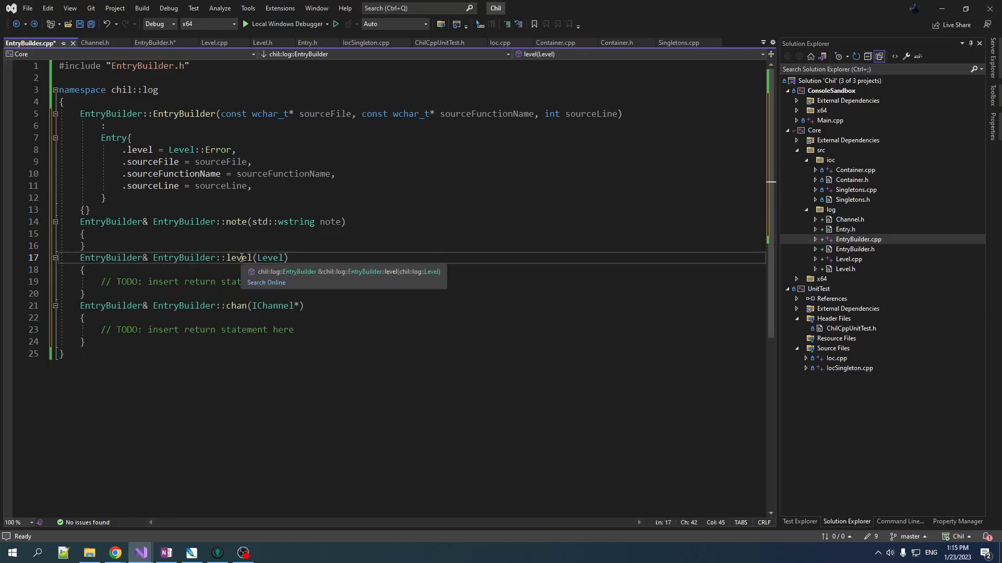
{"action": "left_click", "coordinate": [306, 43]}
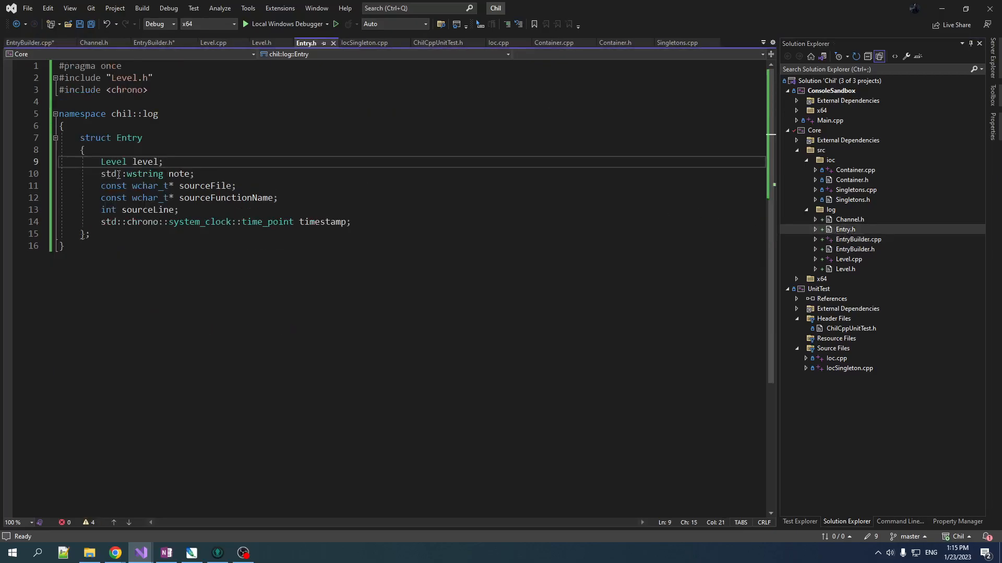
- Rename Entry's level and note fields to level_ and note_
{"action": "double_click", "coordinate": [144, 162]}
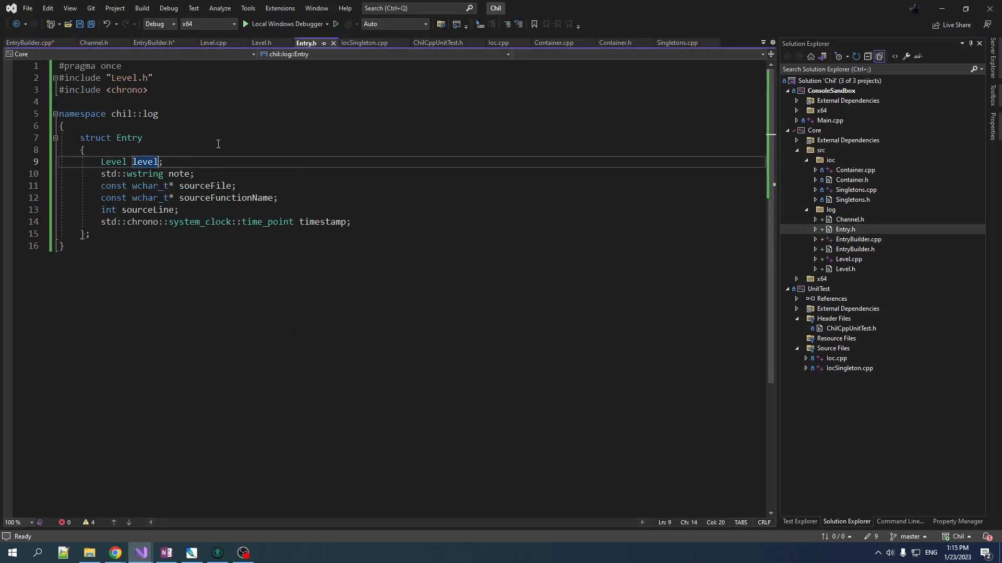
{"action": "type", "text": "_"}
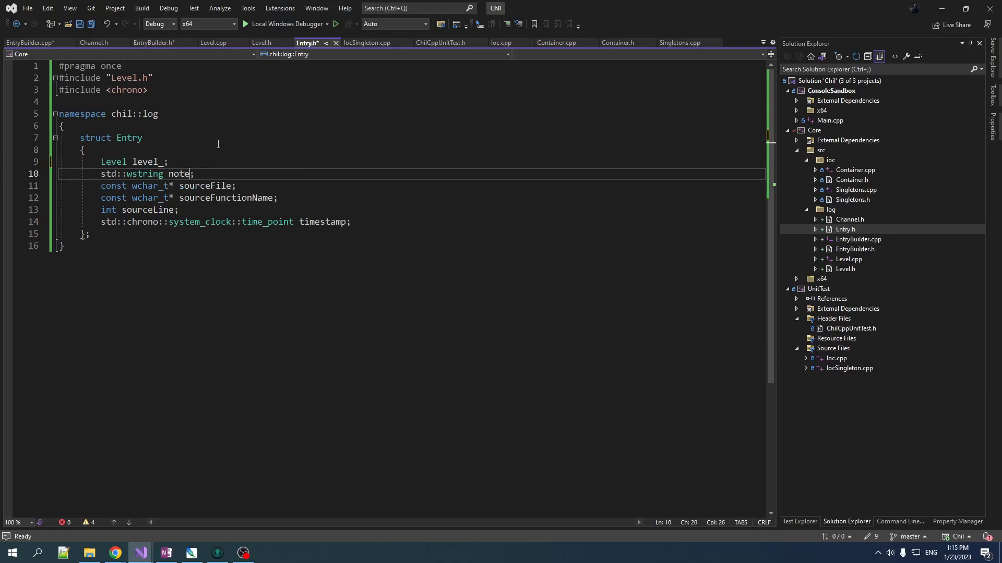
{"action": "double_click", "coordinate": [179, 173]}
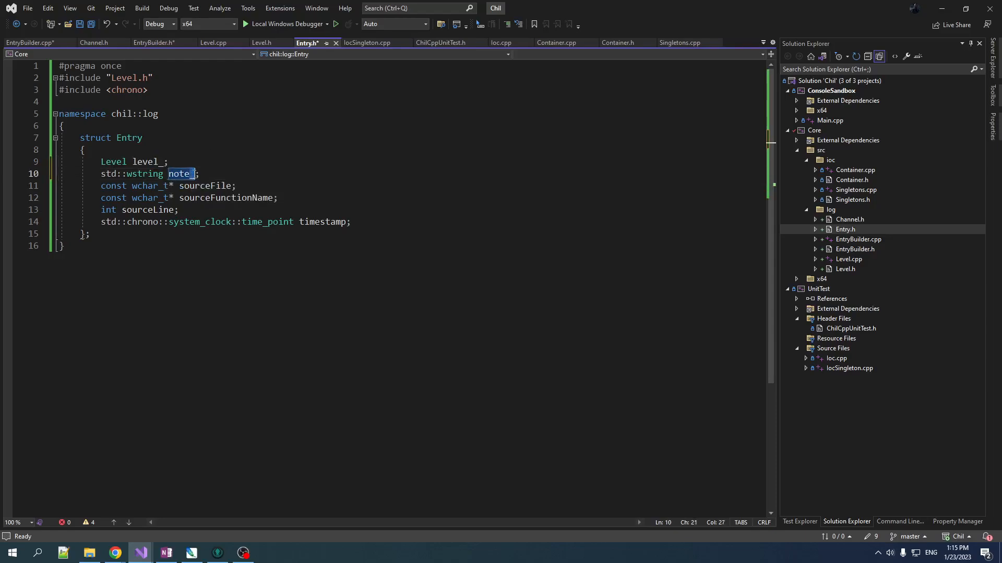
{"action": "left_click", "coordinate": [31, 42]}
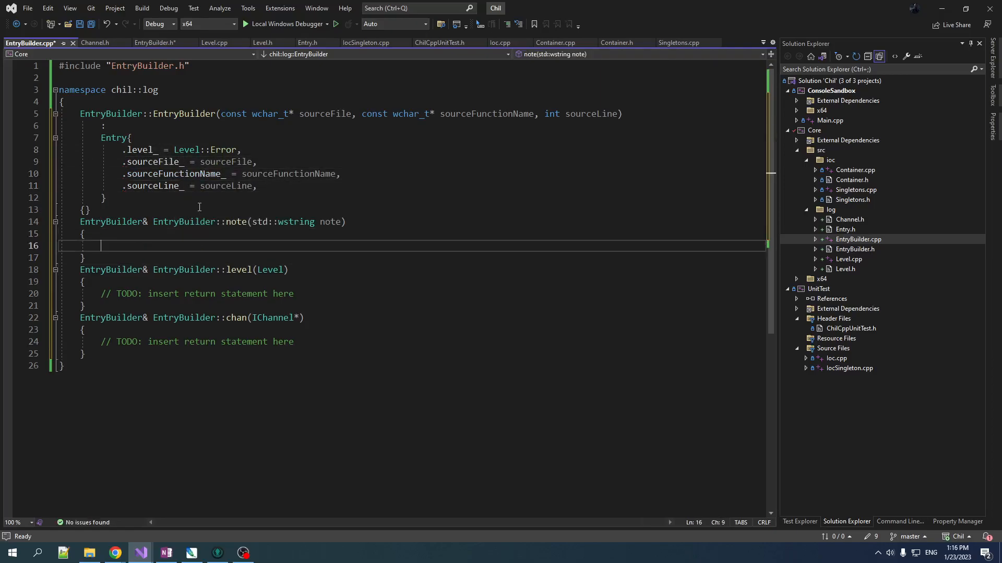
- Implement note() as note_ = std::move(note) and level() as level_ = level
{"action": "type", "text": "note ="}
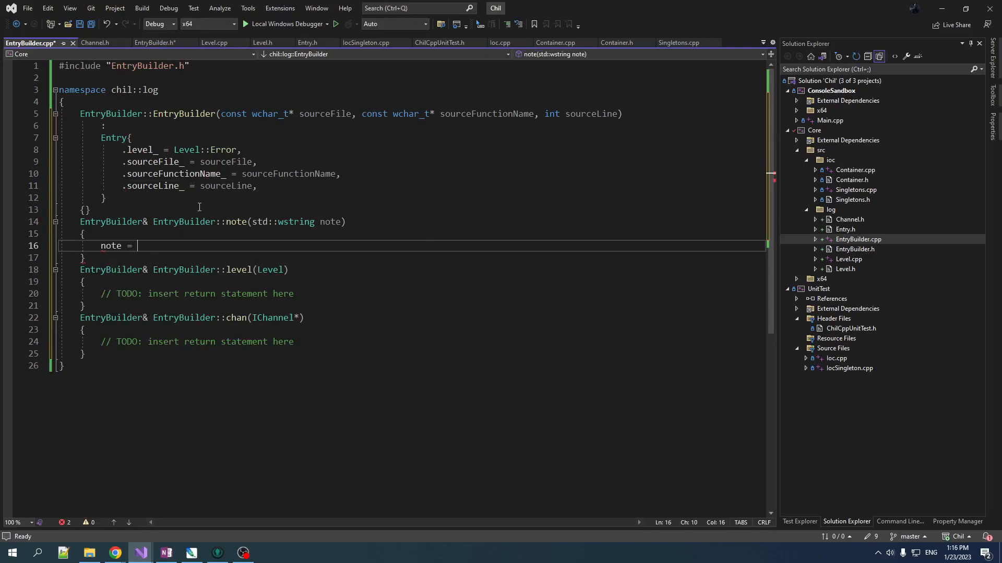
{"action": "double_click", "coordinate": [110, 245]}
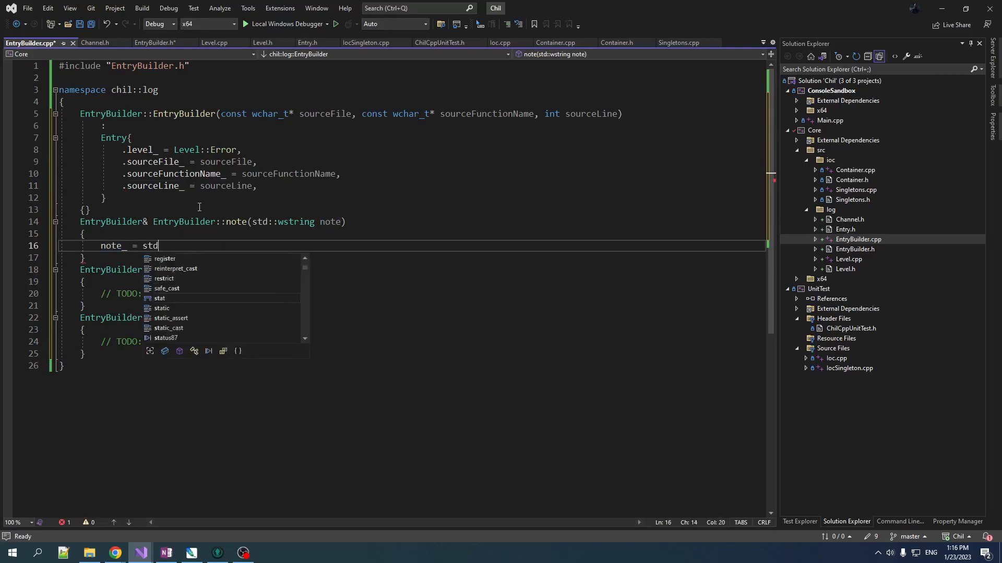
{"action": "type", "text": "::move(note);"}
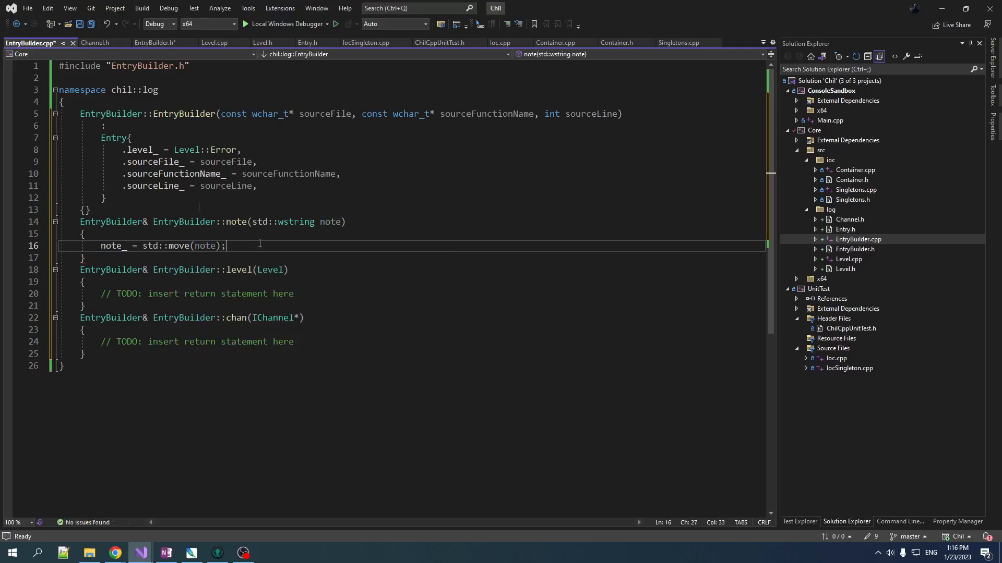
{"action": "type", "text": "return *this;"}
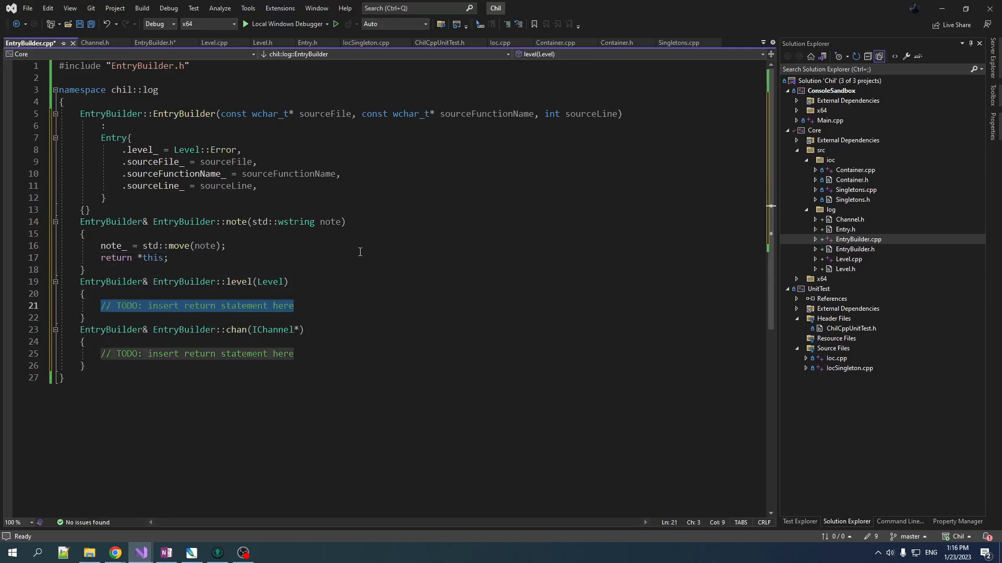
{"action": "mouse_move", "coordinate": [358, 322]}
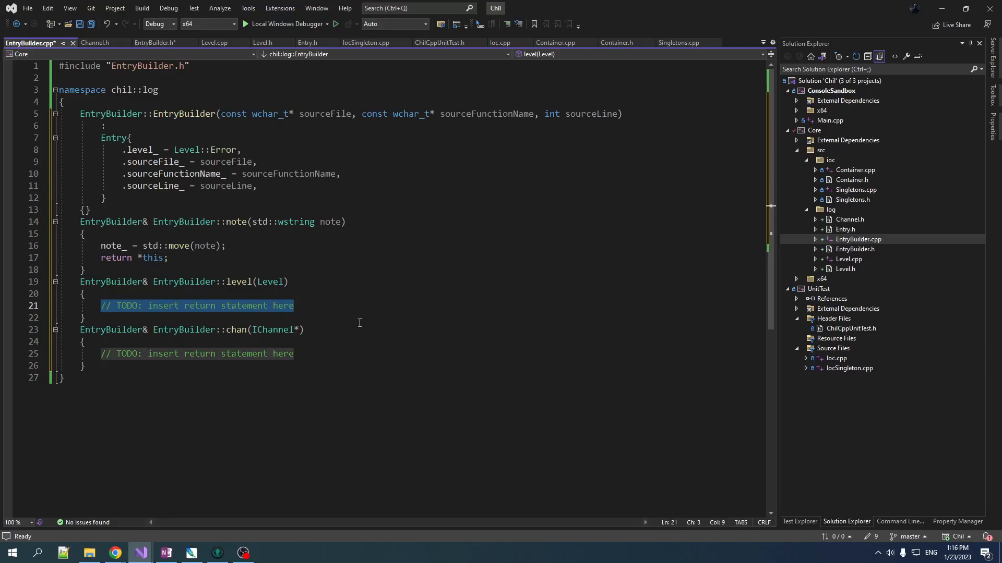
{"action": "type", "text": "level_ = level;"}
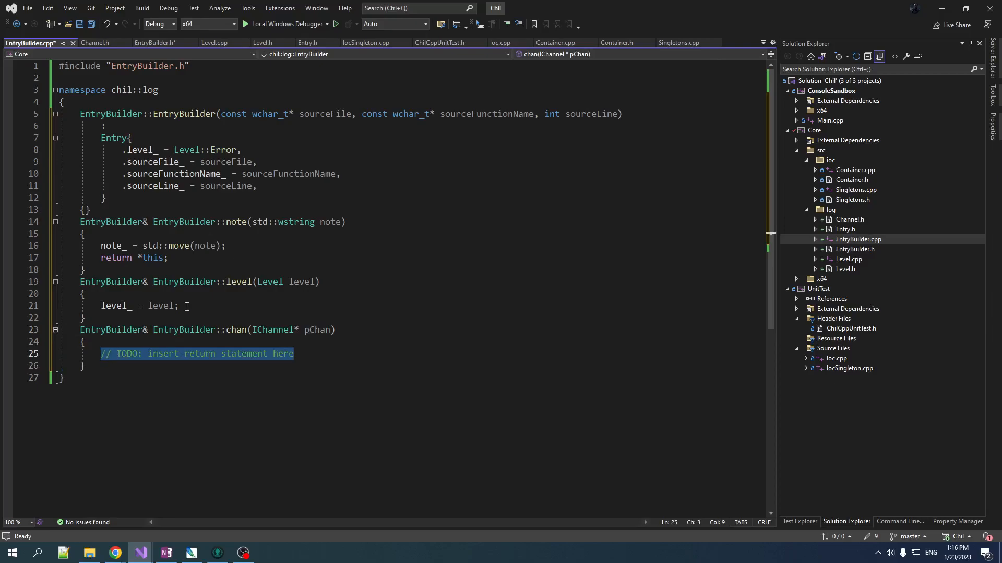
- Make chan() store the channel with pDest_ = pChan;
{"action": "left_click", "coordinate": [153, 42]}
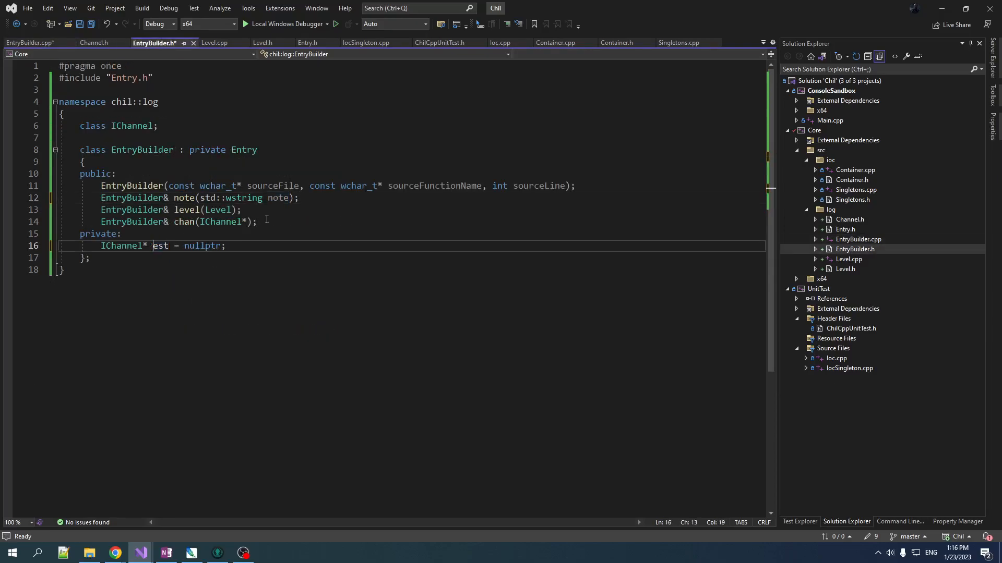
{"action": "left_click", "coordinate": [30, 43]}
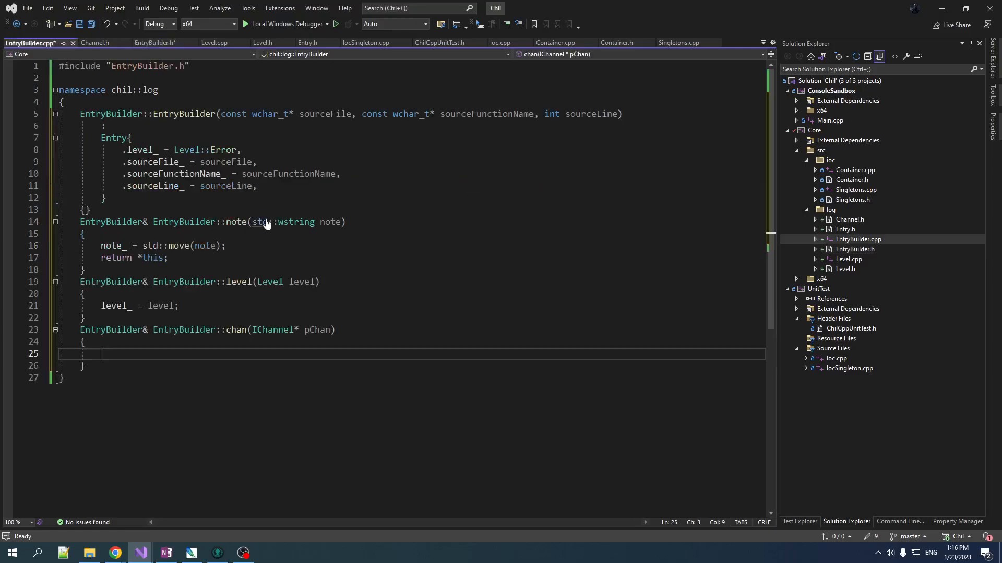
{"action": "type", "text": "p"}
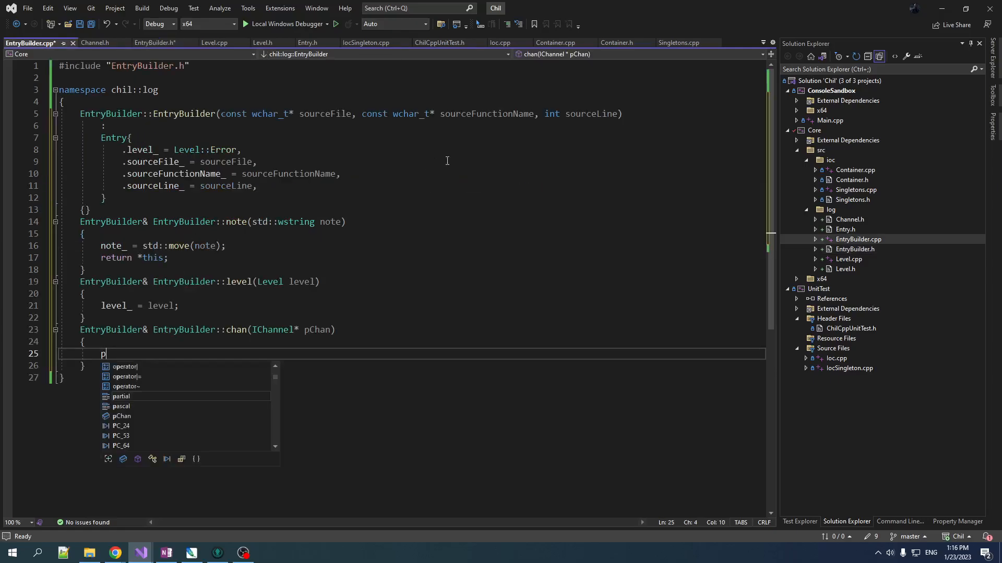
{"action": "type", "text": "Dest"}
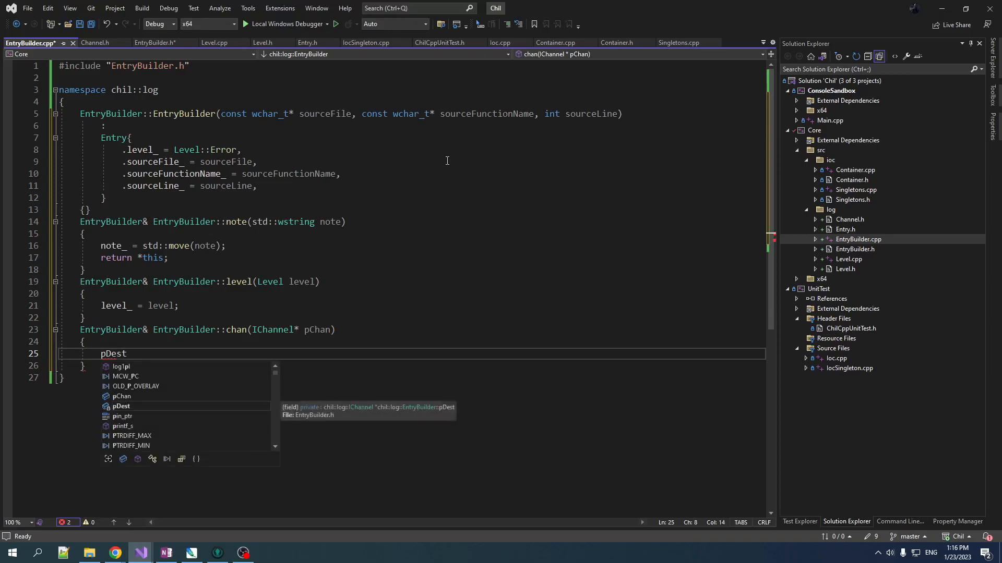
{"action": "left_click", "coordinate": [153, 42]}
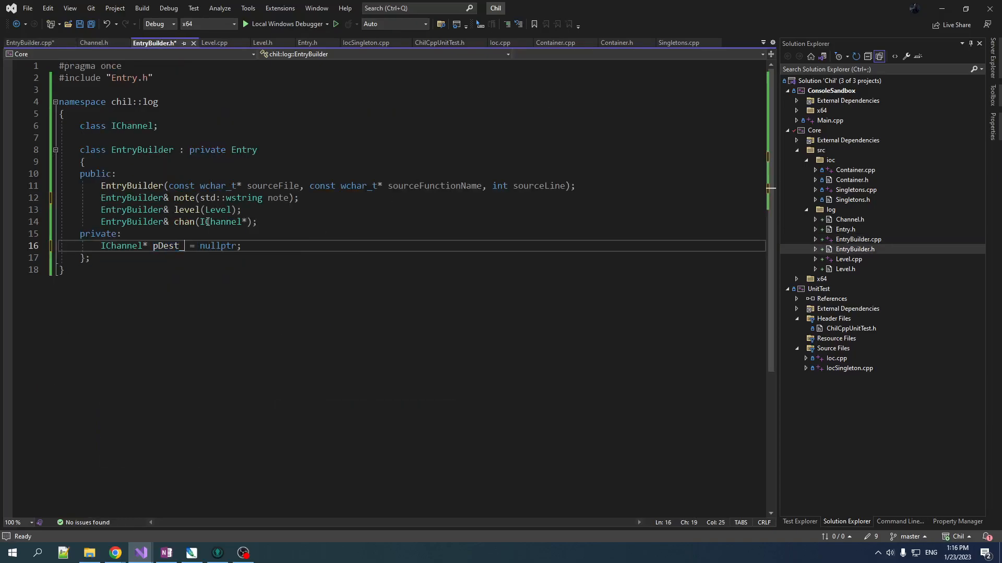
{"action": "left_click", "coordinate": [29, 43]}
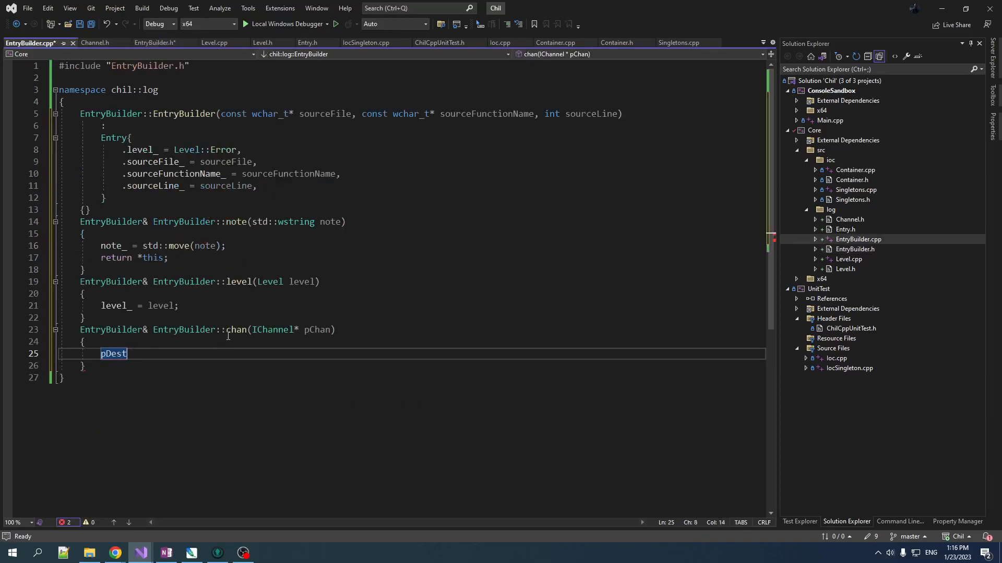
{"action": "type", "text": "_ ="}
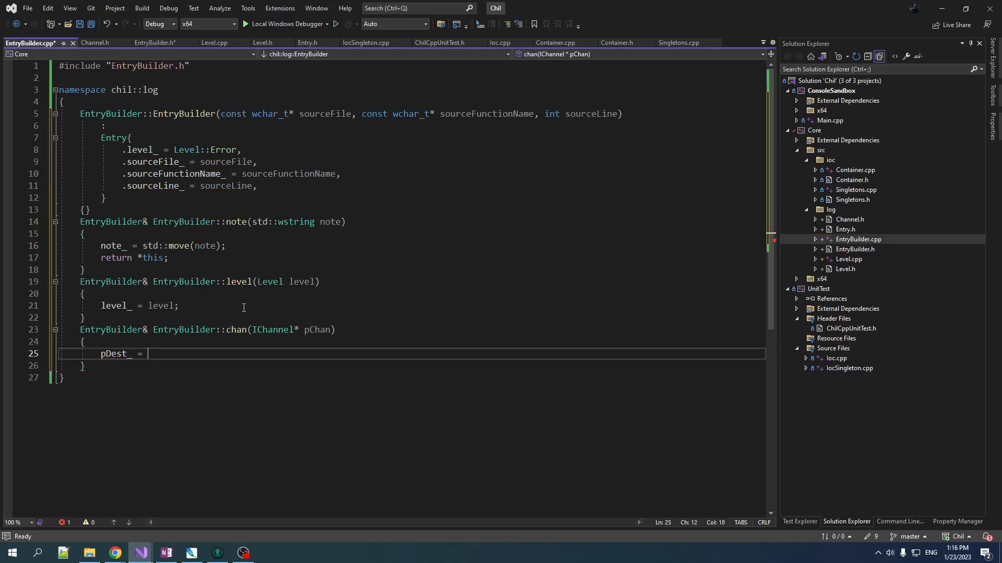
{"action": "type", "text": "pChan;"}
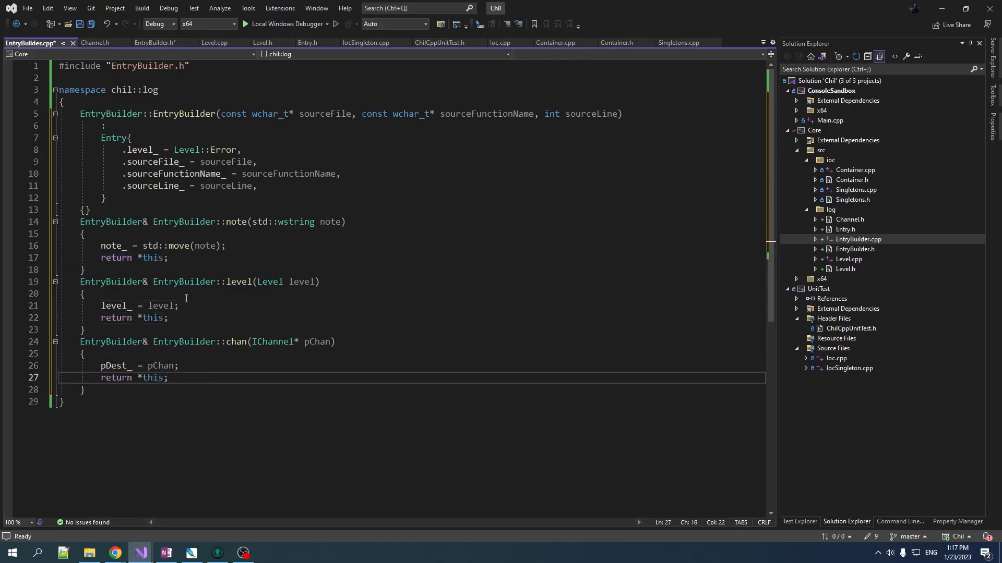
- Declare ~EntryBuilder(); in EntryBuilder.h
{"action": "left_click", "coordinate": [183, 221]}
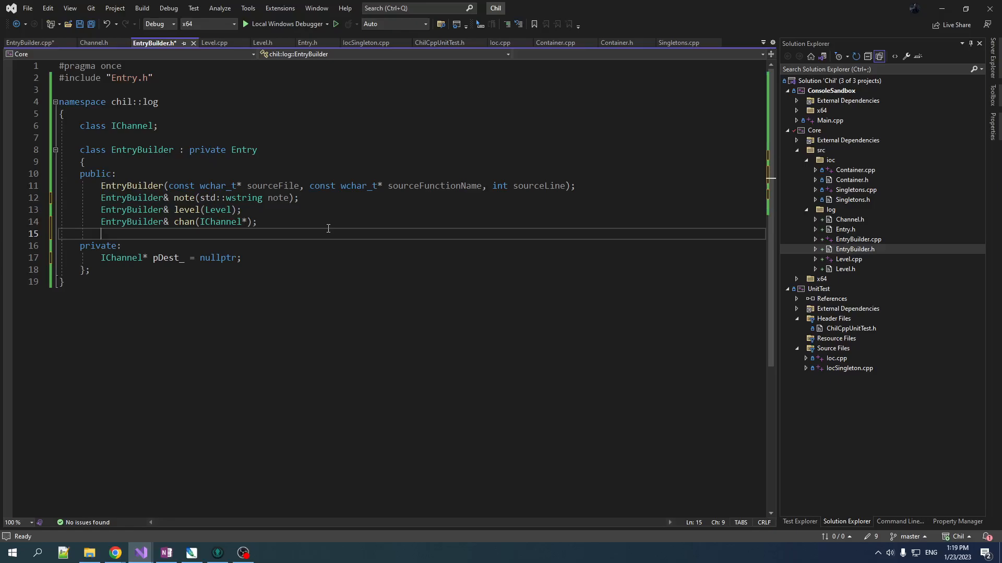
{"action": "type", "text": "~"}
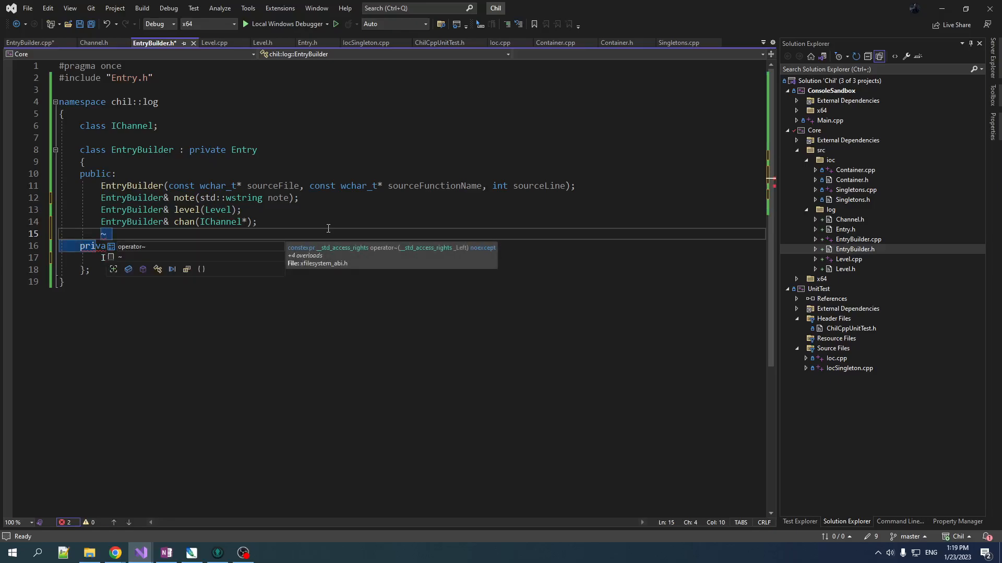
{"action": "type", "text": "E"}
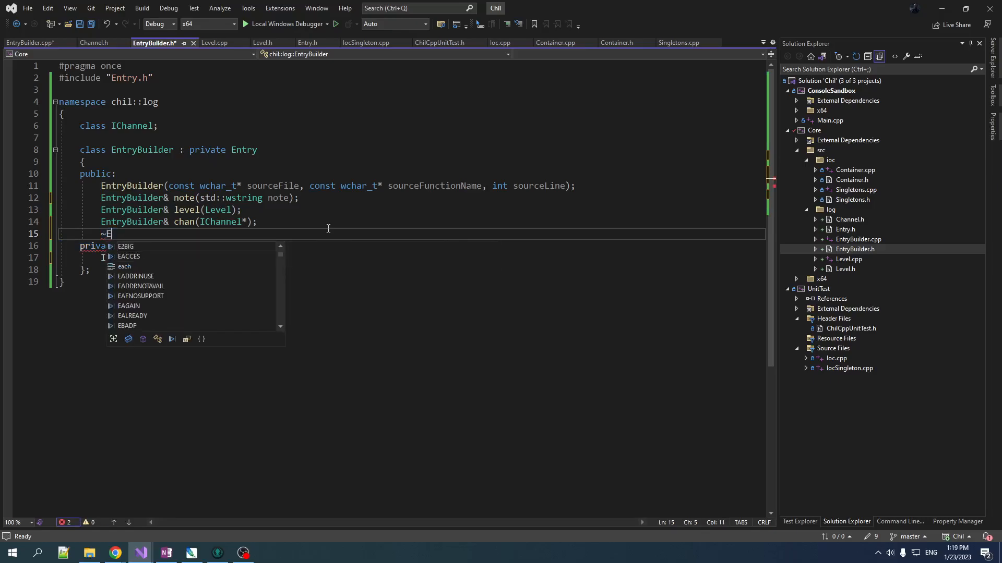
{"action": "type", "text": "ntryB"}
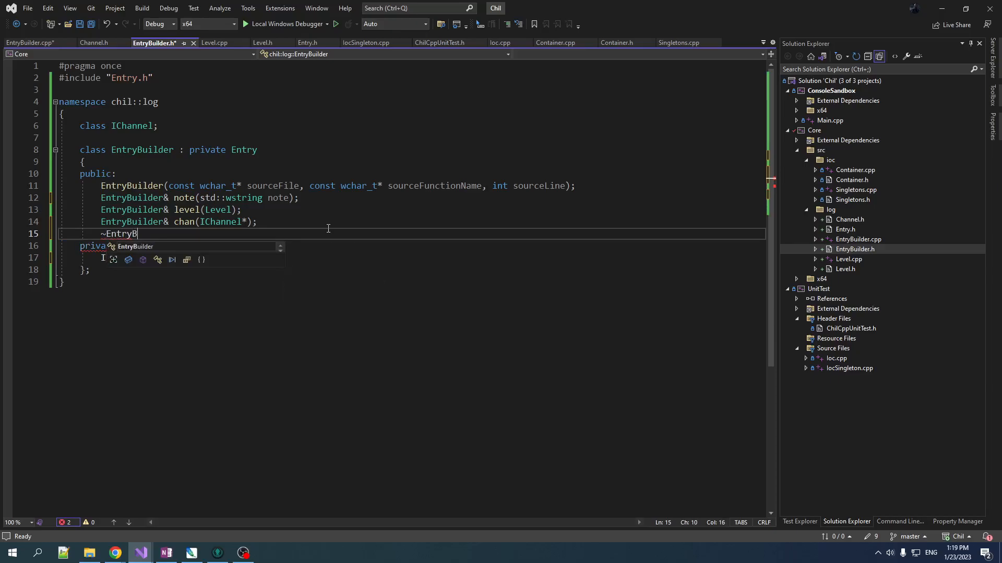
{"action": "type", "text": "uilder("}
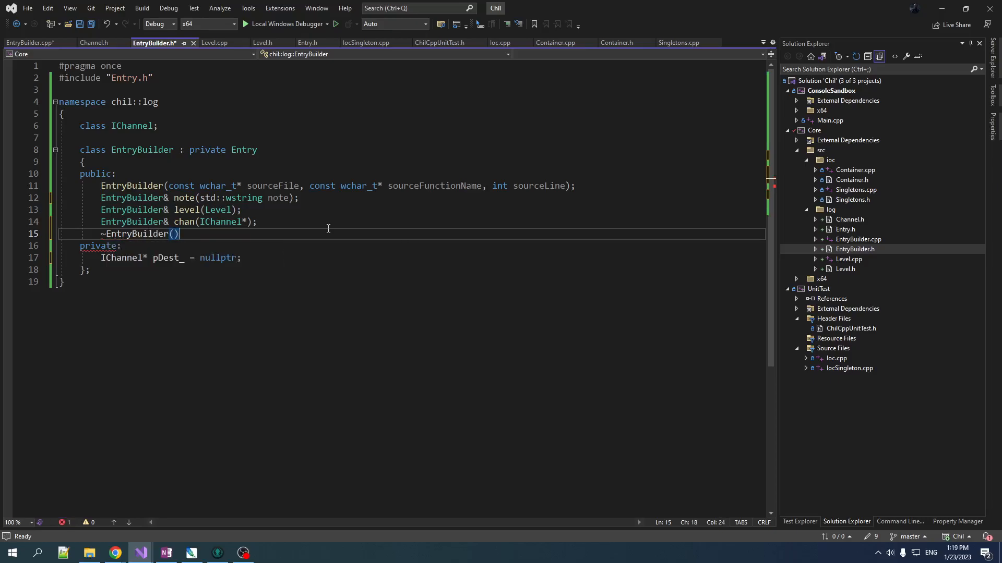
{"action": "type", "text": ";"}
{"action": "type", "text": "if ("}
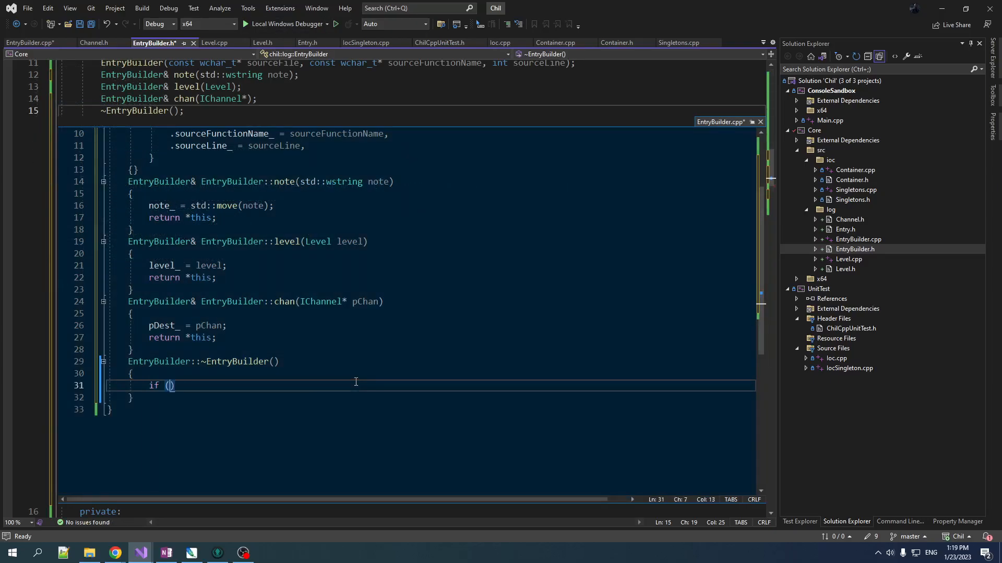
- Define the destructor to call pDest_->Submit(*this) when pDest_ is set
{"action": "type", "text": "pDest_"}
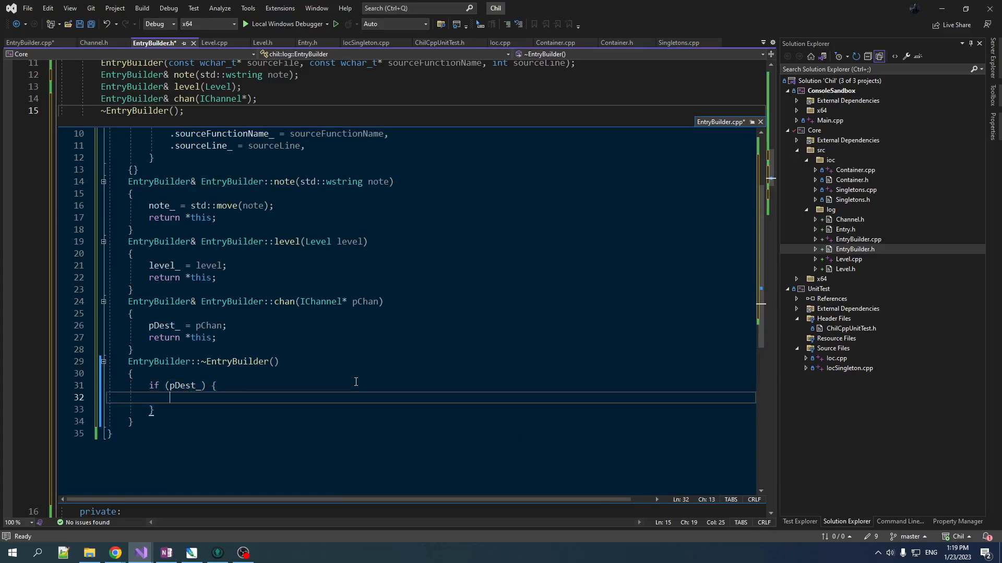
{"action": "type", "text": "pDest_"}
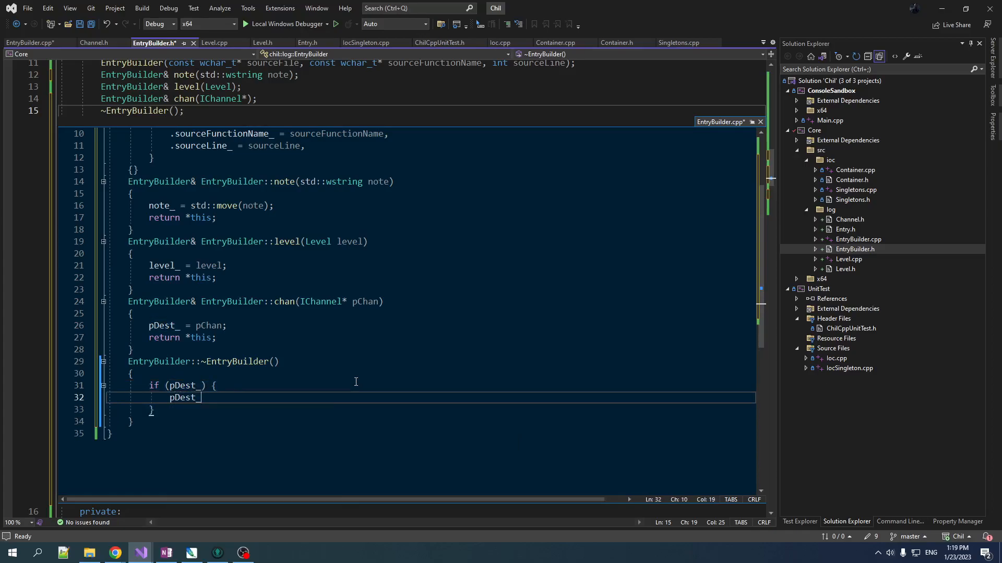
{"action": "type", "text": "->"}
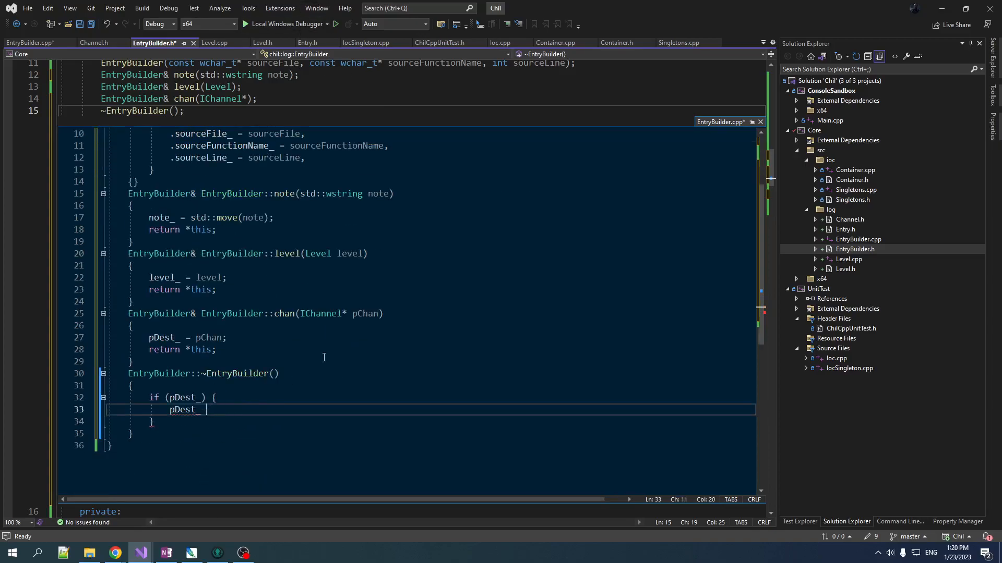
{"action": "type", "text": "->Submit("}
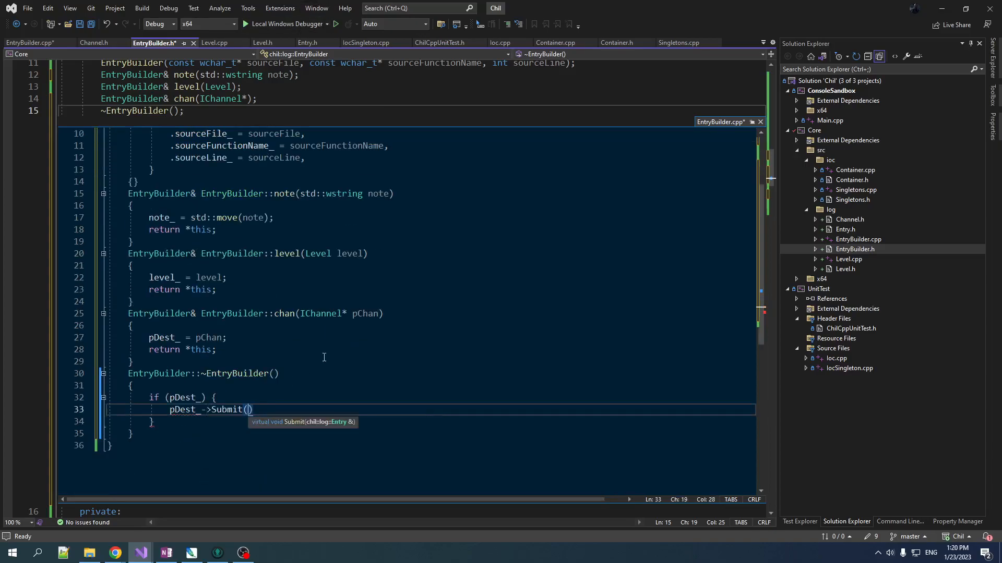
{"action": "type", "text": "*this"}
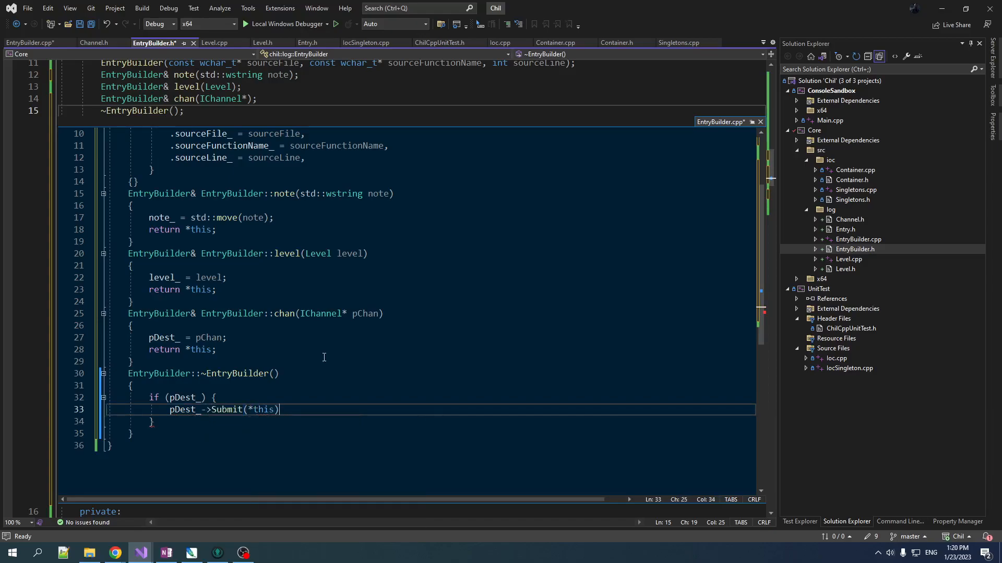
{"action": "type", "text": ";"}
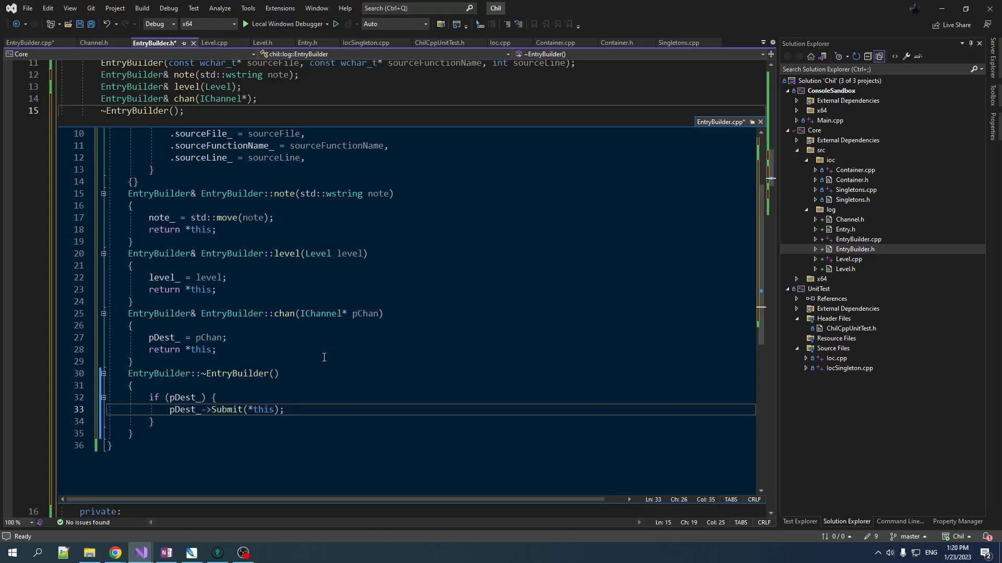
{"action": "mouse_move", "coordinate": [320, 188]}
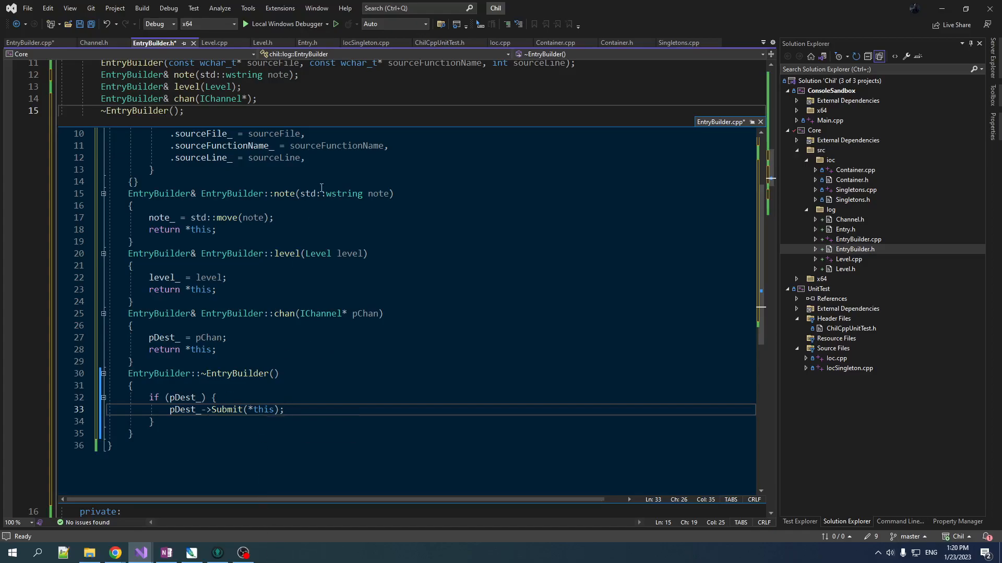
- Save the EntryBuilder edits and add a new Log.cpp to UnitTest Source Files
{"action": "key", "text": "ctrl+s"}
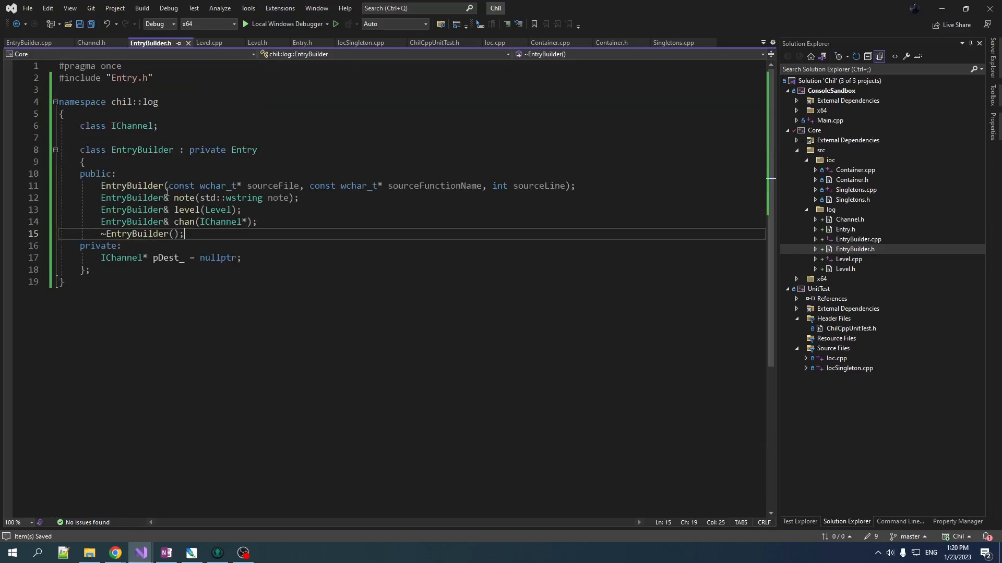
{"action": "left_click", "coordinate": [850, 368]}
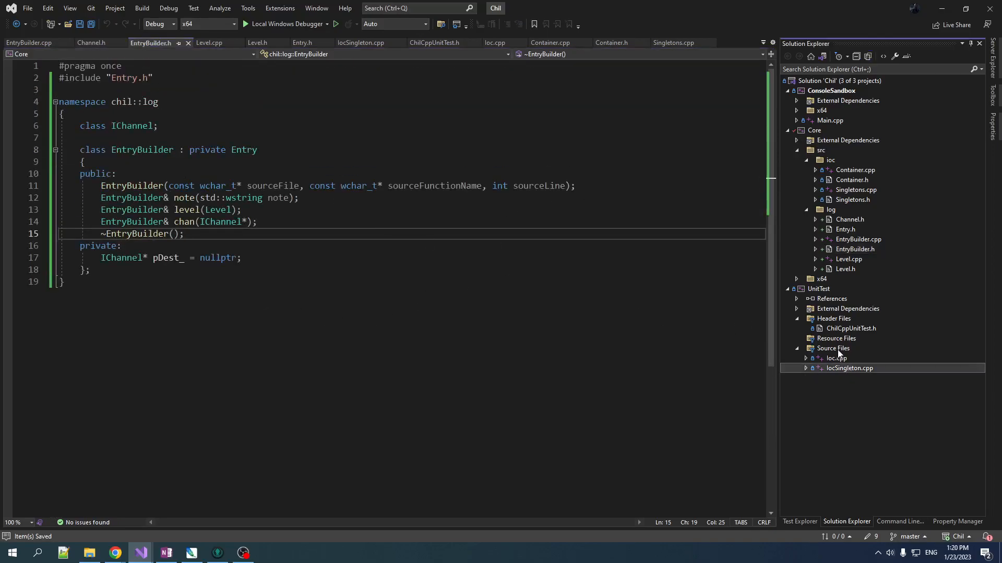
{"action": "left_click", "coordinate": [833, 348]}
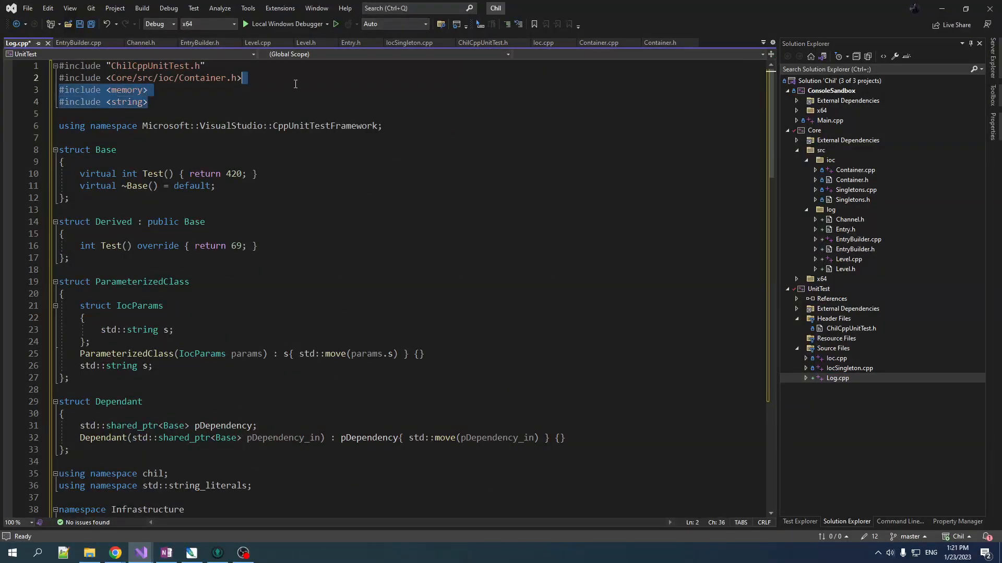
- Replace the memory and string includes with the log/EntryBuilder.h and Channel.h headers
{"action": "key", "text": "Delete"}
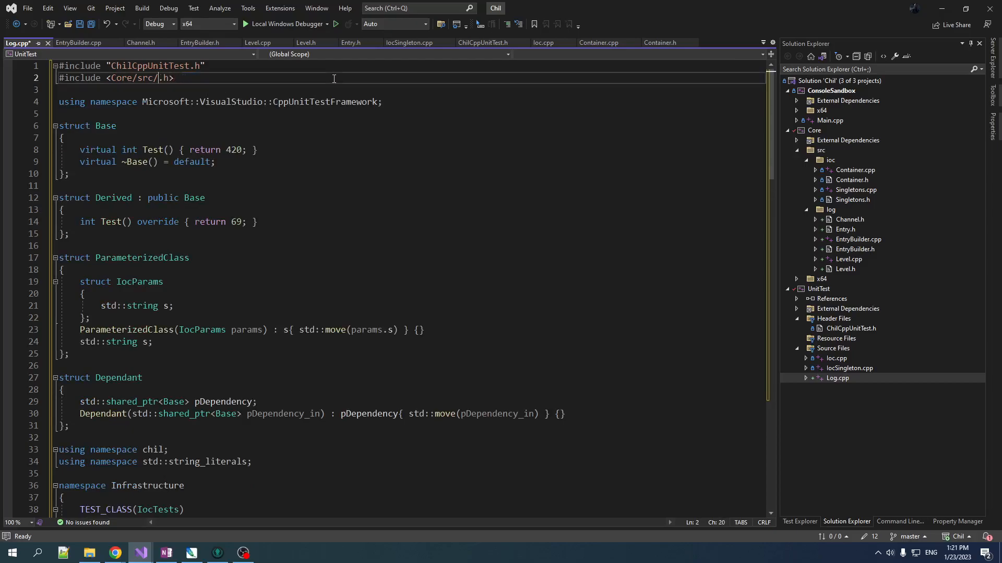
{"action": "type", "text": "log/"}
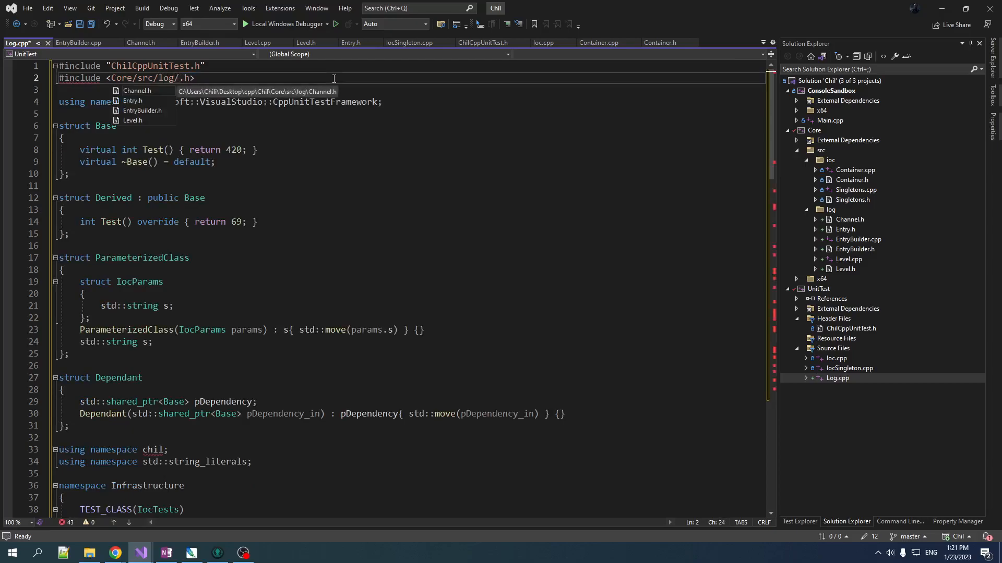
{"action": "type", "text": "EntryBuilder"}
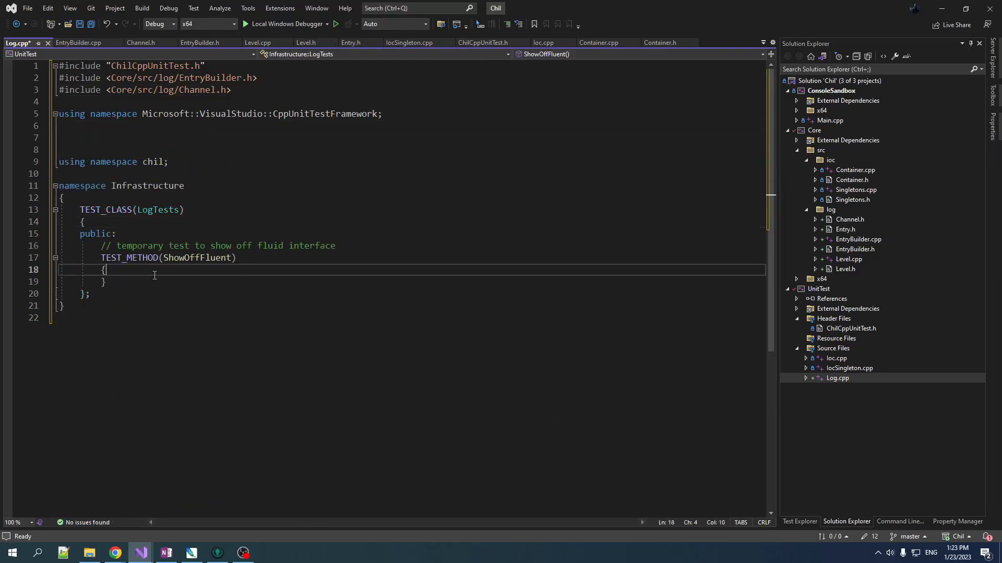
{"action": "mouse_move", "coordinate": [193, 171]}
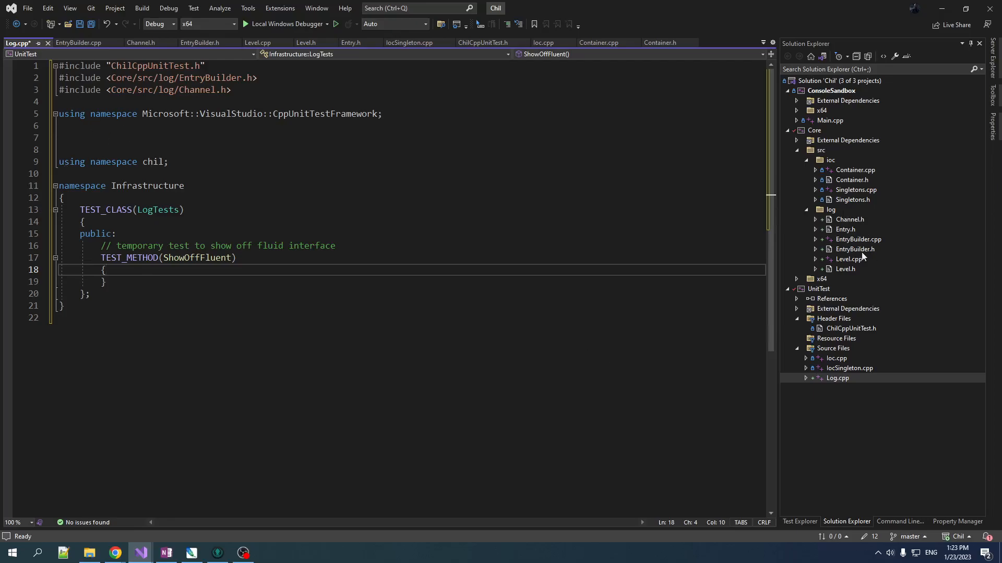
{"action": "mouse_move", "coordinate": [907, 247]}
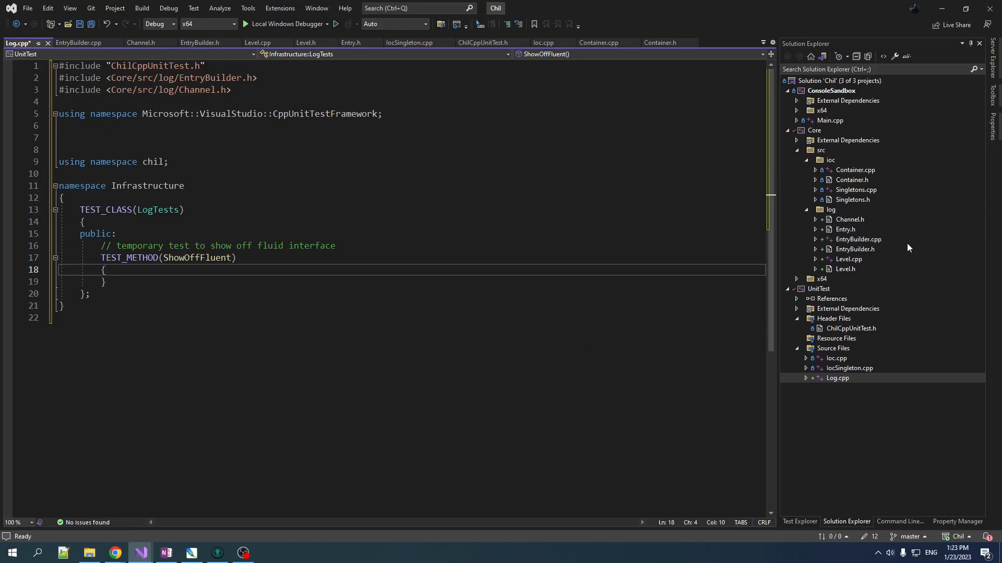
- Define chilog as log::EntryBuilder{ __FILEW__, __FUNCTIONW__, __LINE__ } on line 9
{"action": "type", "text": "#define chilog log"}
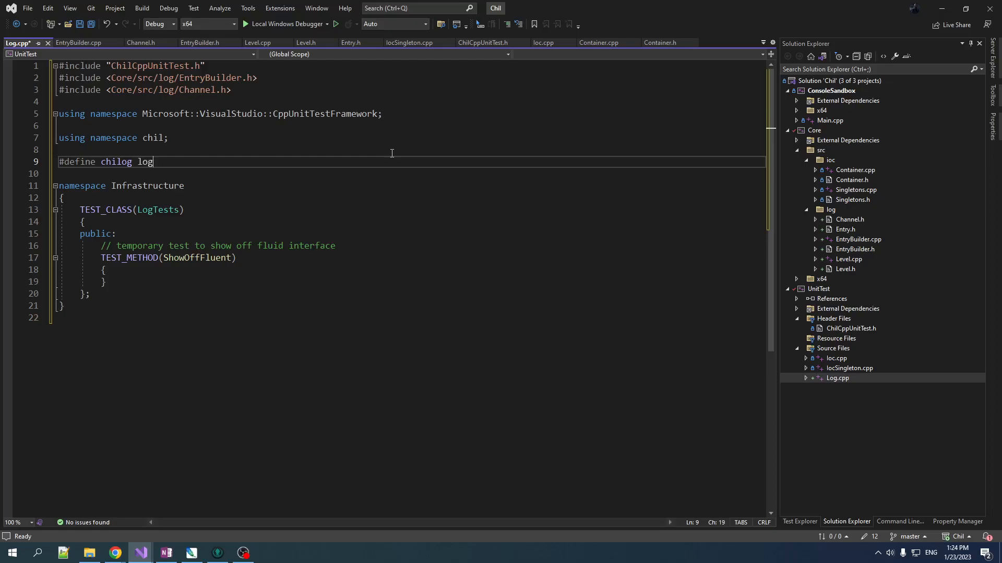
{"action": "type", "text": "."}
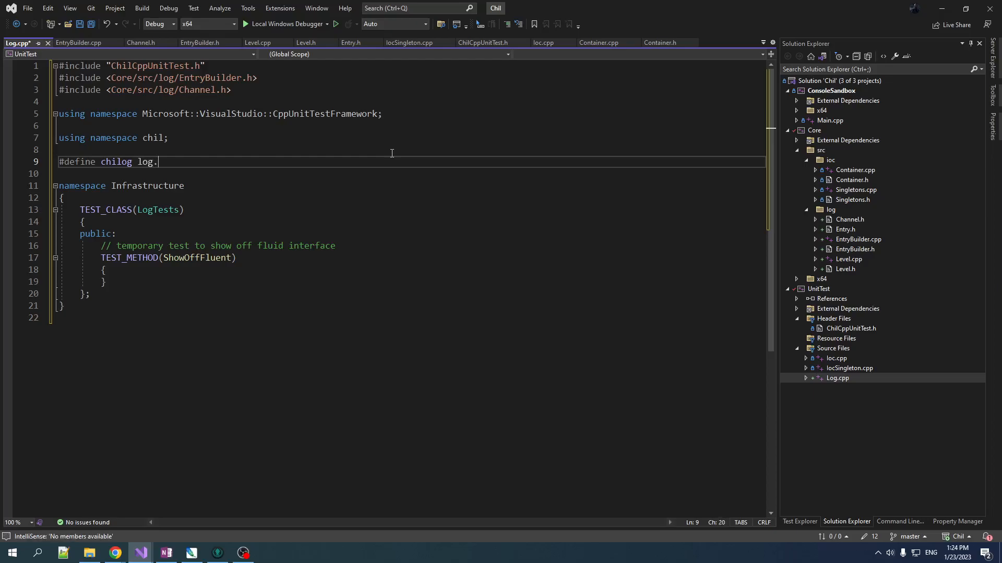
{"action": "type", "text": "::"}
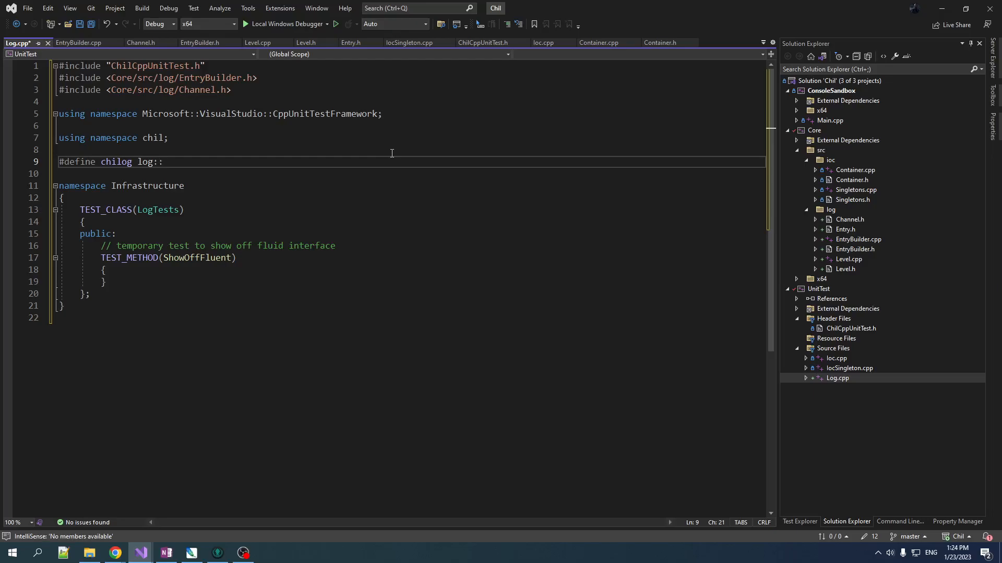
{"action": "type", "text": "Entry"}
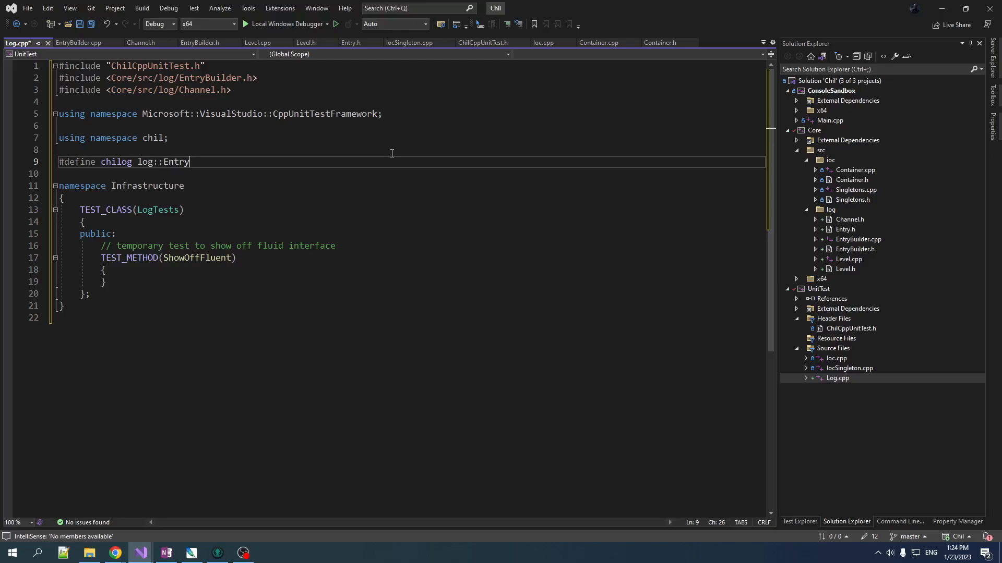
{"action": "type", "text": "{}"}
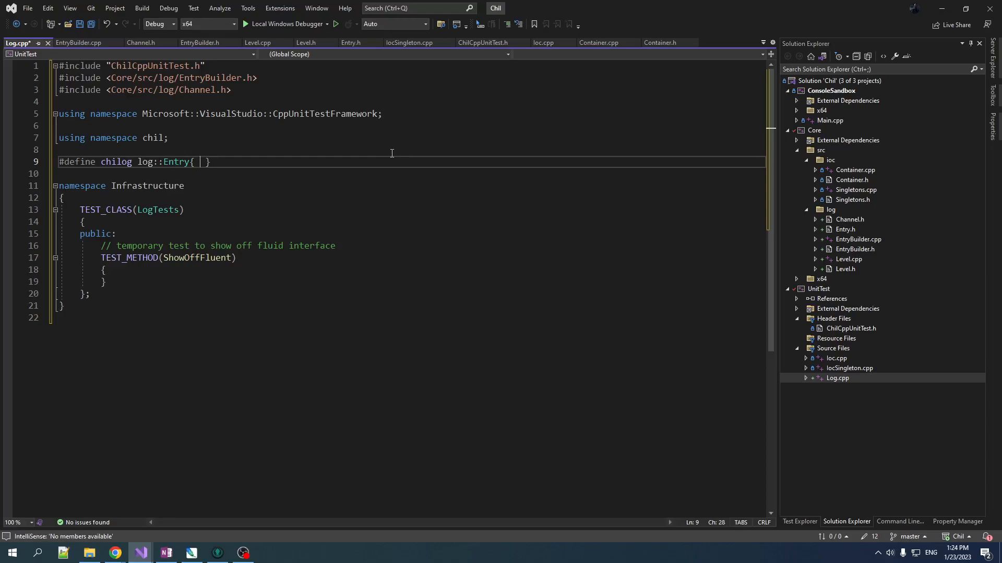
{"action": "double_click", "coordinate": [175, 162]}
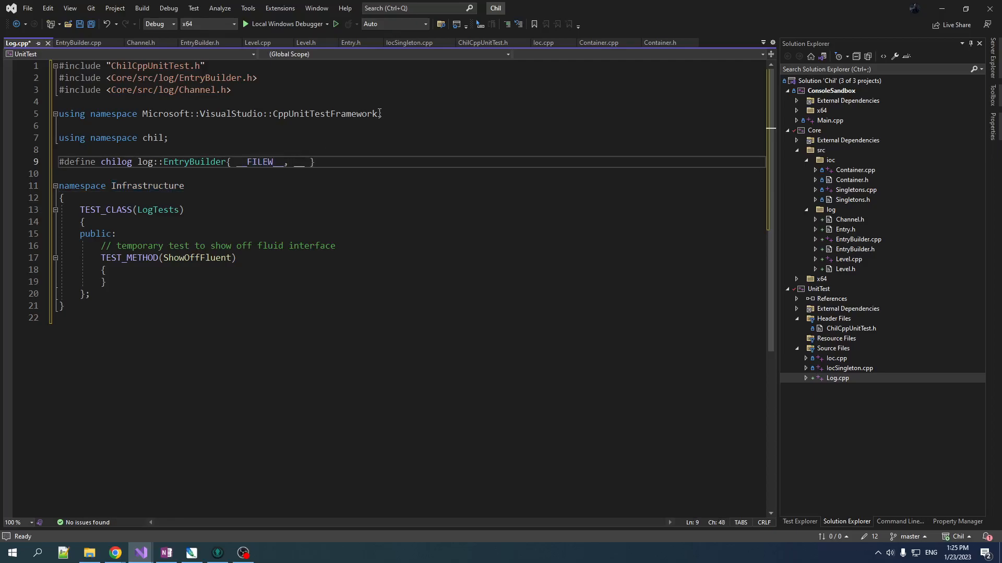
{"action": "type", "text": "F"}
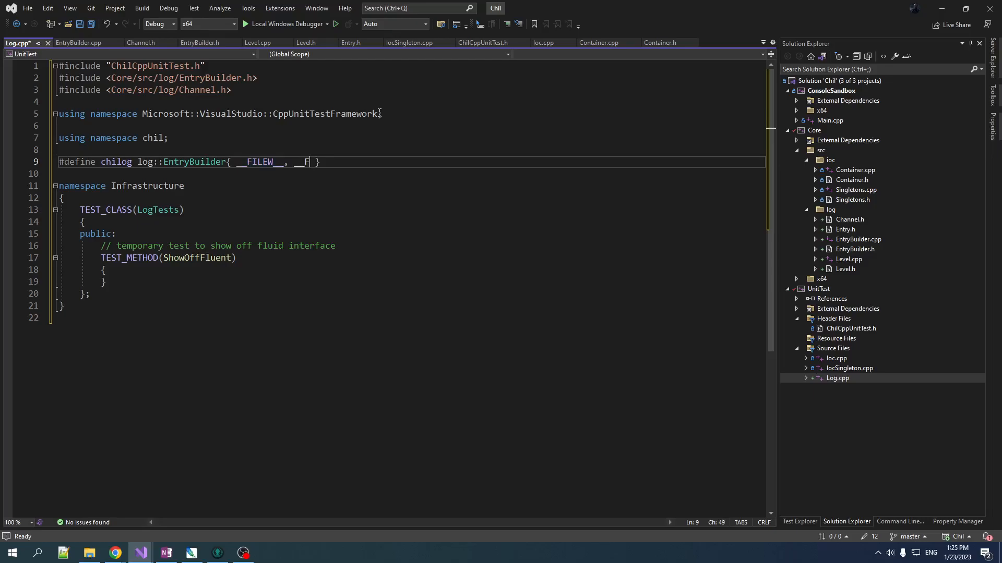
{"action": "key", "text": "backspace"}
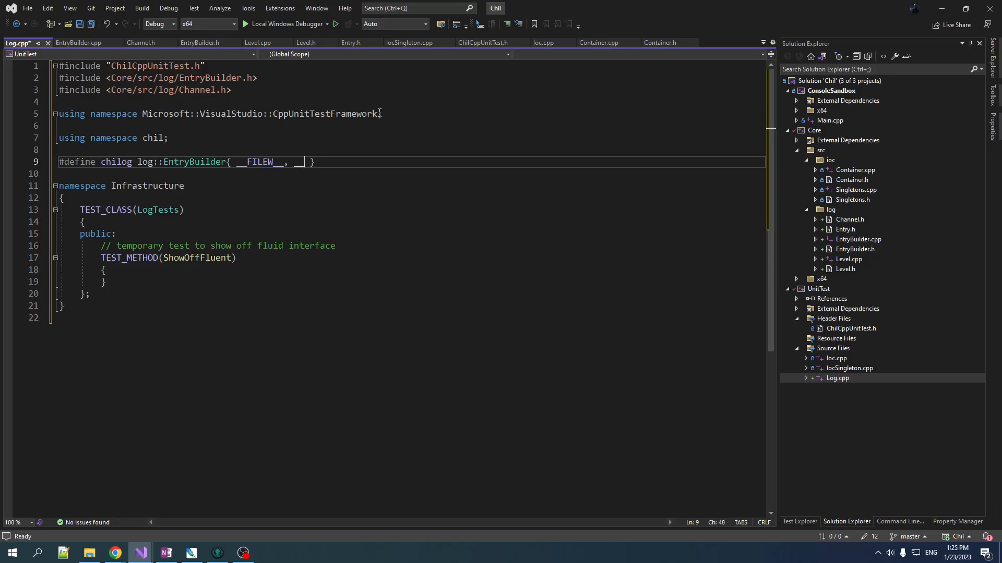
{"action": "type", "text": "__FUNCTIONW__, __LINE"}
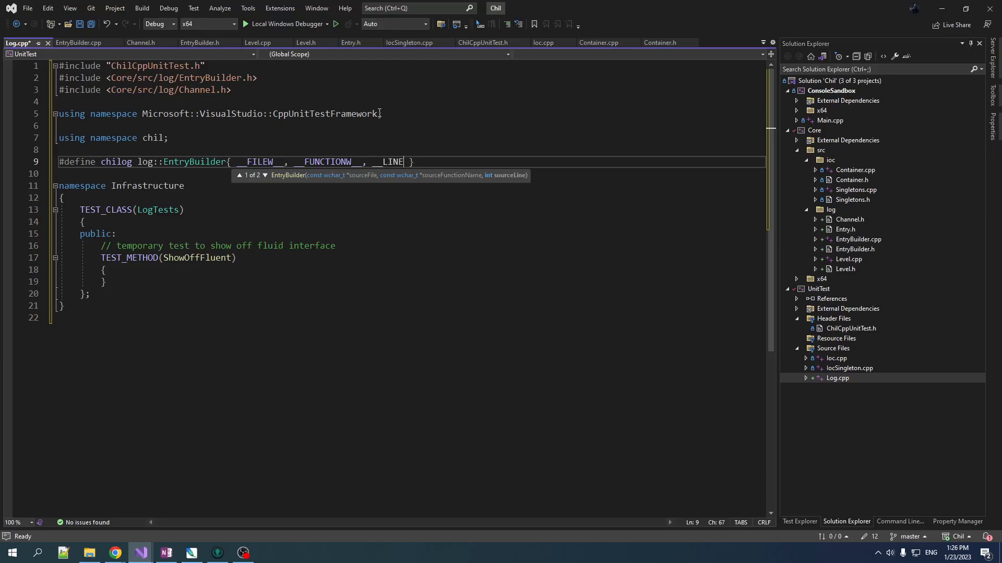
{"action": "double_click", "coordinate": [393, 161]}
{"action": "type", "text": "__"}
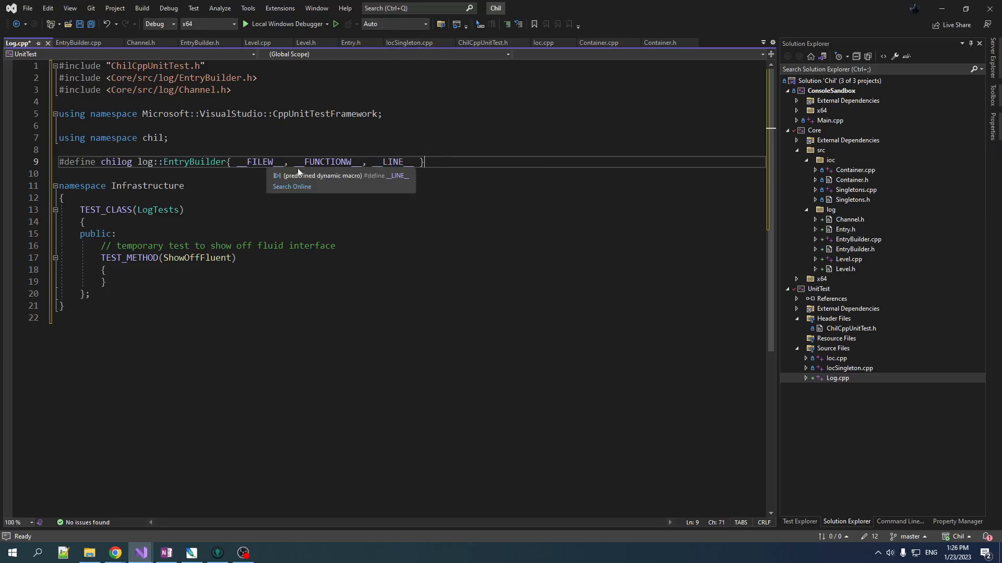
{"action": "left_click", "coordinate": [249, 176]}
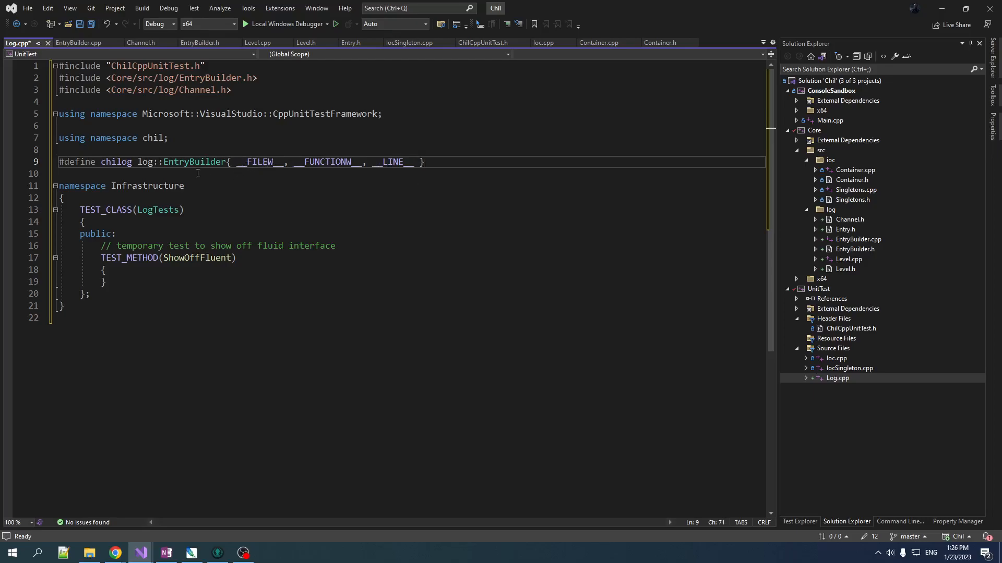
{"action": "mouse_move", "coordinate": [262, 208]}
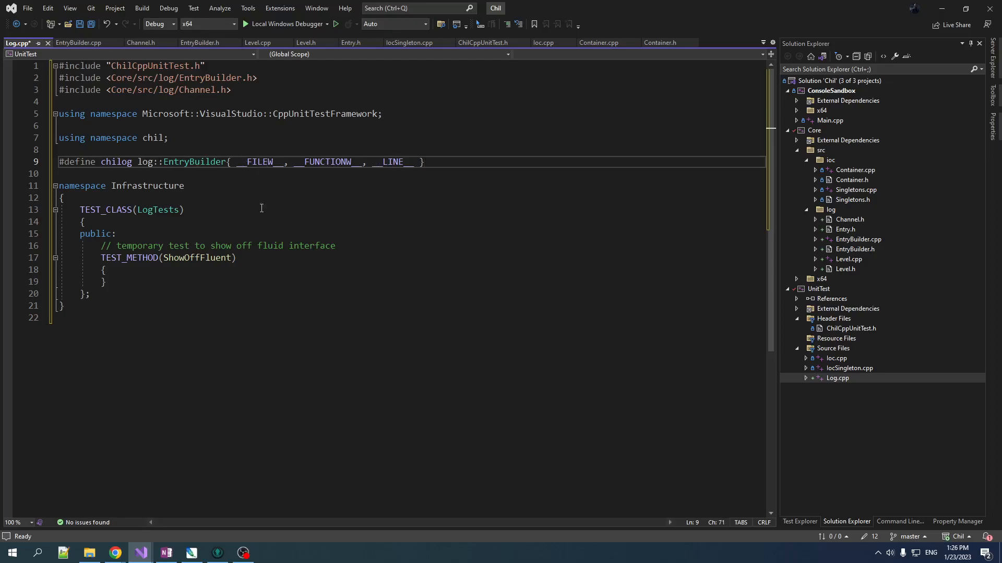
{"action": "mouse_move", "coordinate": [189, 262]}
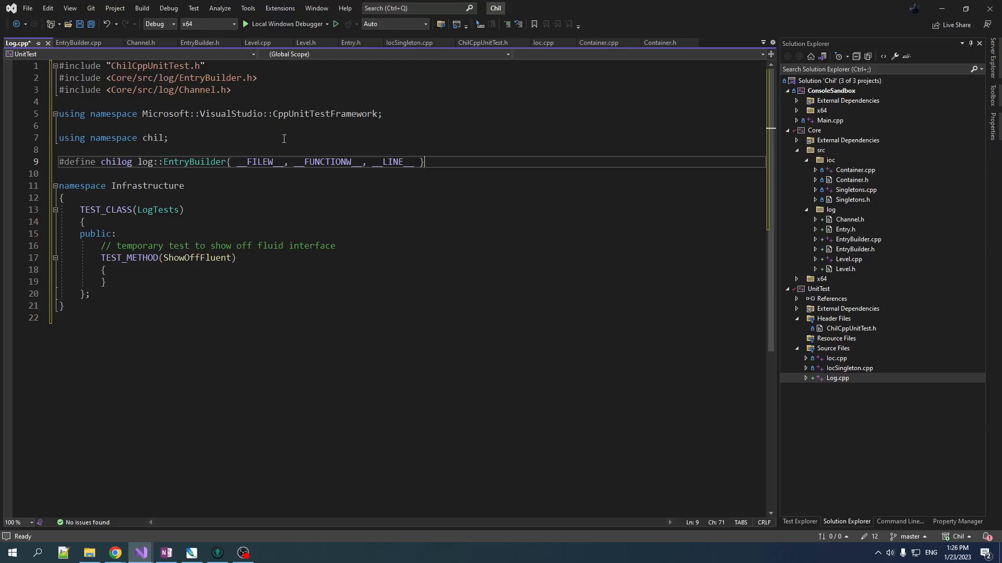
{"action": "mouse_move", "coordinate": [618, 241]}
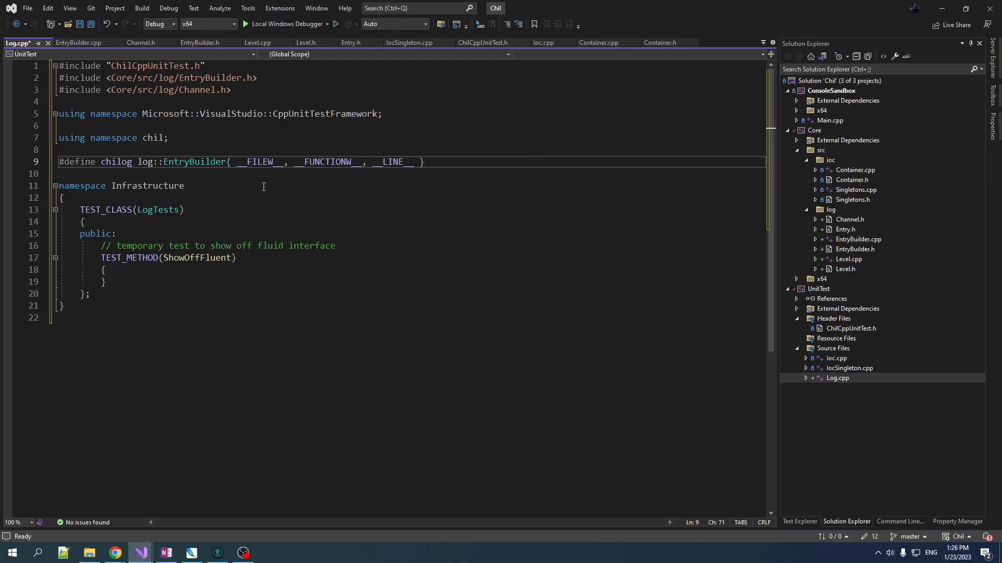
{"action": "mouse_move", "coordinate": [117, 162]}
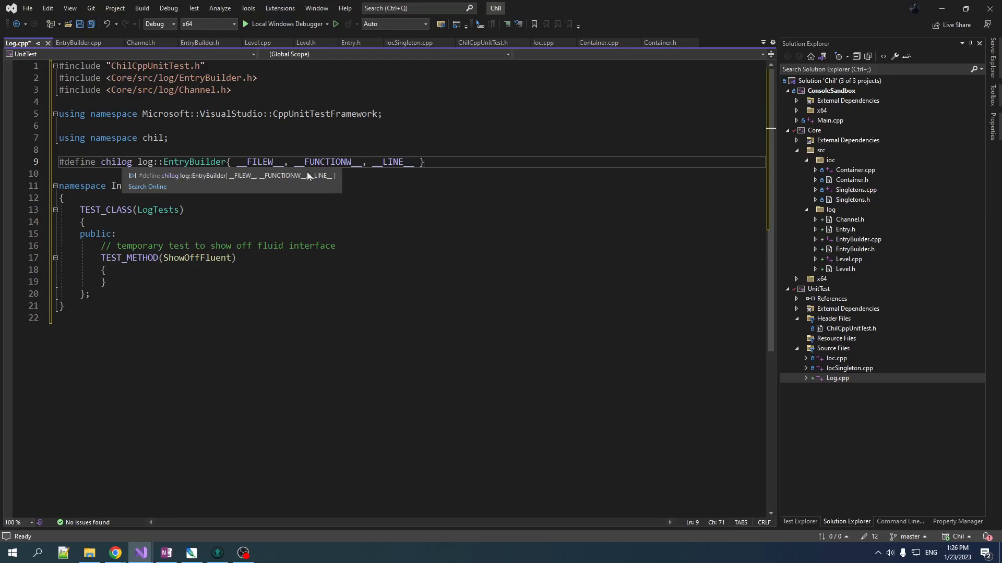
- Write class MockChannel : public log::IChannel whose Submit override stores the entry in entry_
{"action": "type", "text": "class MockChannel"}
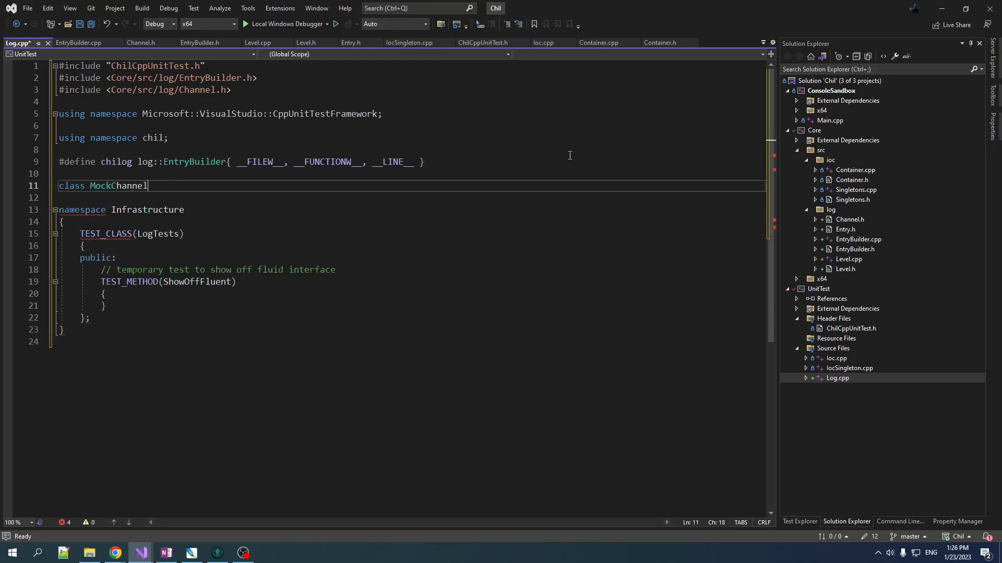
{"action": "type", "text": ": public"}
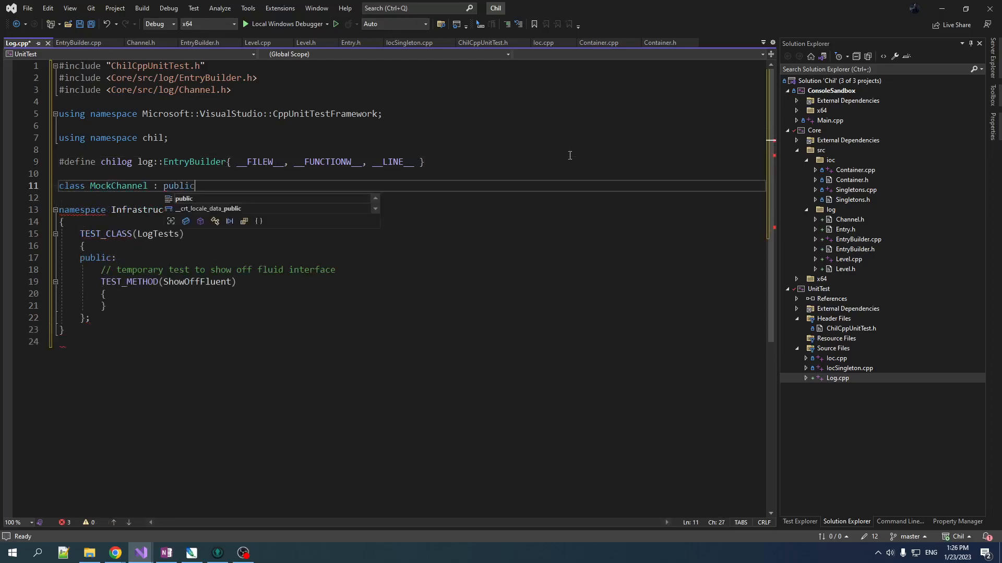
{"action": "type", "text": "*"}
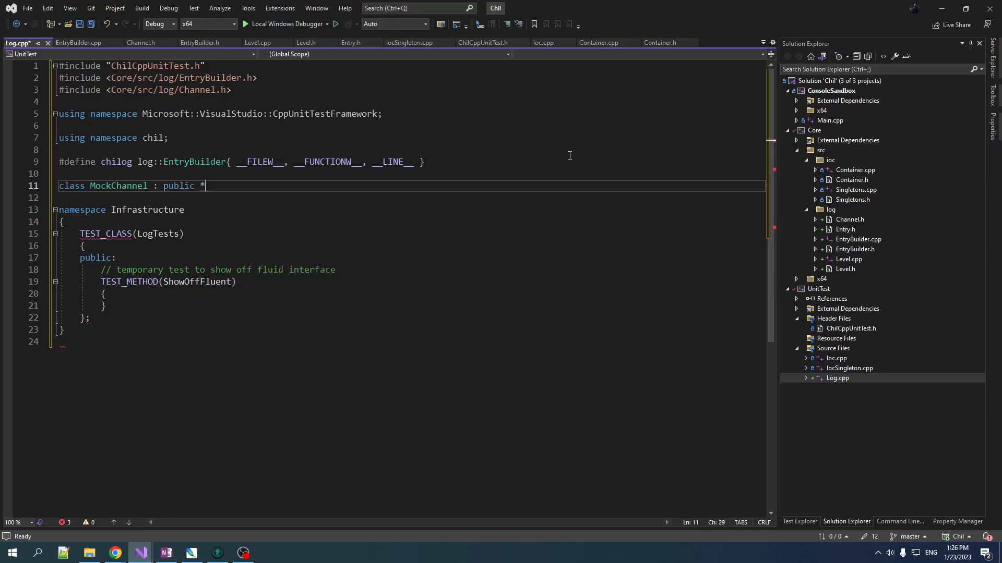
{"action": "type", "text": "IChannelk"}
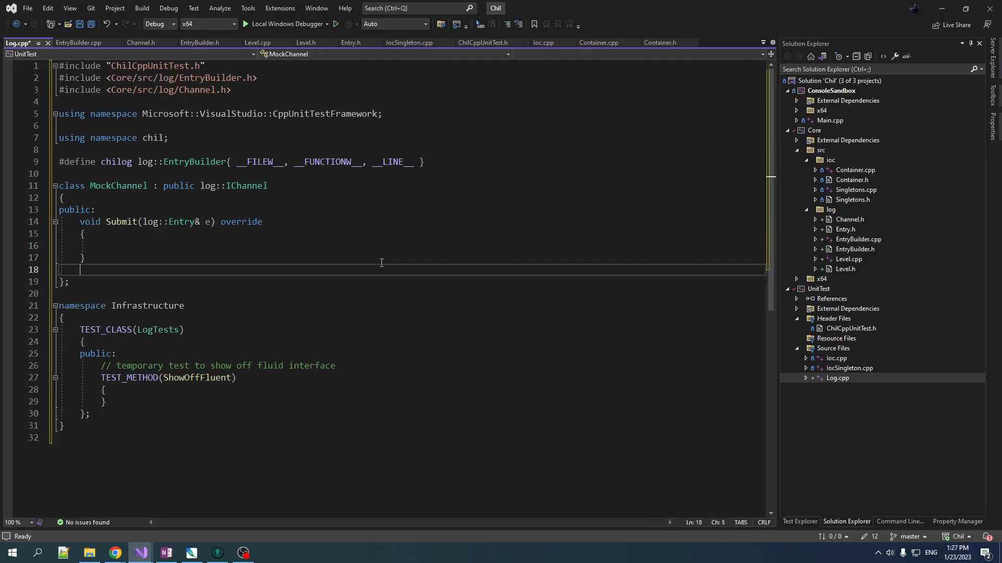
{"action": "type", "text": ": En"}
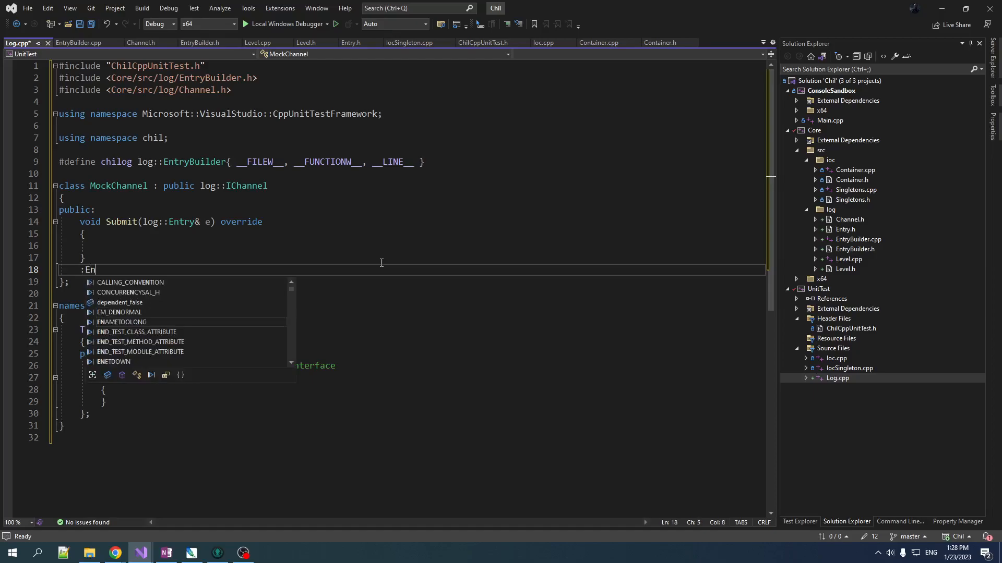
{"action": "type", "text": "ent"}
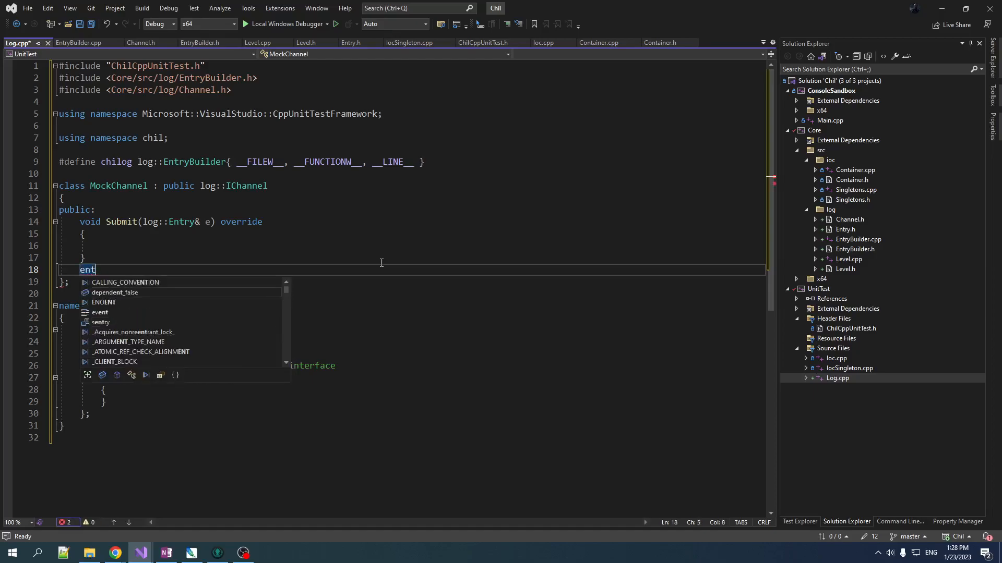
{"action": "type", "text": "ry"}
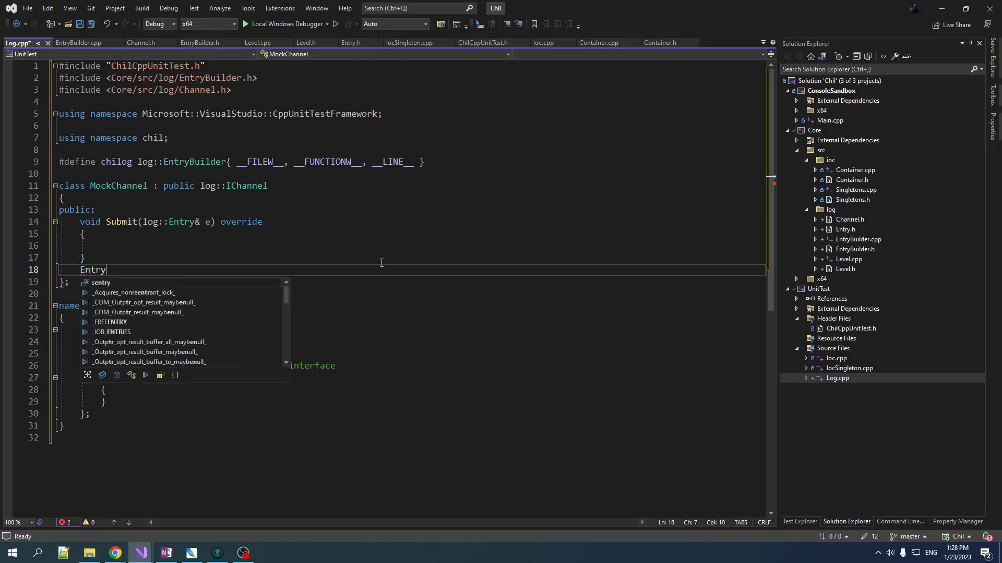
{"action": "type", "text": "ent"}
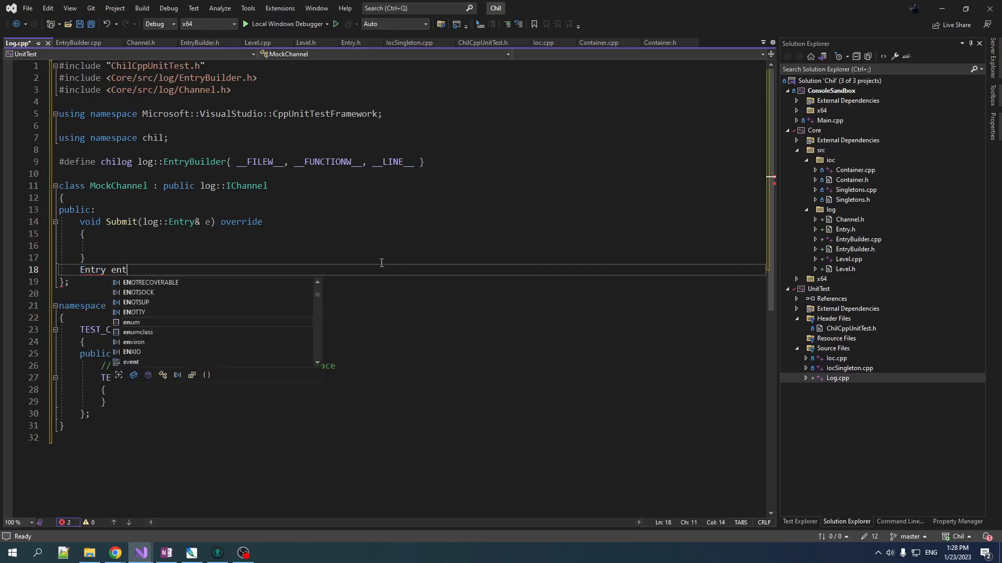
{"action": "type", "text": "ry_;"}
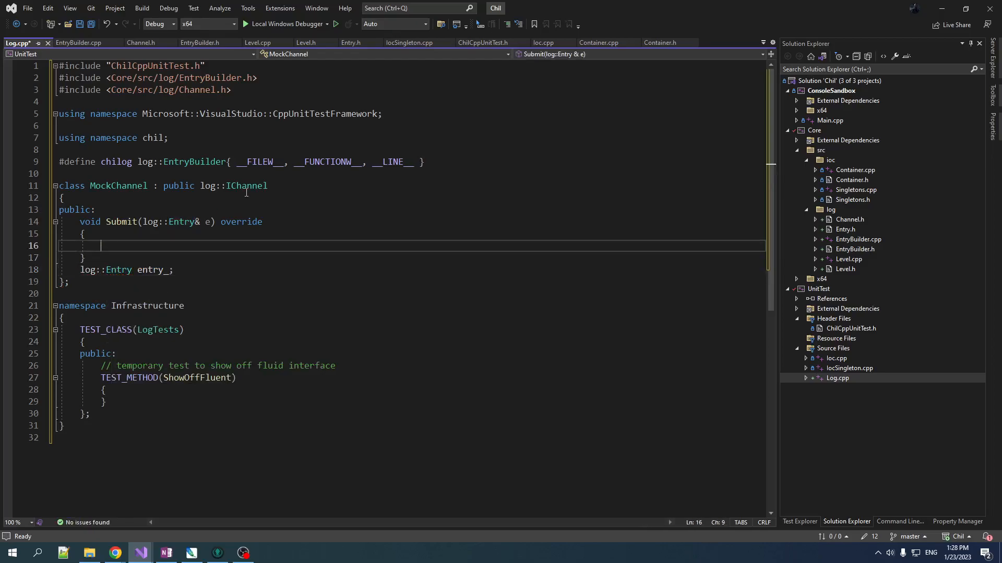
{"action": "type", "text": "entry_ = e;"}
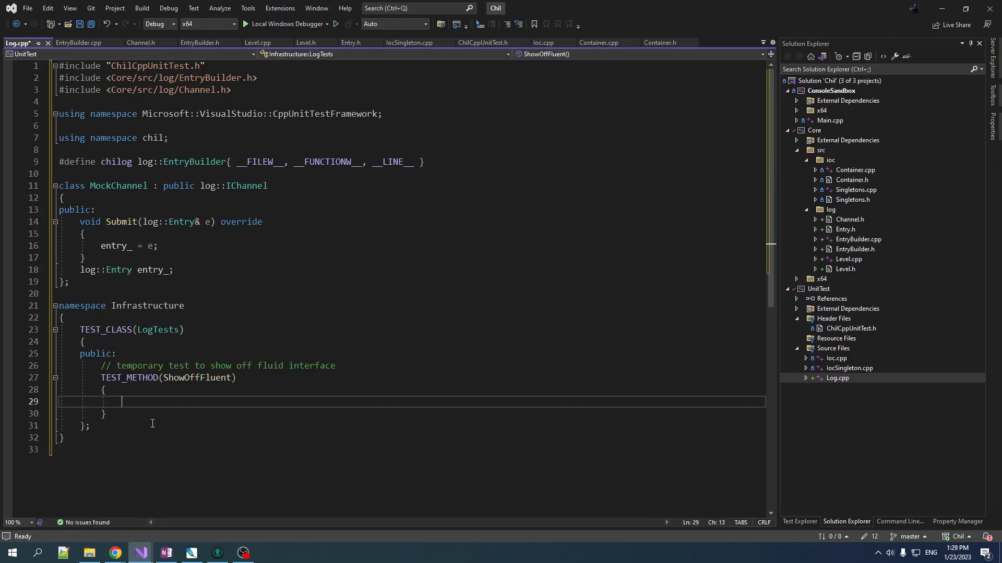
- In ShowOffFluent, type chilog.level(log::Level::Info).note(L"HI"). and begin a MockChannel declaration
{"action": "type", "text": "chilog"}
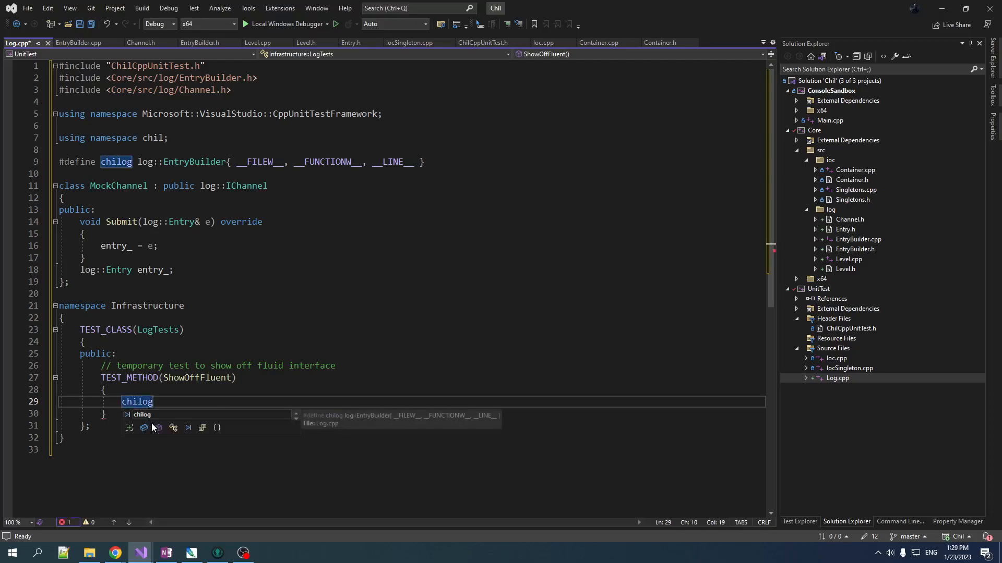
{"action": "type", "text": ".l"}
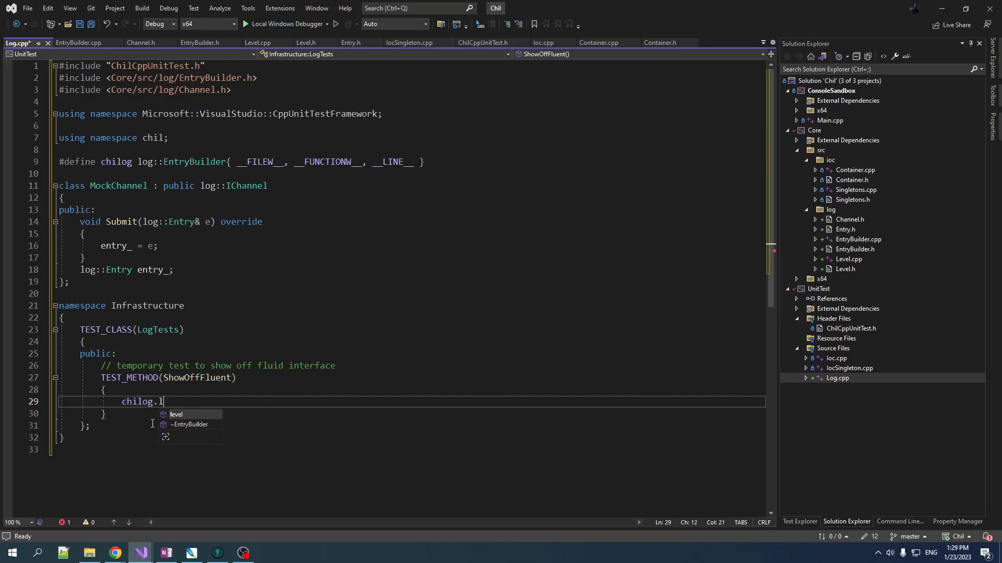
{"action": "type", "text": "evel(log::Level::I"}
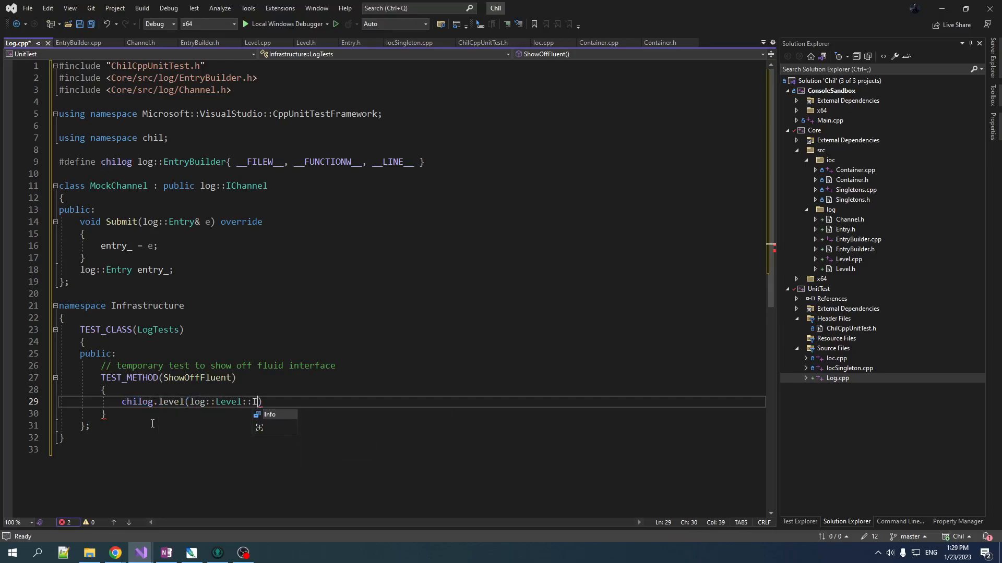
{"action": "type", "text": "nfo)."}
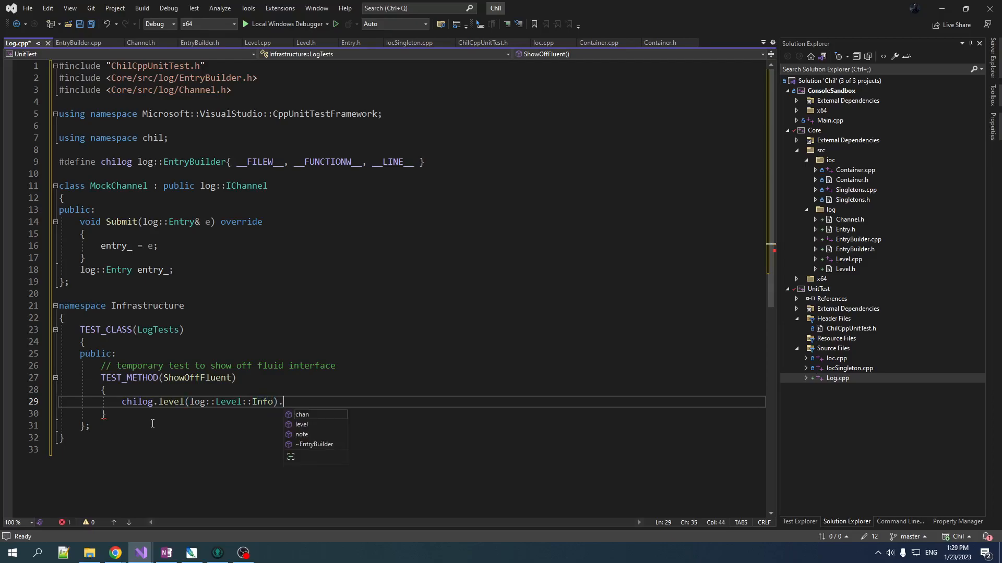
{"action": "type", "text": "note("}
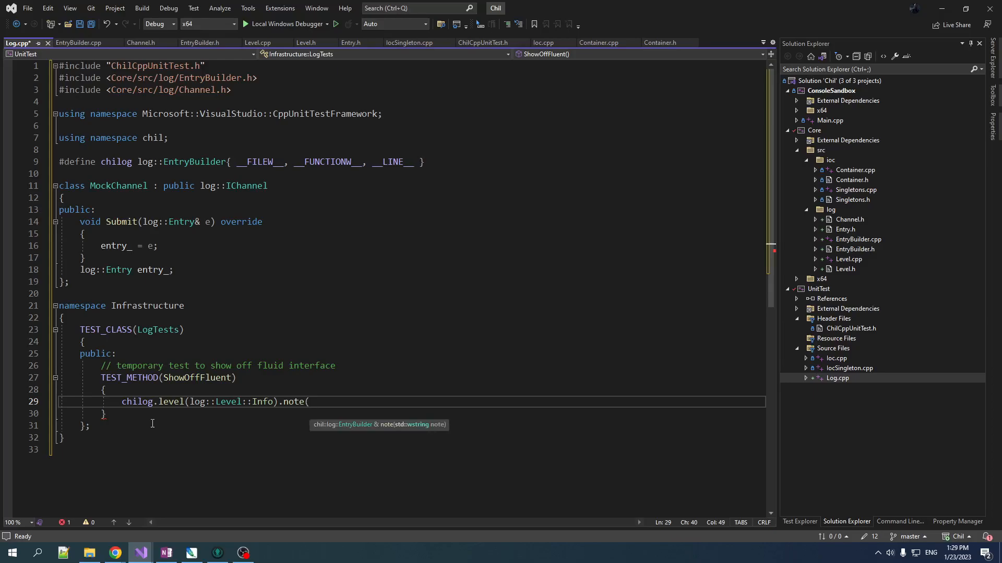
{"action": "type", "text": "L\"HI\""}
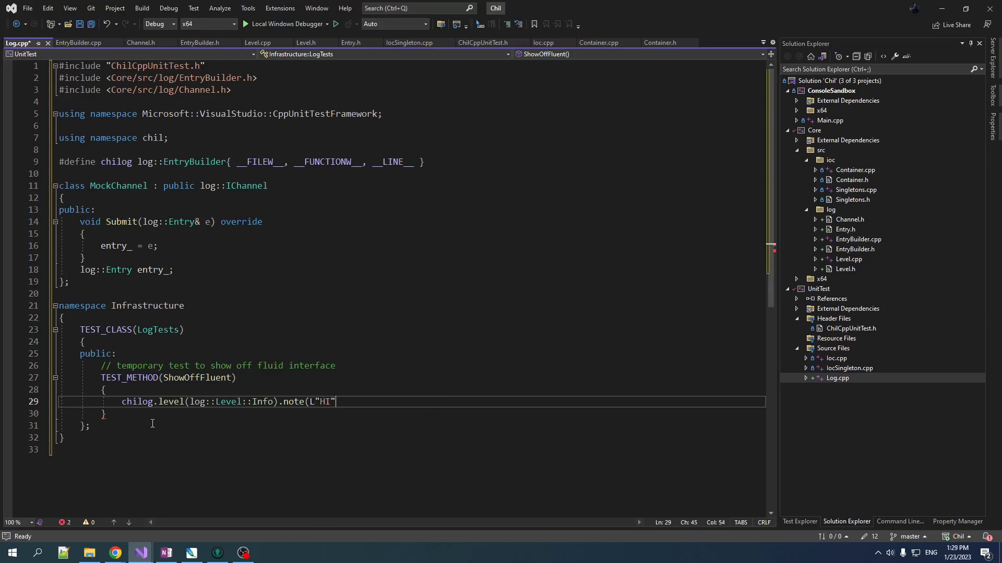
{"action": "type", "text": ")"}
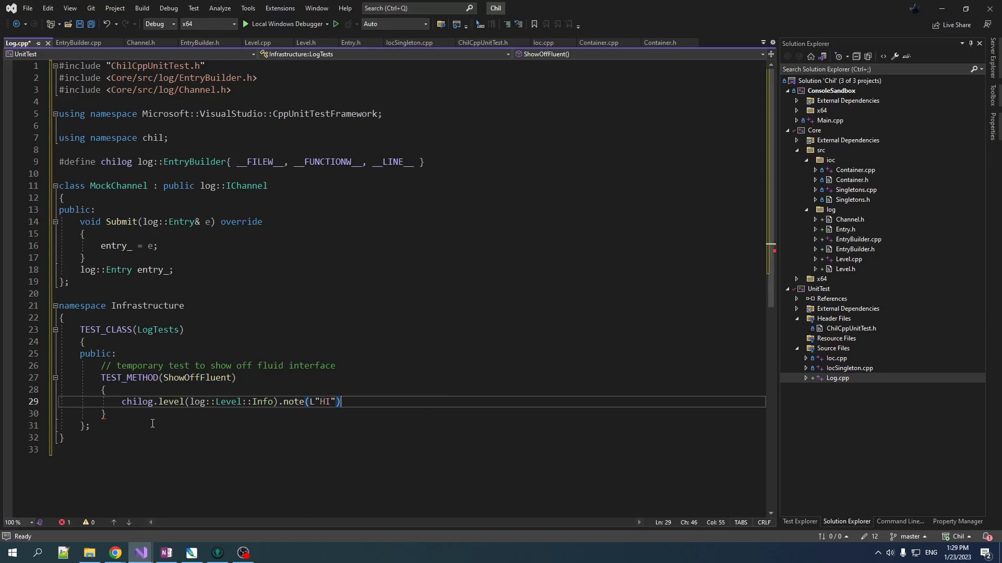
{"action": "type", "text": "."}
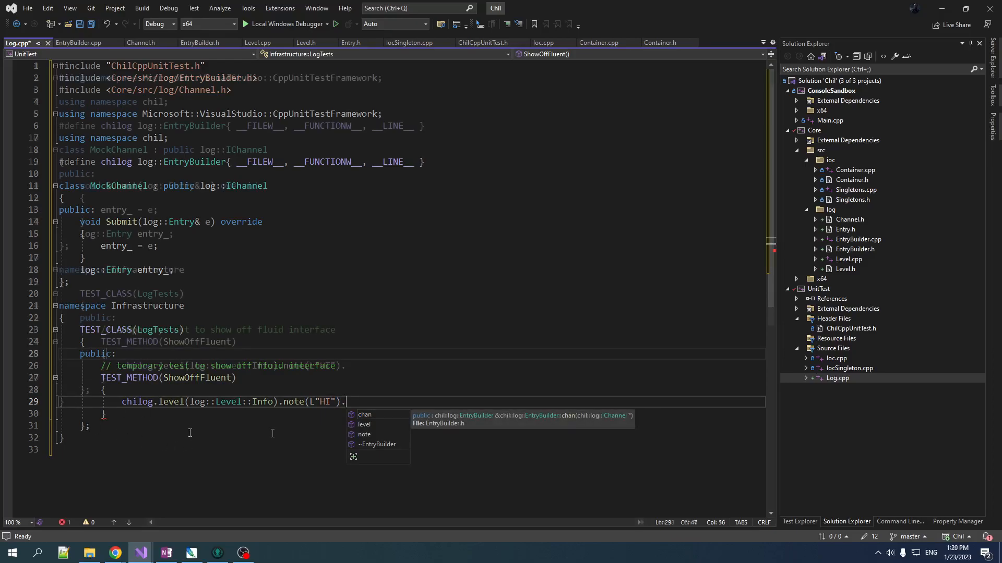
{"action": "type", "text": "MockChannel c"}
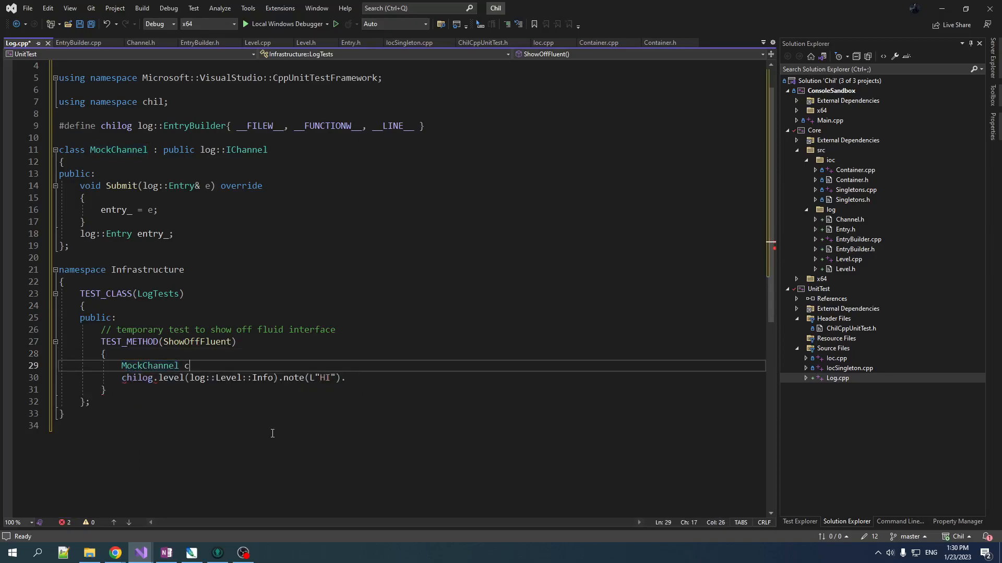
- Declare MockChannel chan and append .chan(&chan) to the chilog chain
{"action": "type", "text": "han;"}
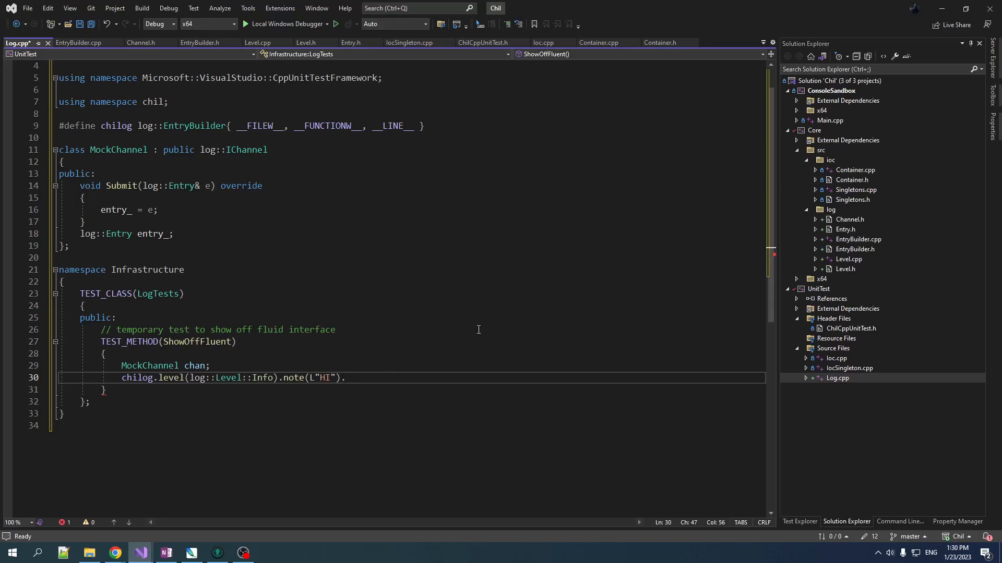
{"action": "type", "text": "lo"}
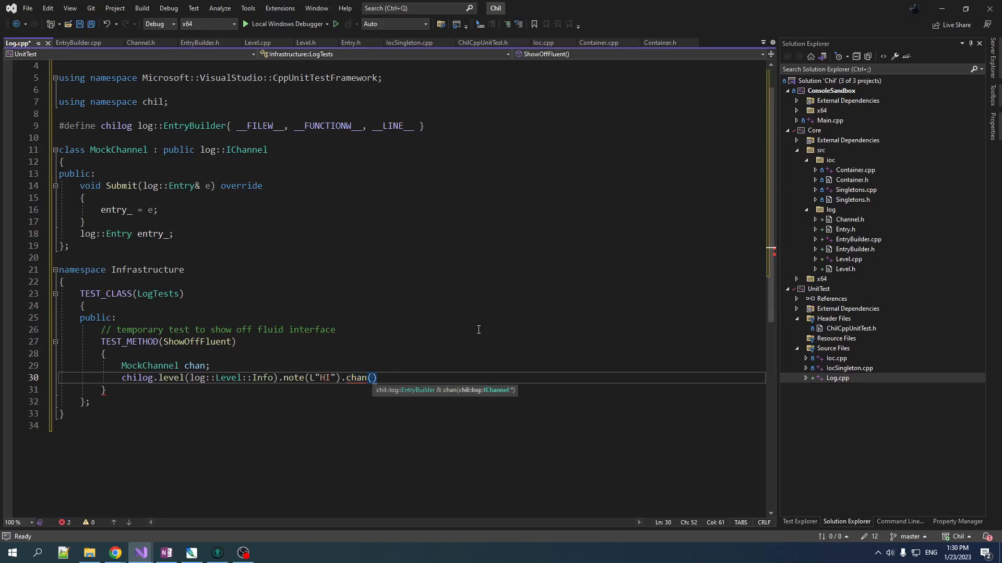
{"action": "type", "text": "&chan"}
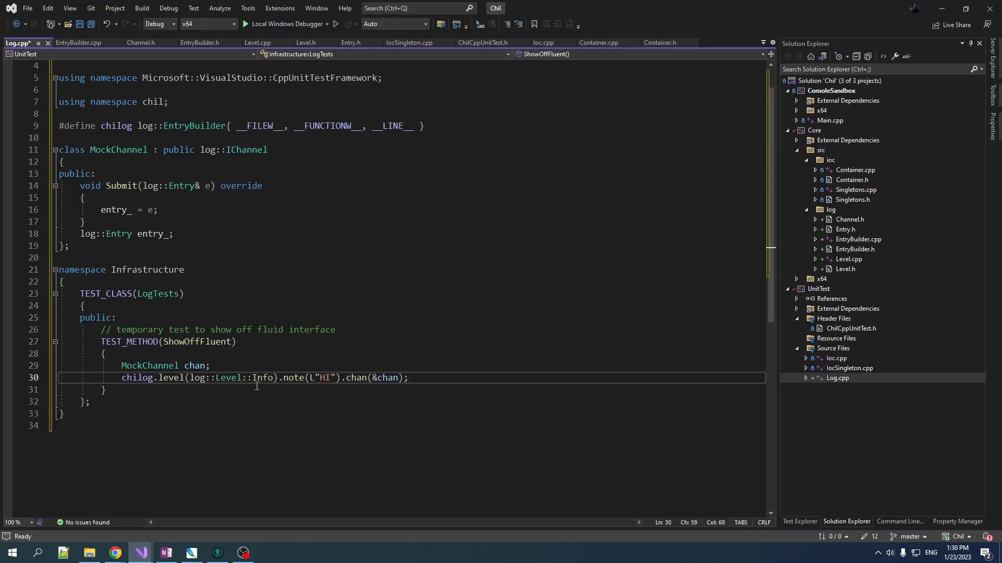
{"action": "left_click", "coordinate": [83, 401]}
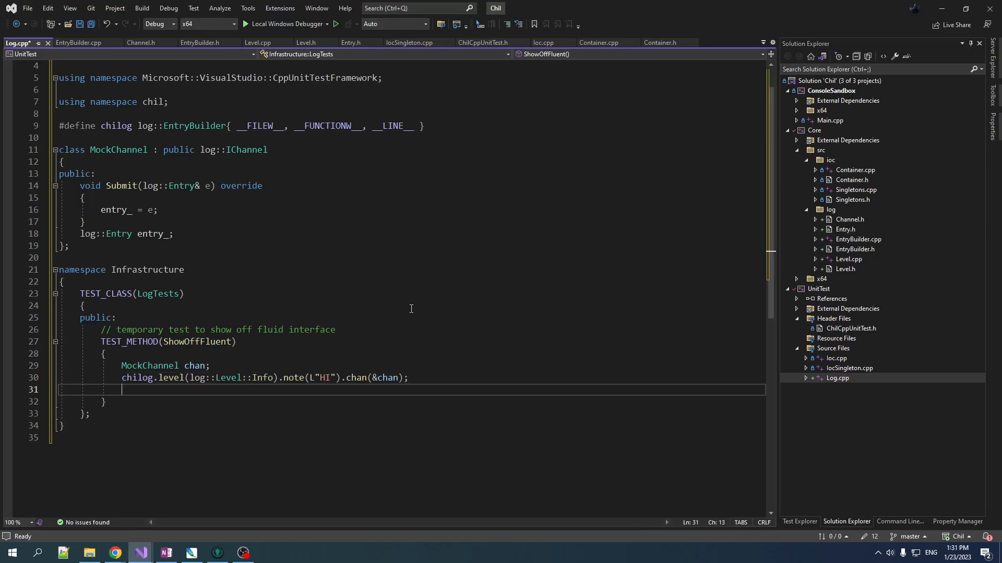
- Enable std::string_literals and assert chan.entry_ note_ is L"HI"s, level_ Info, sourceLine_ 31
{"action": "type", "text": "Assert::AreEqual("}
{"action": "left_click", "coordinate": [409, 114]}
{"action": "type", "text": "using namespace"}
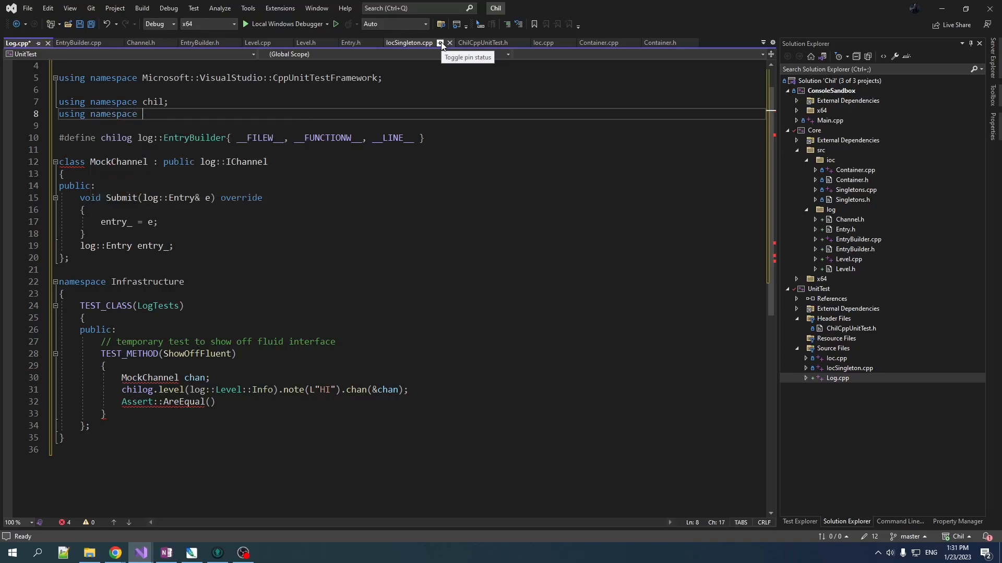
{"action": "type", "text": "std::string_literals;"}
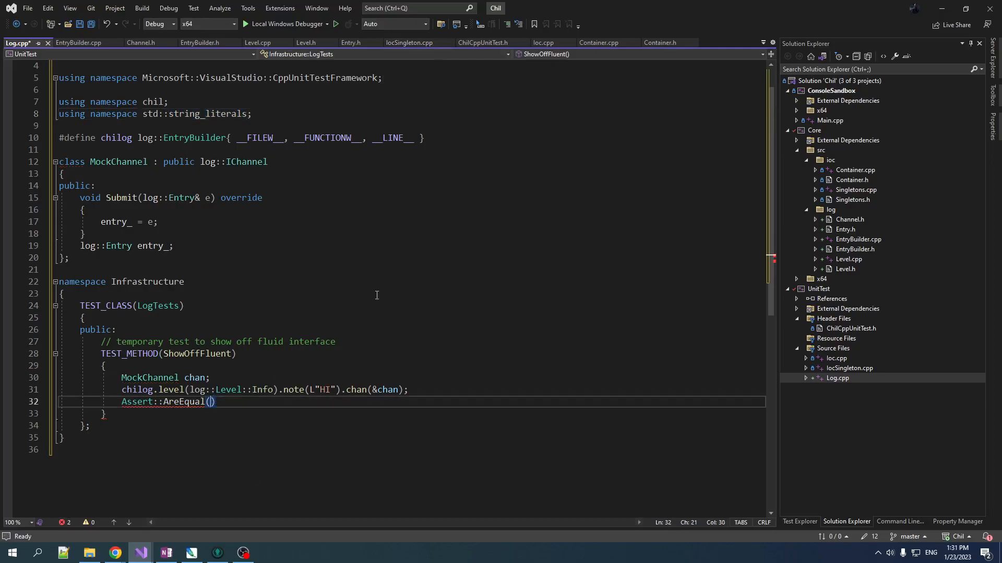
{"action": "type", "text": "L"}
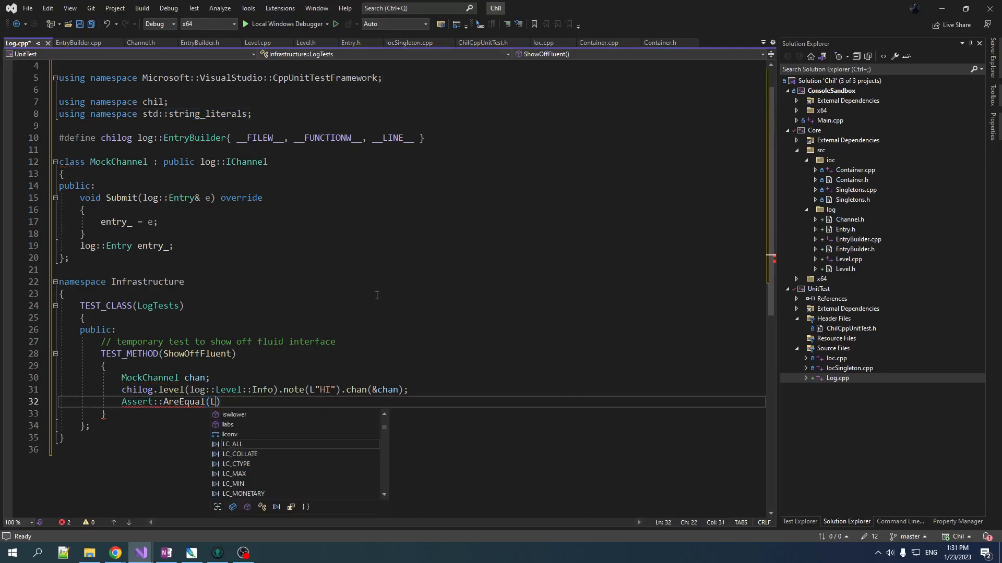
{"action": "type", "text": "\"HI\""}
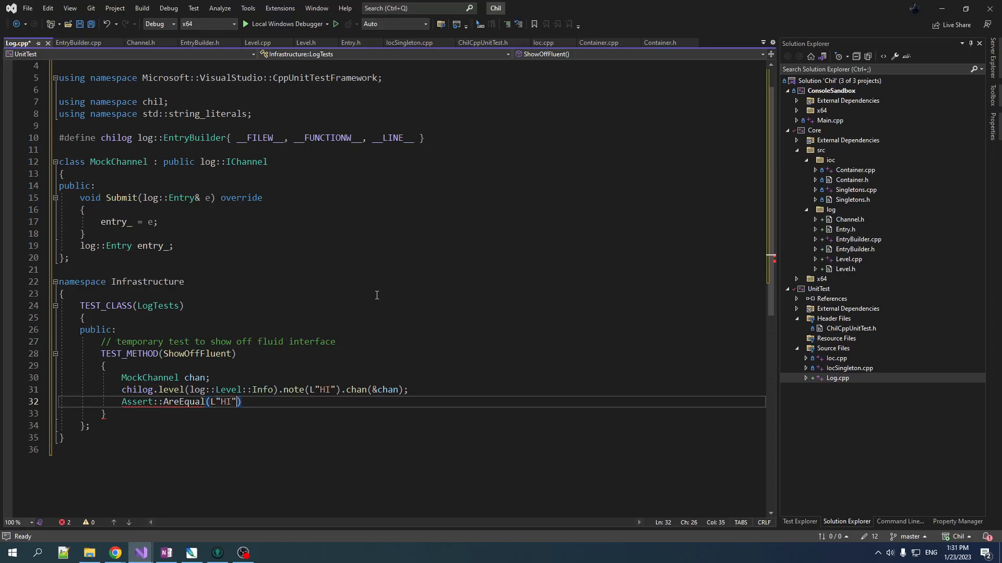
{"action": "type", "text": "s,"}
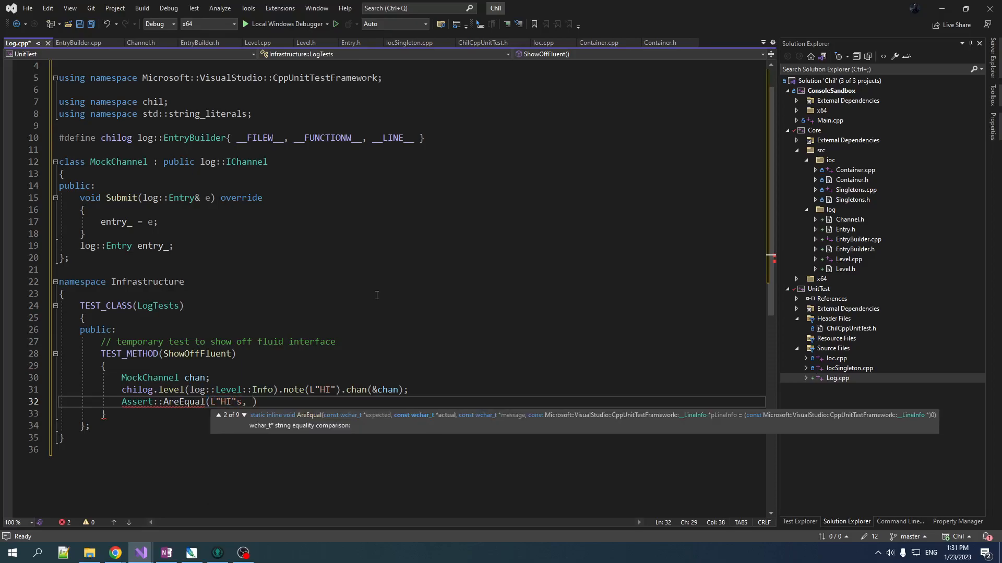
{"action": "type", "text": "chan.entry_.note_"}
{"action": "type", "text": "Assert::AreEqual(31, chan.entry_.sourceLine_);"}
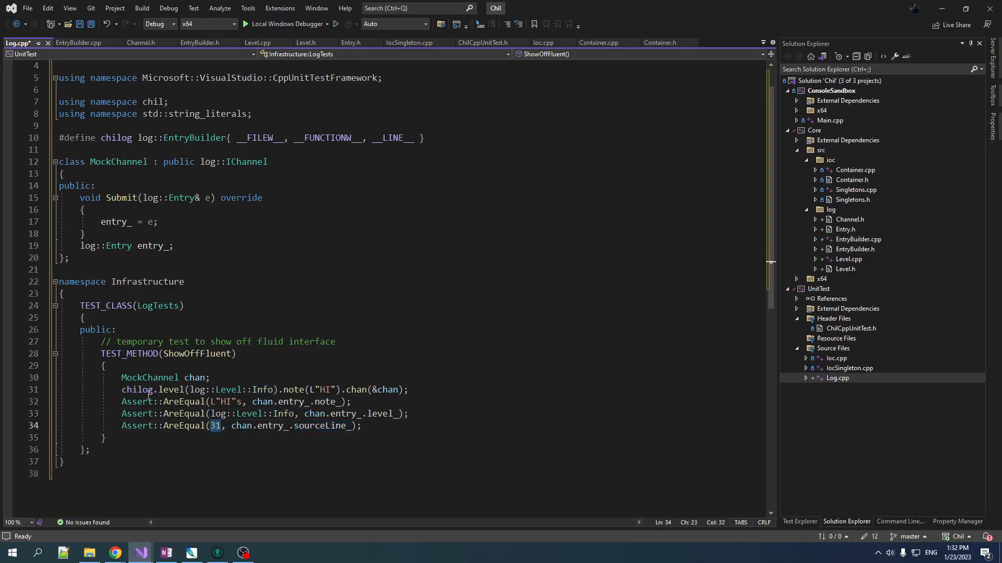
{"action": "left_click", "coordinate": [134, 390]}
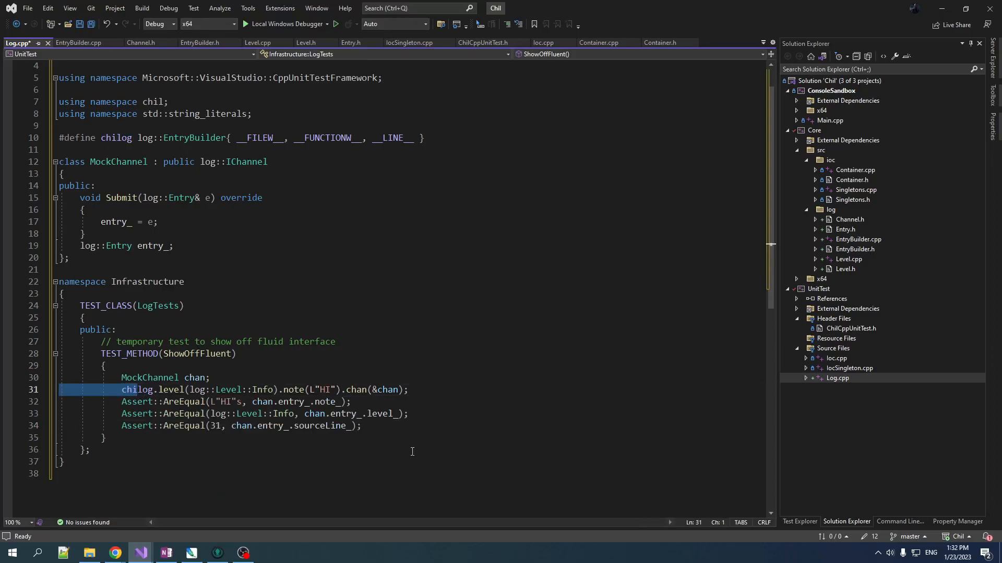
{"action": "mouse_move", "coordinate": [361, 478]}
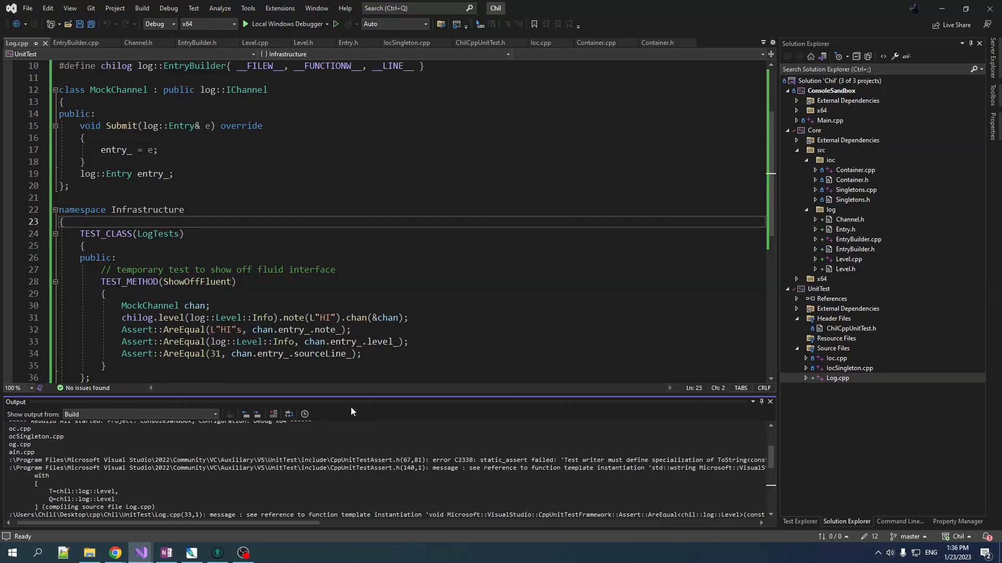
- Follow the ToString build error into CppUnitTestAssert.h and inspect its message
{"action": "left_click", "coordinate": [186, 330]}
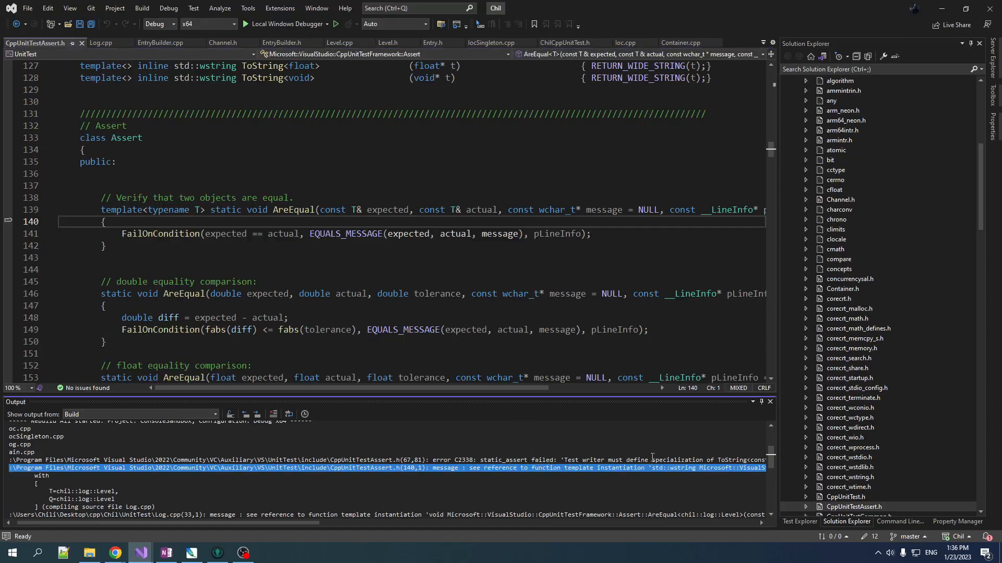
{"action": "left_click", "coordinate": [100, 43]}
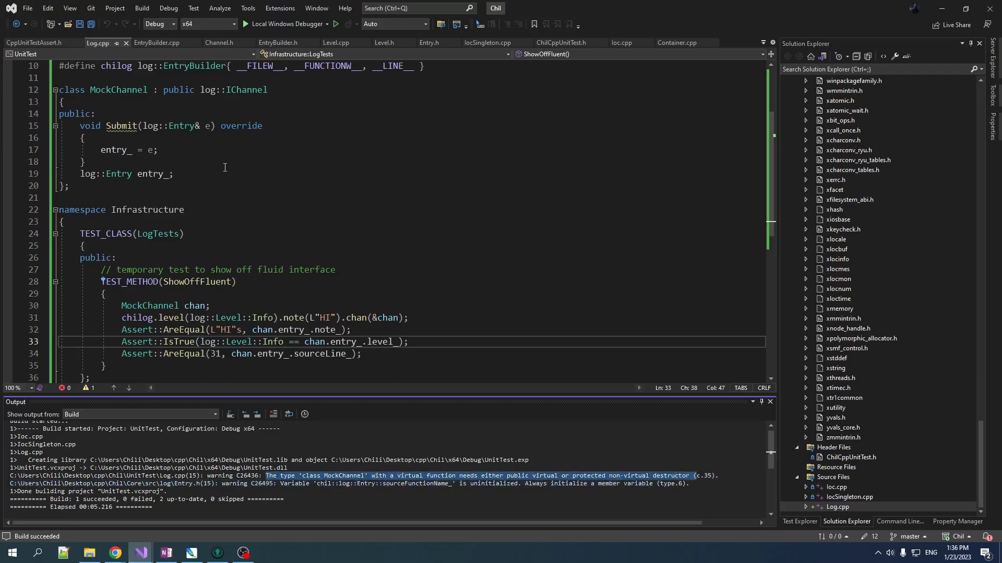
{"action": "scroll", "scroll_direction": "up", "scroll_amount": 3}
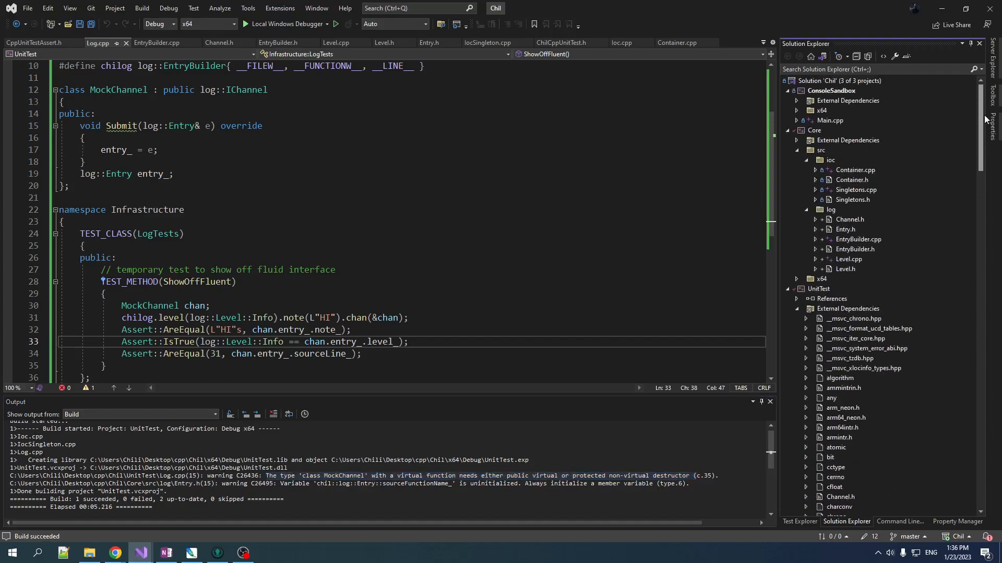
{"action": "mouse_move", "coordinate": [473, 185]}
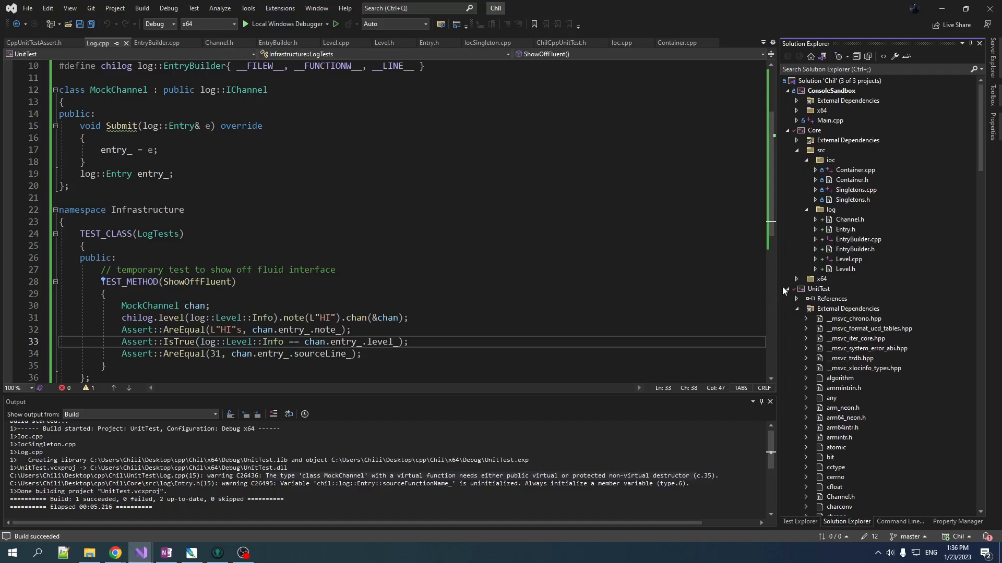
- Collapse UnitTest, expand LogTests in Test Explorer, and run ShowOffFluent to a pass
{"action": "left_click", "coordinate": [787, 289]}
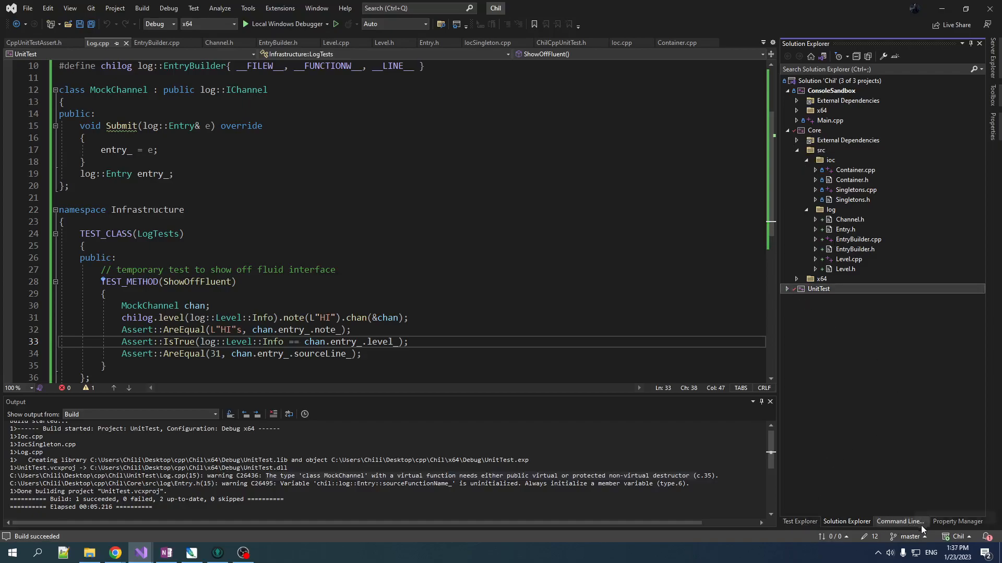
{"action": "left_click", "coordinate": [799, 521]}
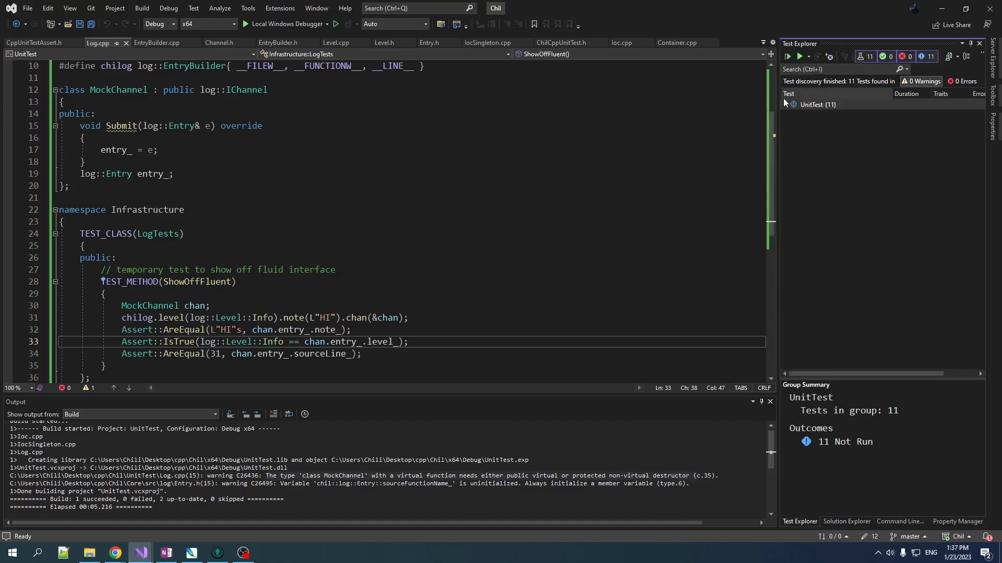
{"action": "left_click", "coordinate": [785, 104]}
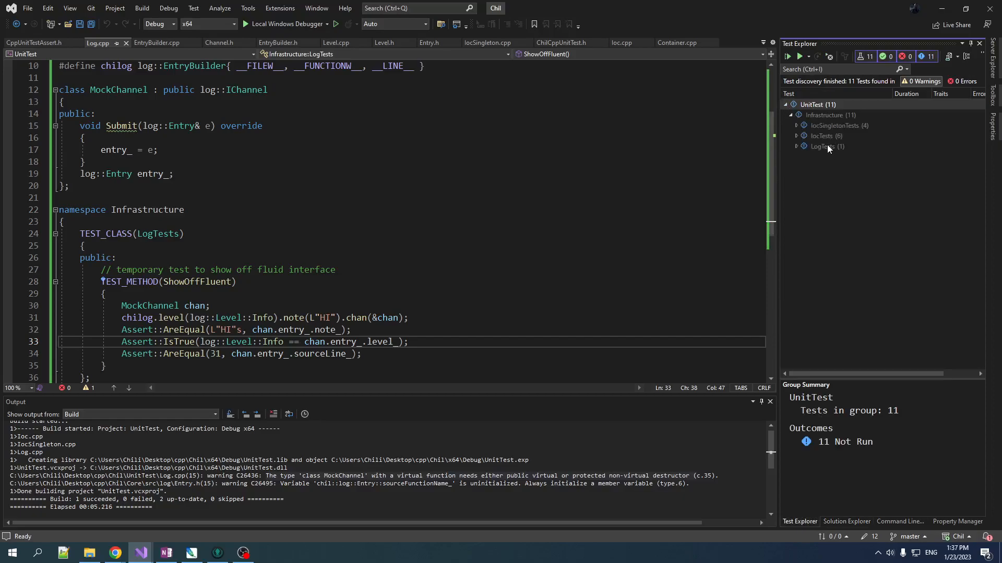
{"action": "left_click", "coordinate": [796, 147]}
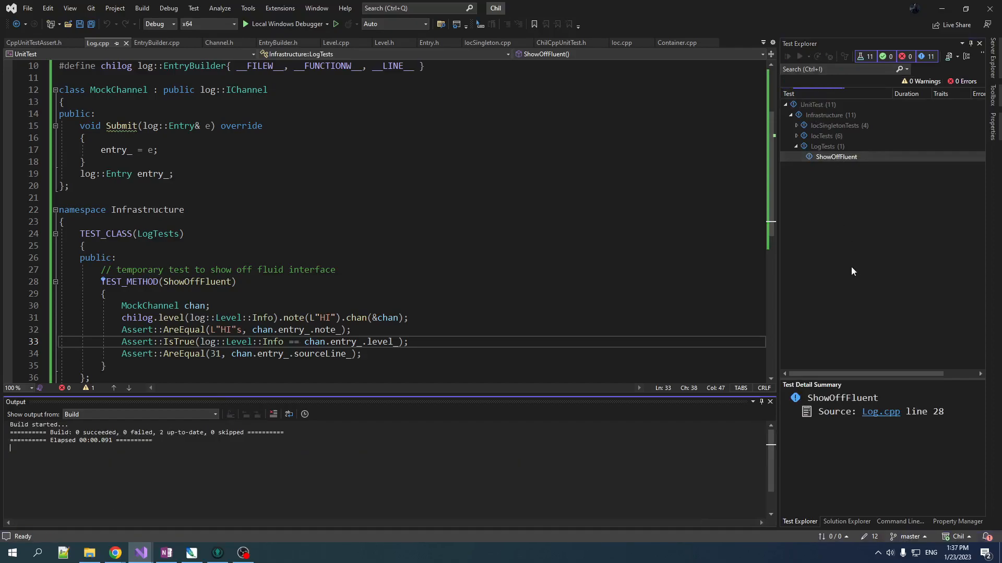
{"action": "left_click", "coordinate": [788, 56]}
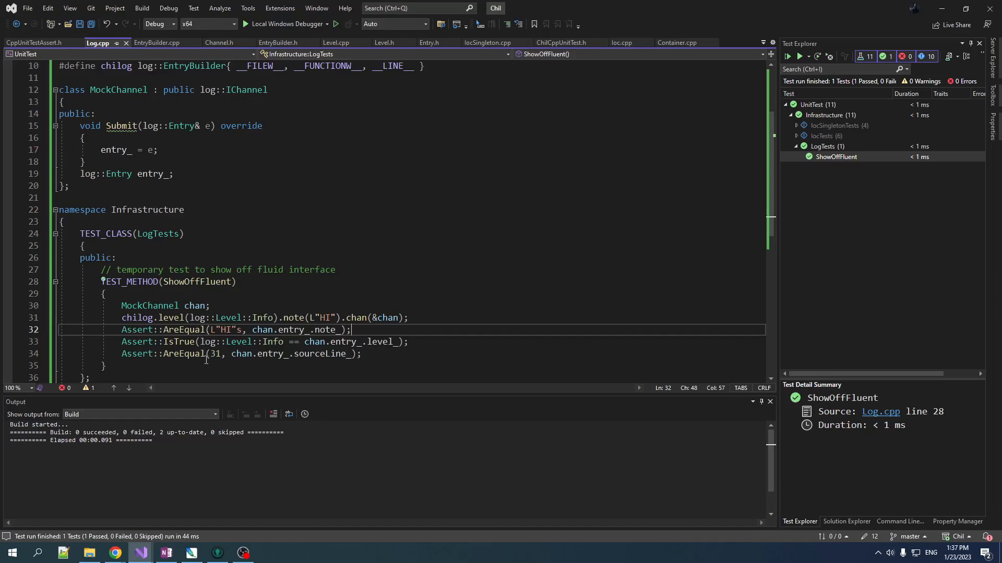
{"action": "double_click", "coordinate": [242, 354]}
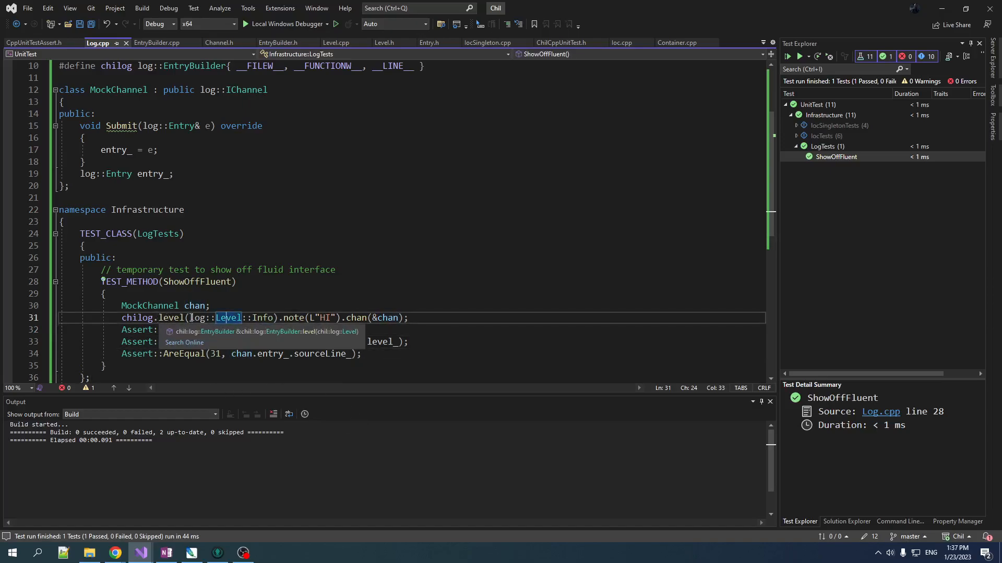
{"action": "left_click", "coordinate": [150, 305]}
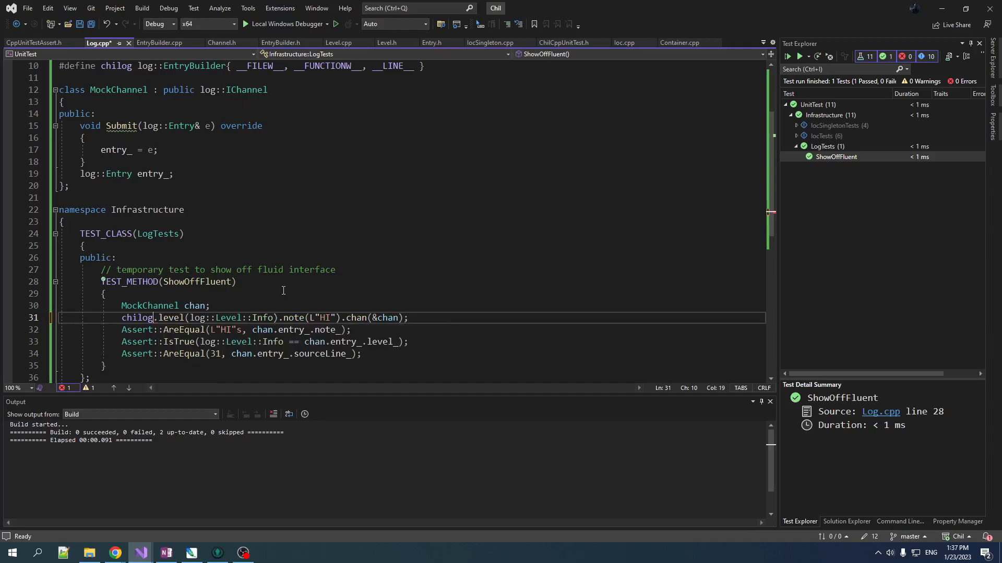
{"action": "double_click", "coordinate": [137, 317]}
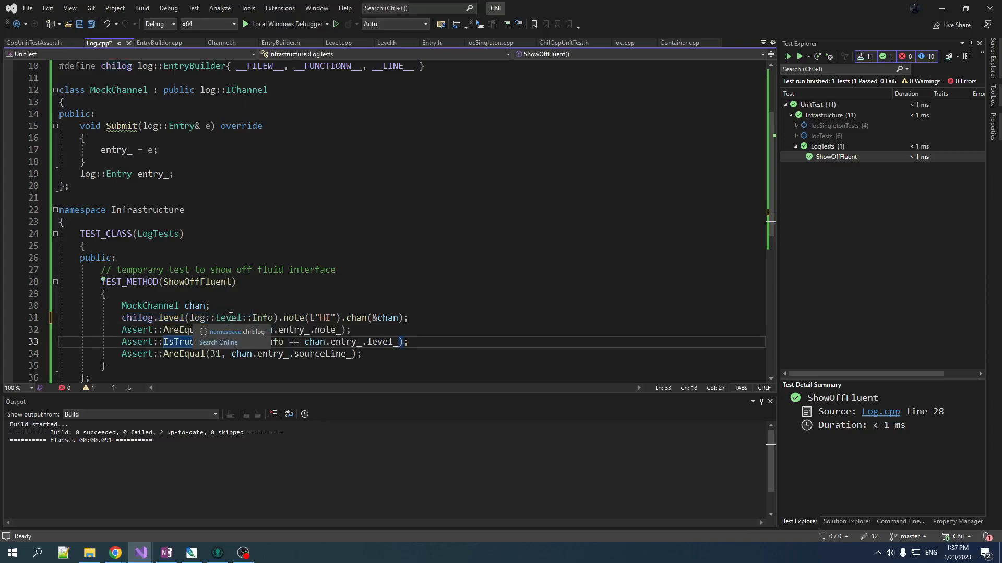
{"action": "left_click", "coordinate": [137, 317]}
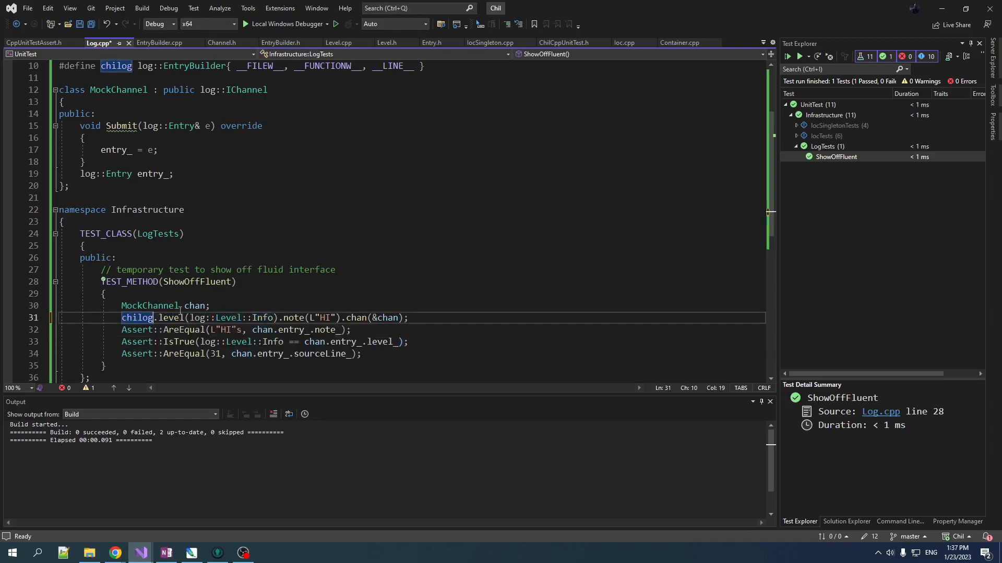
{"action": "type", "text": "."}
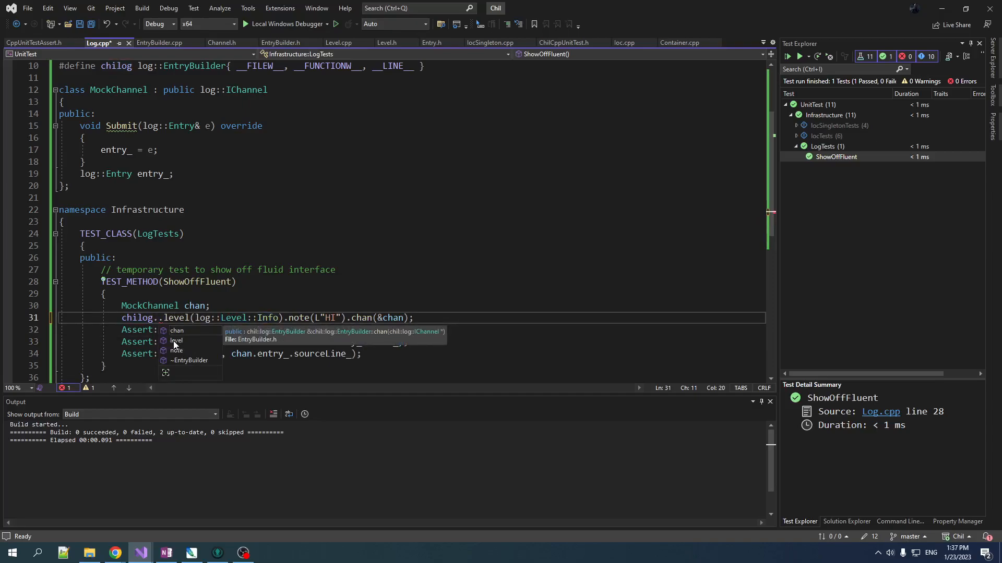
{"action": "mouse_move", "coordinate": [161, 344]}
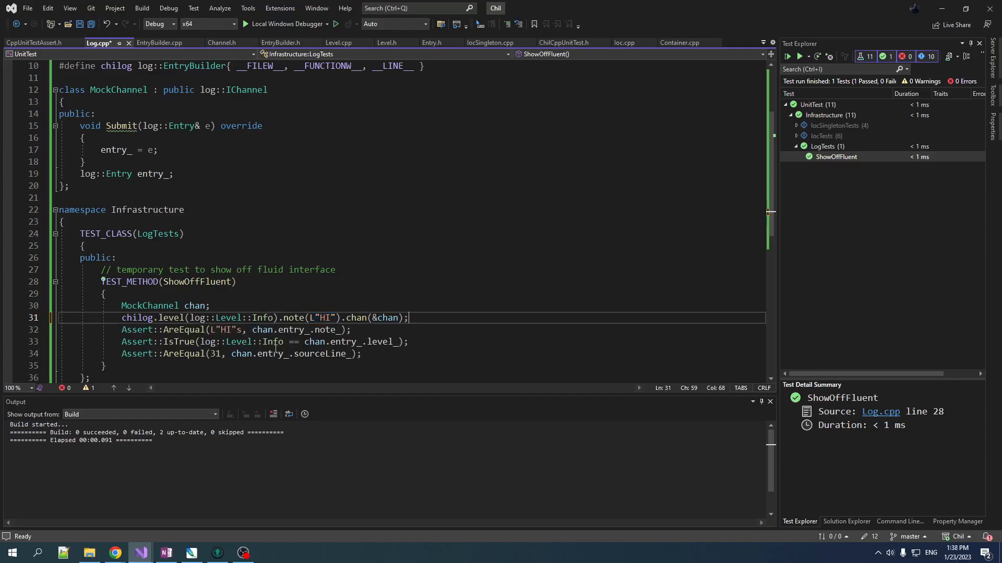
{"action": "mouse_move", "coordinate": [275, 342]}
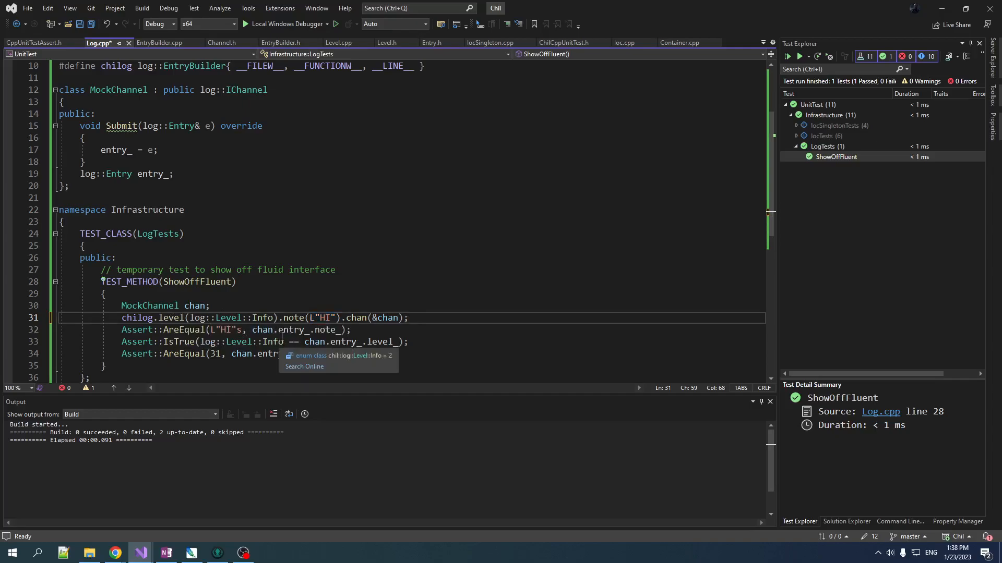